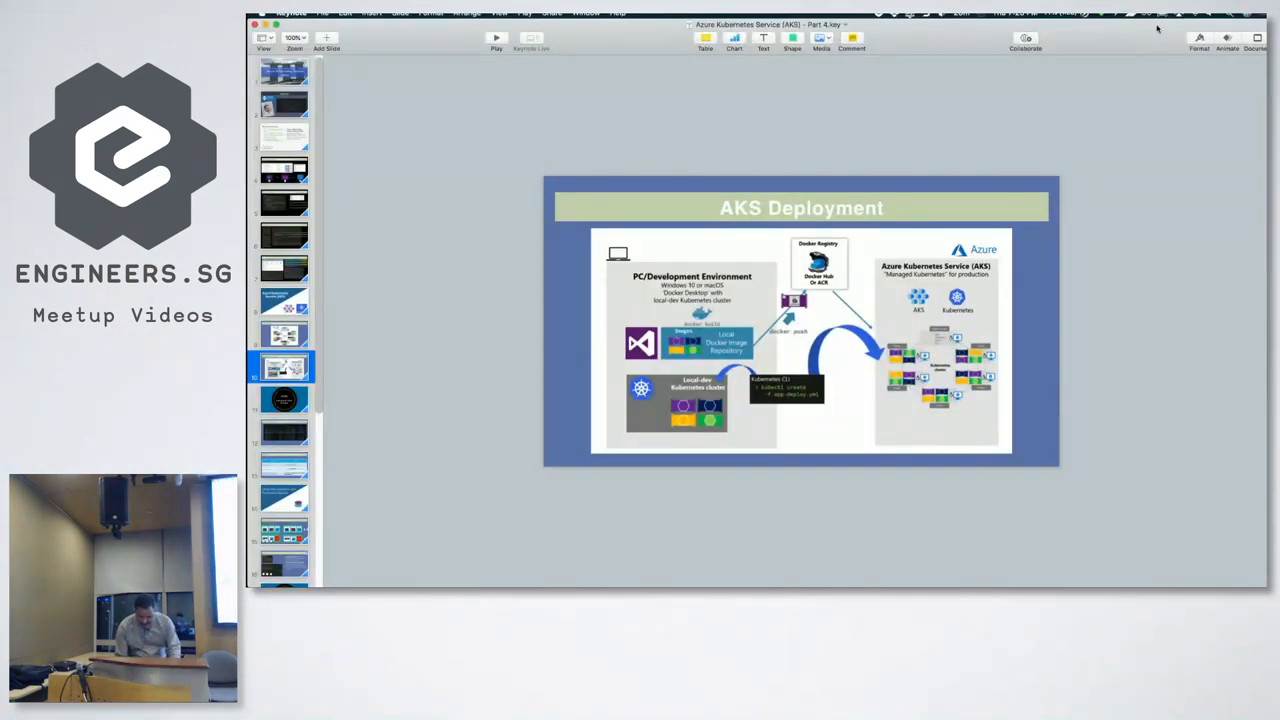
Search Spotlight for 'docker', then switch over to the Part 4 meetup notes checklist
{"action": "key", "text": "cmd+space"}
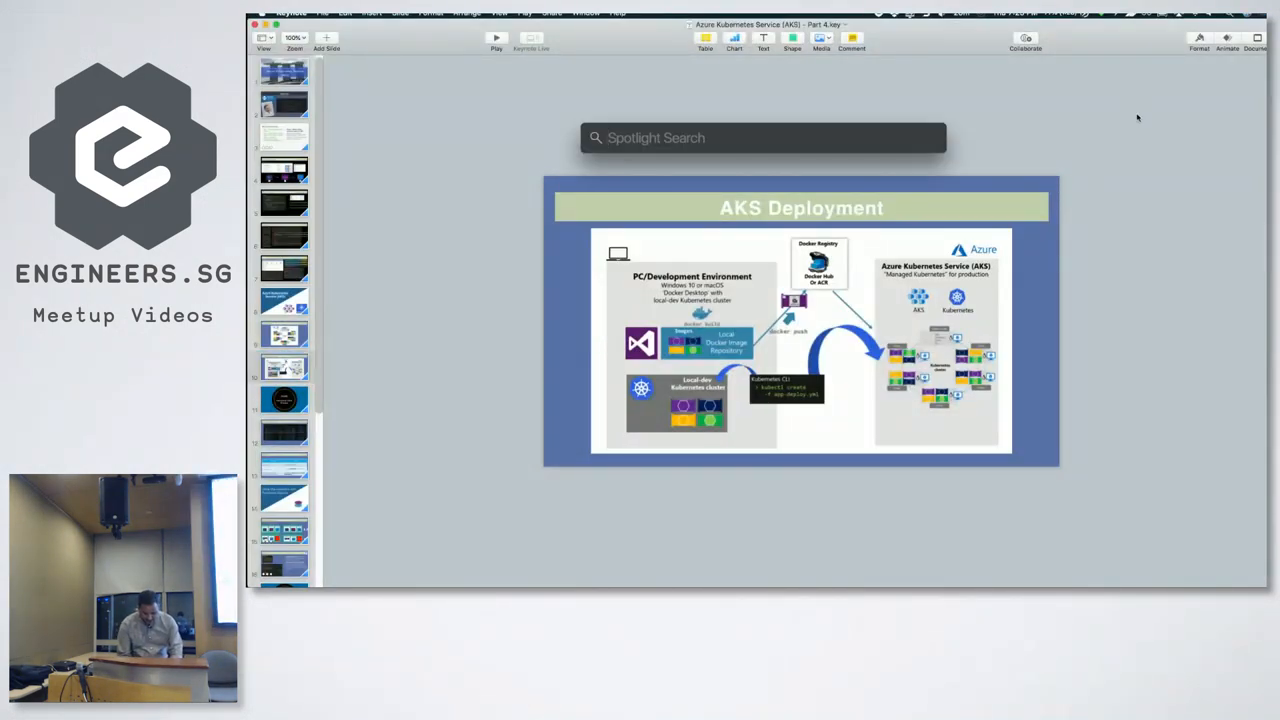
{"action": "type", "text": "docker"}
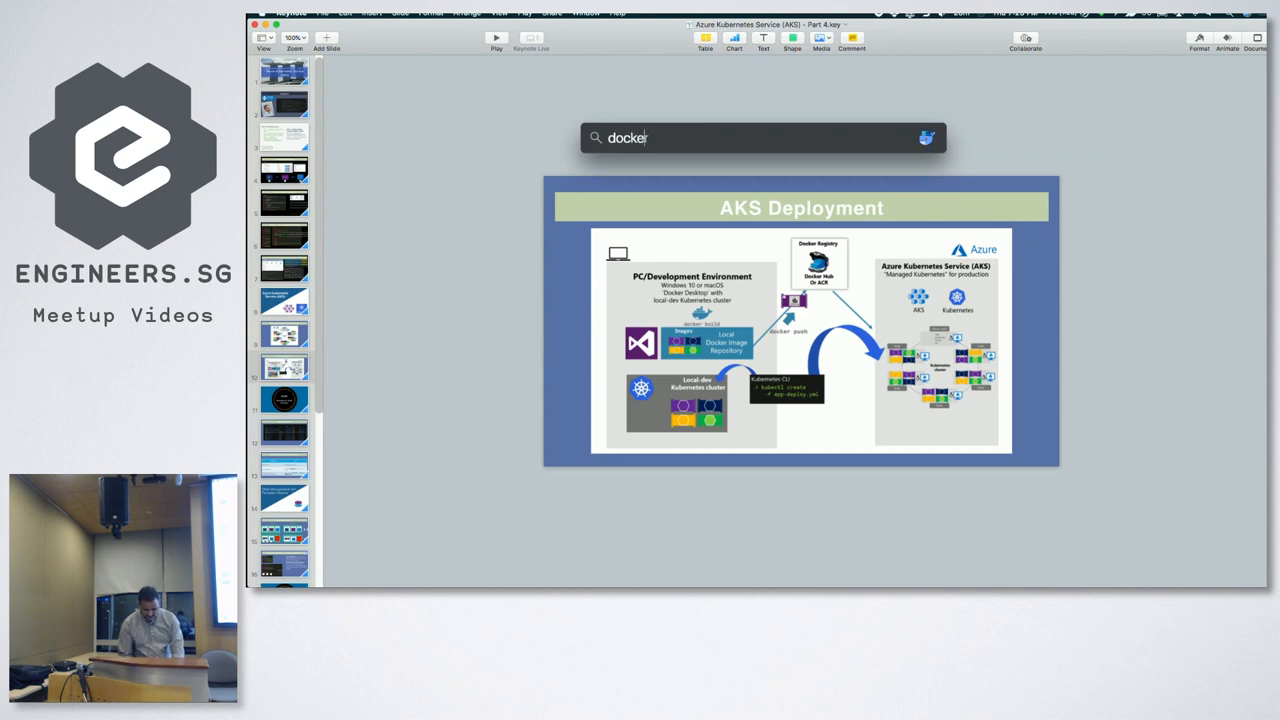
{"action": "left_click", "coordinate": [284, 368]}
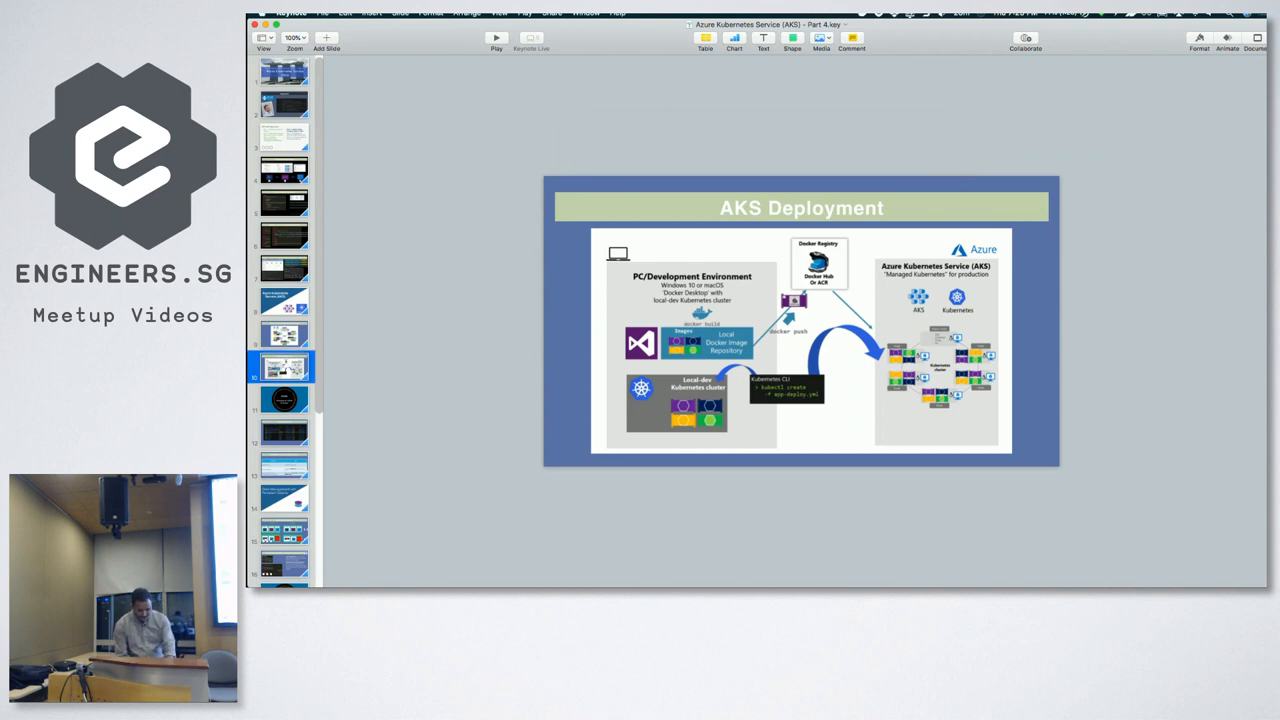
{"action": "left_click", "coordinate": [284, 400]}
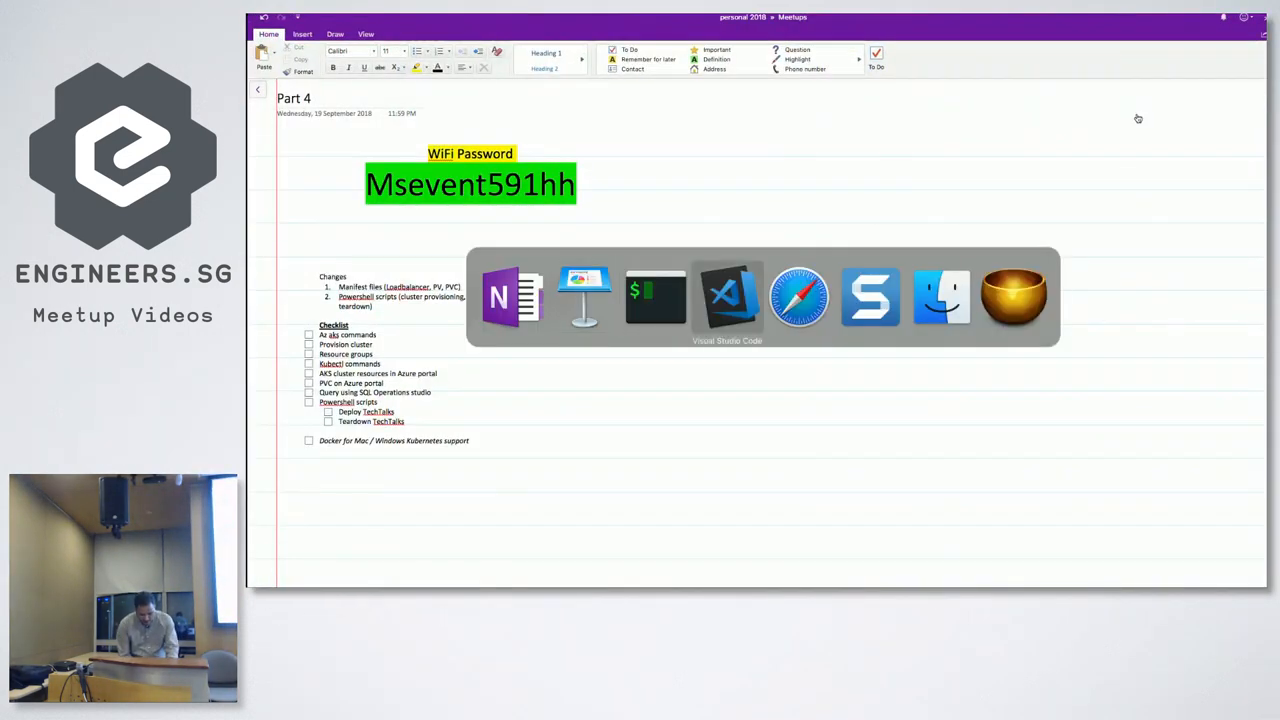
{"action": "mouse_move", "coordinate": [800, 296]}
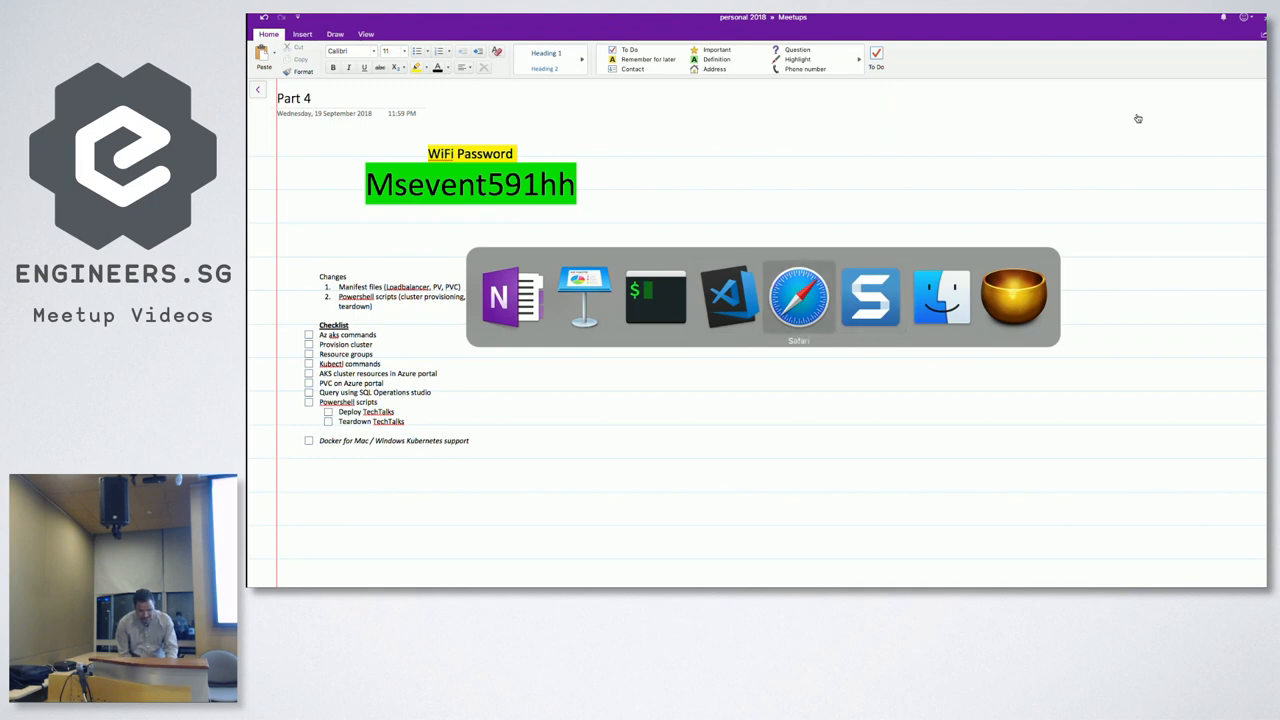
In the Azure portal, start a new resource and search the Marketplace for 'aks'
{"action": "left_click", "coordinate": [798, 296]}
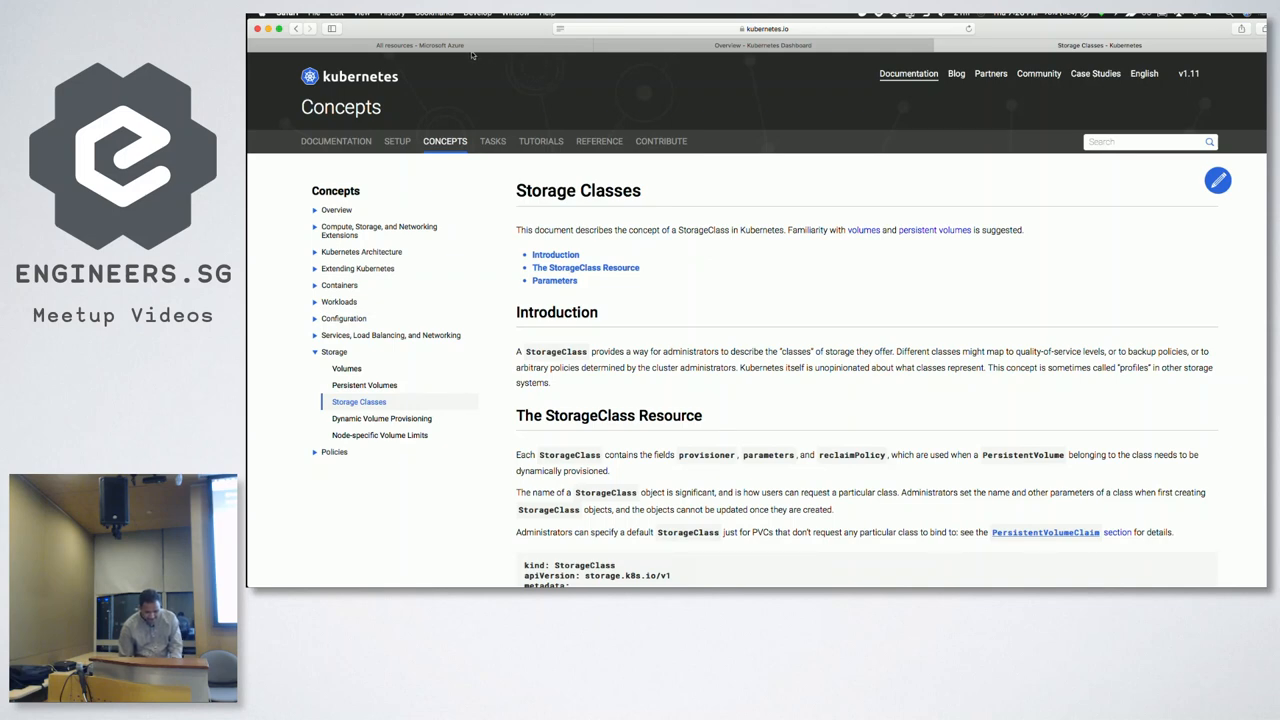
{"action": "left_click", "coordinate": [420, 44]}
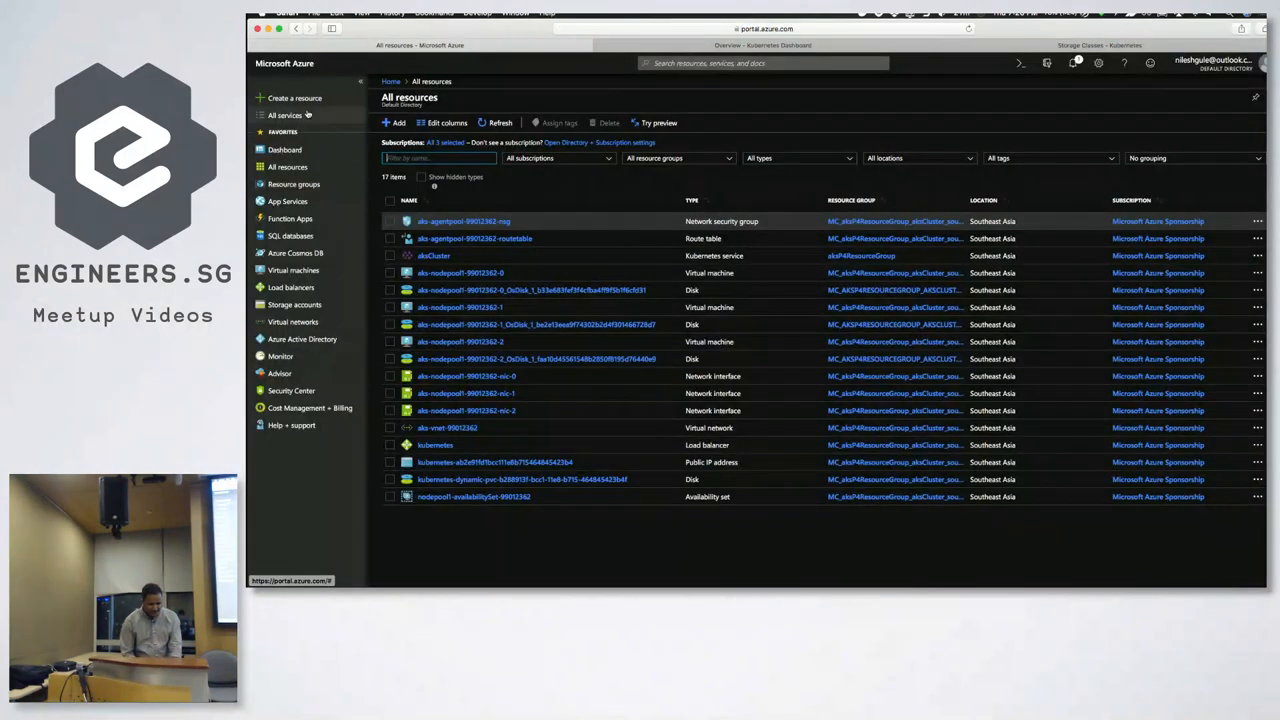
{"action": "left_click", "coordinate": [392, 80]}
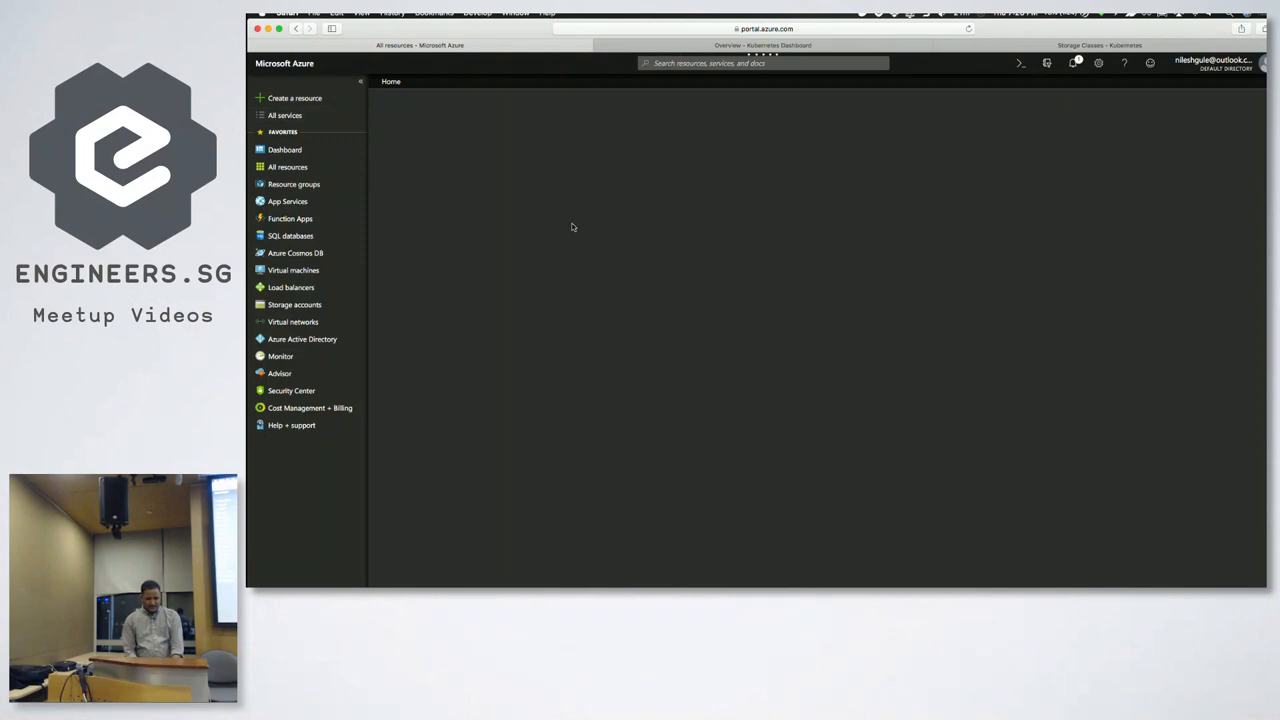
{"action": "left_click", "coordinate": [294, 98]}
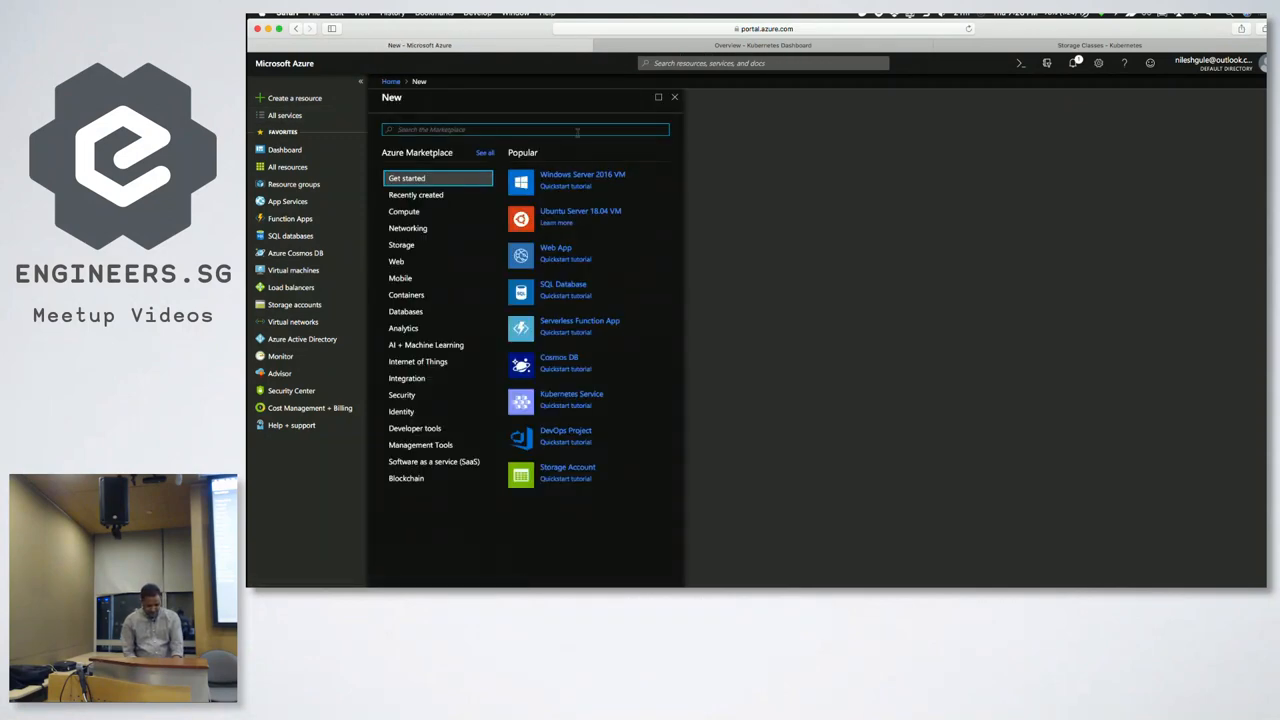
{"action": "type", "text": "aks"}
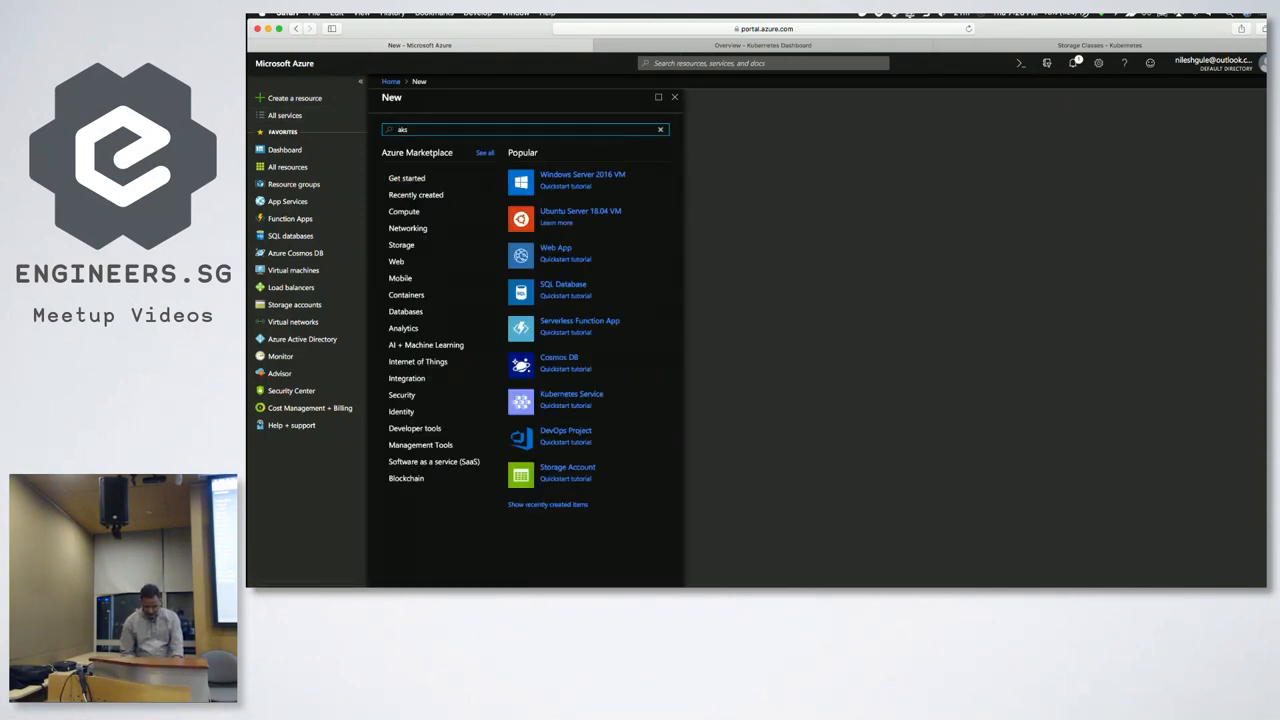
Choose the Kubernetes Service offering and begin creating a cluster from it
{"action": "left_click", "coordinate": [484, 152]}
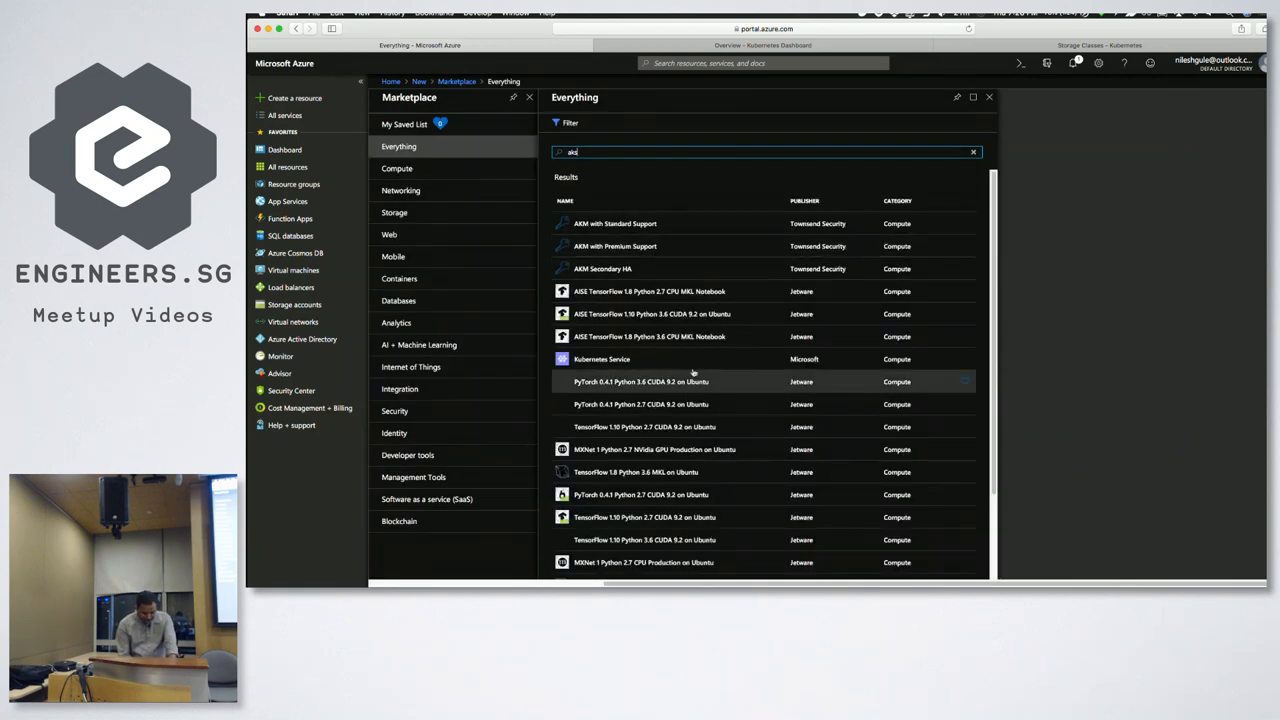
{"action": "left_click", "coordinate": [600, 360]}
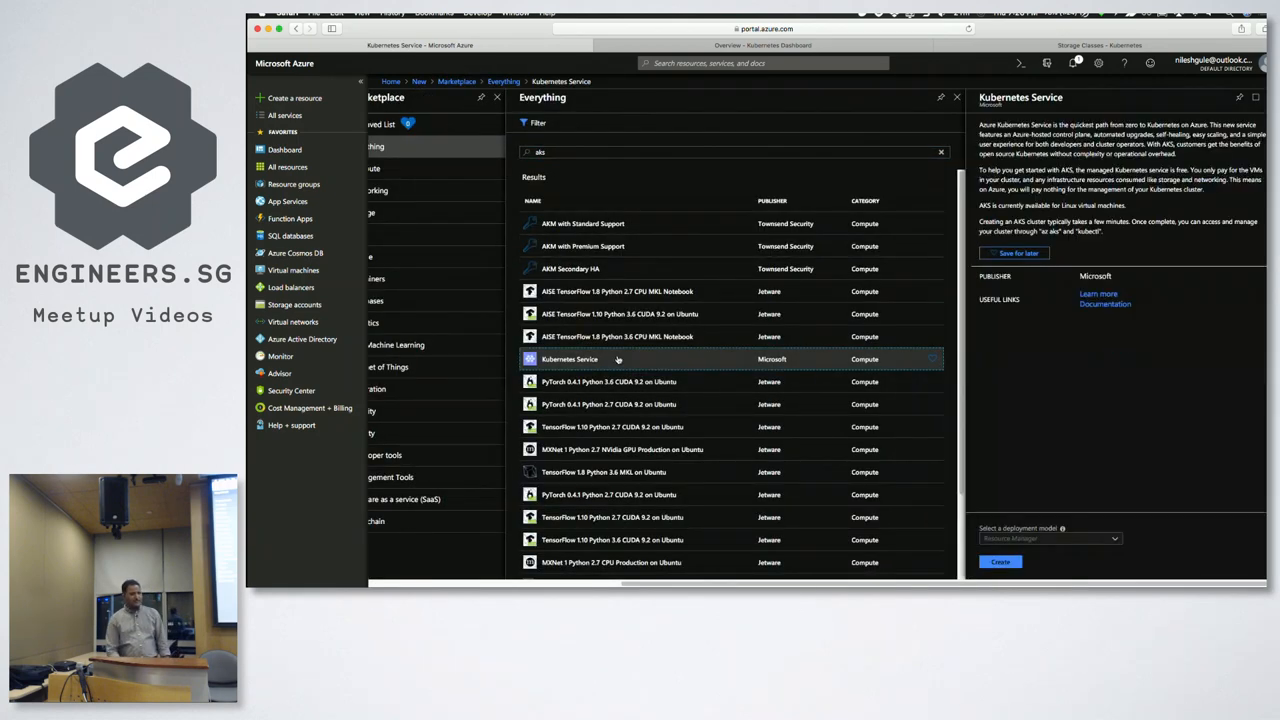
{"action": "mouse_move", "coordinate": [744, 384]}
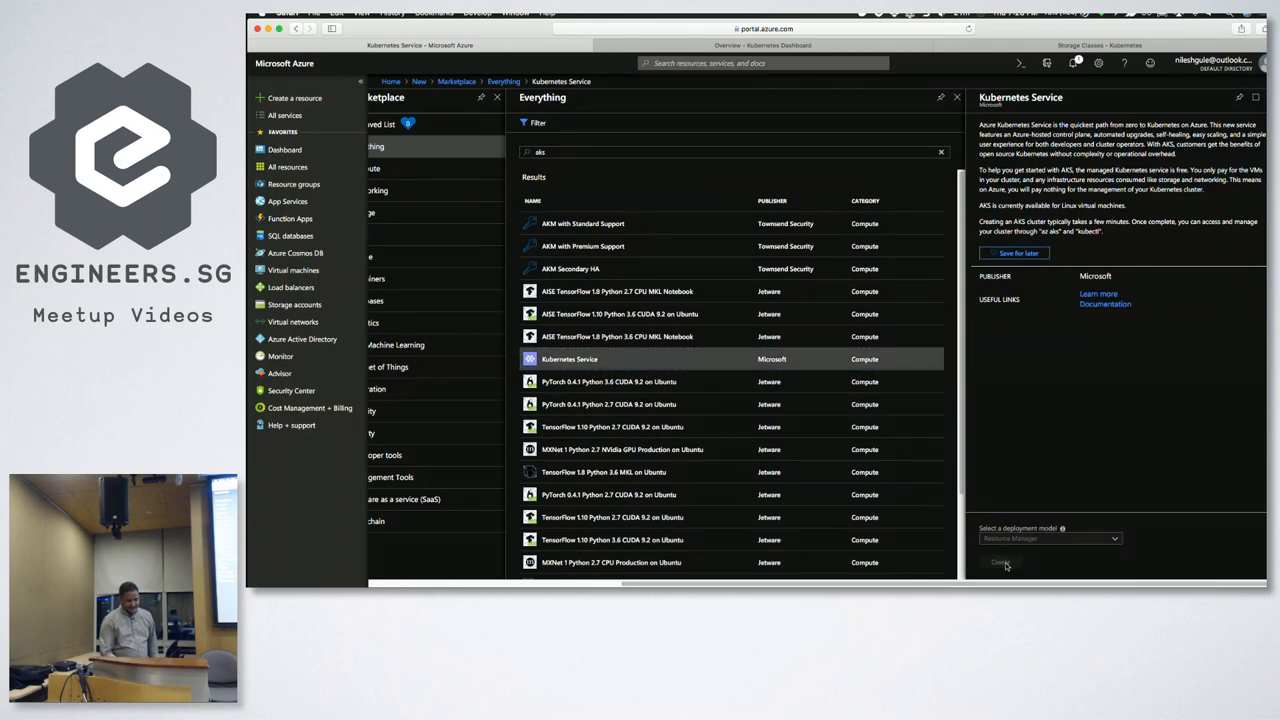
{"action": "left_click", "coordinate": [1000, 562]}
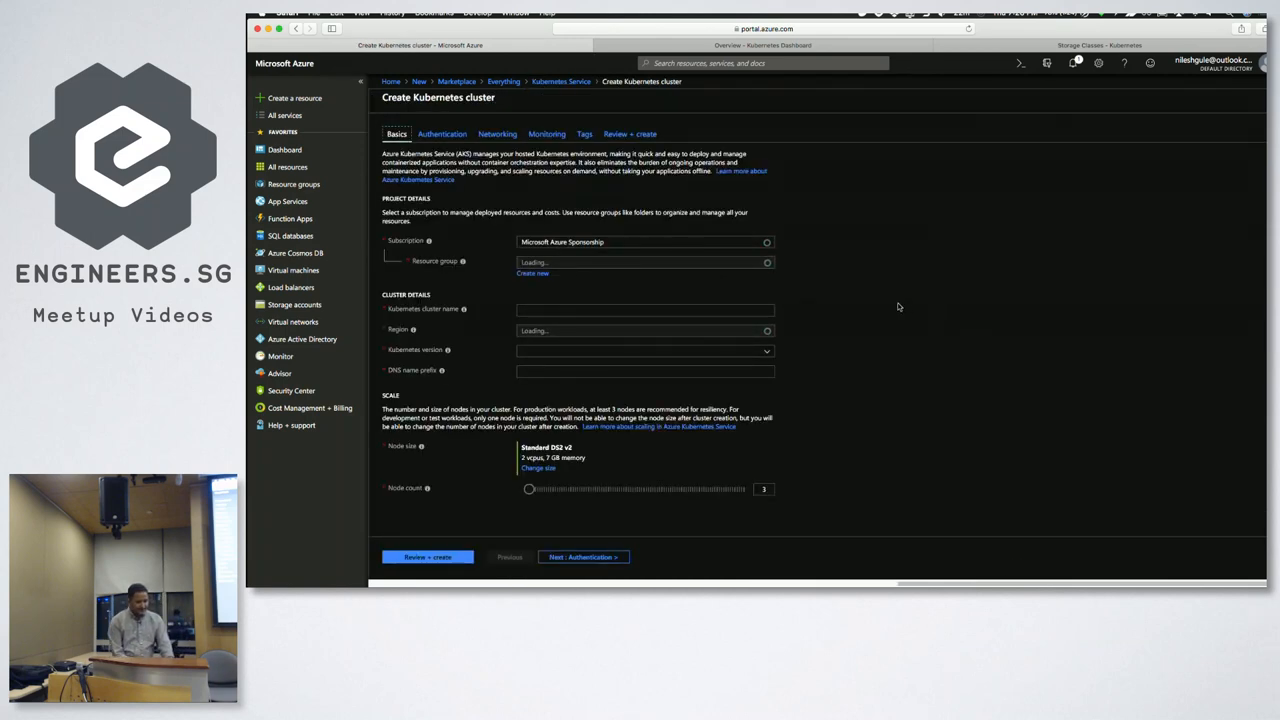
Set the resource group, Southeast Asia region and Kubernetes version 1.11.2, then move to Authentication
{"action": "left_click", "coordinate": [644, 240]}
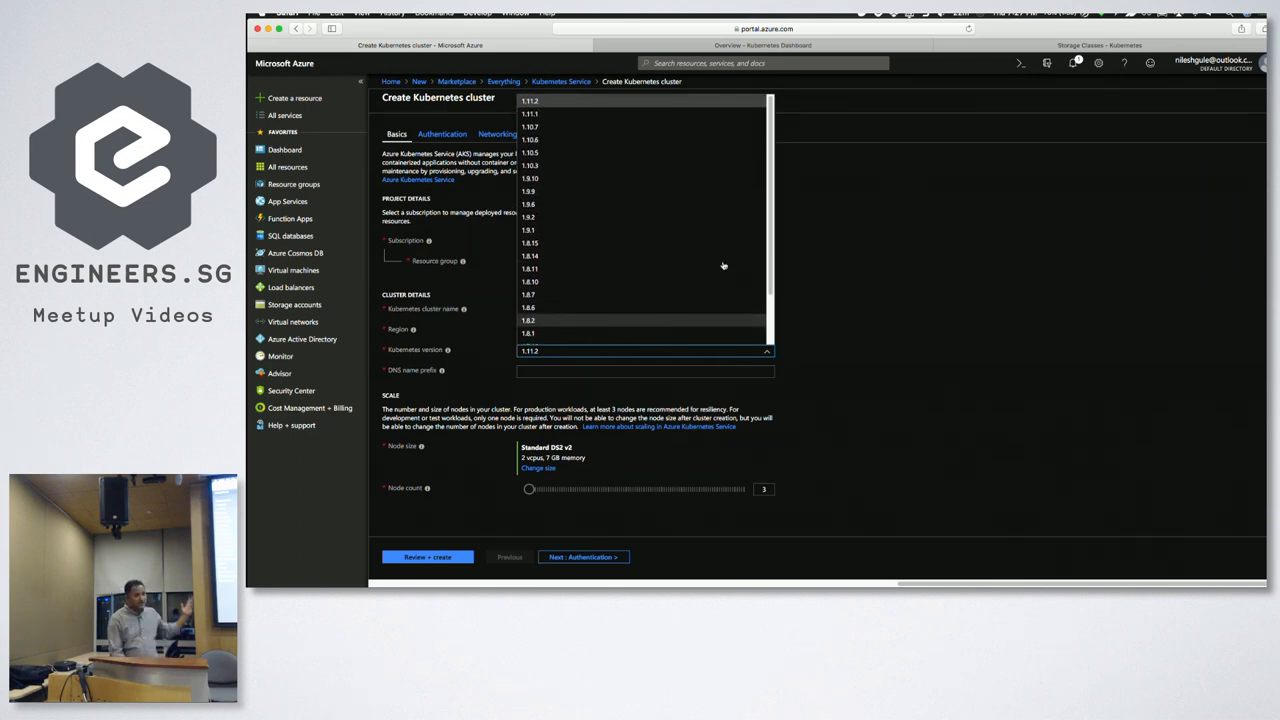
{"action": "left_click", "coordinate": [528, 352]}
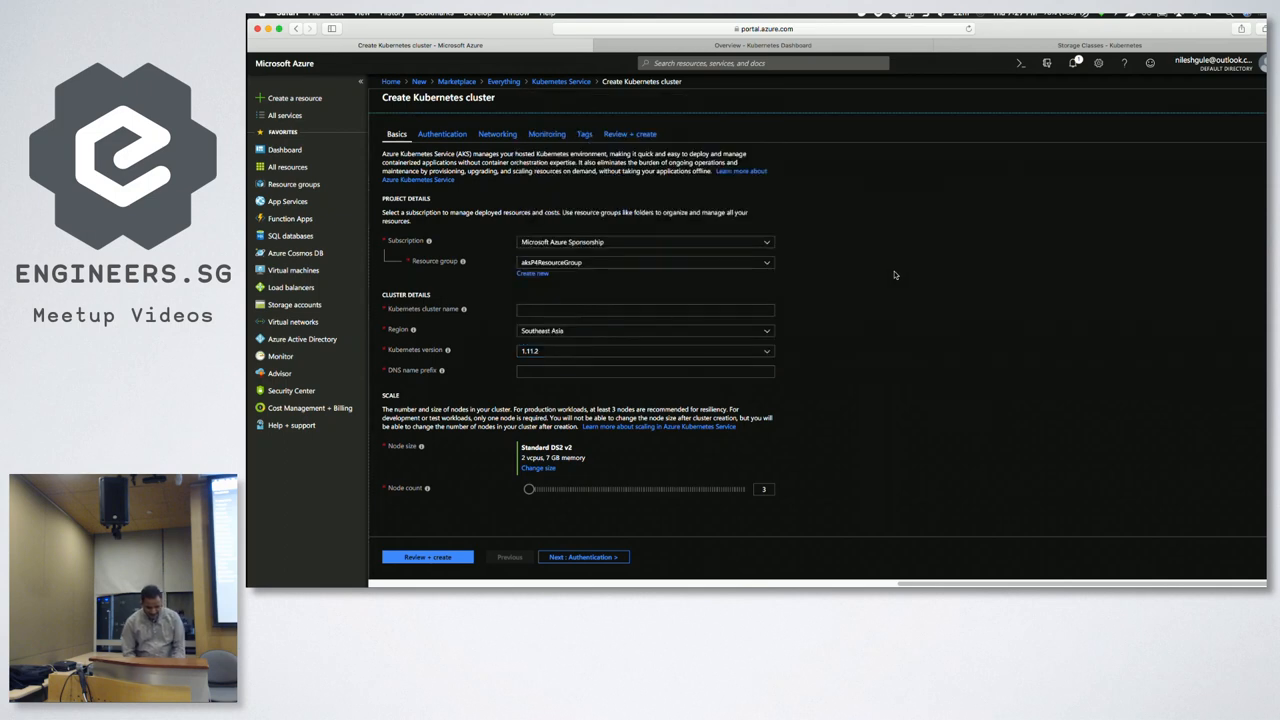
{"action": "mouse_move", "coordinate": [860, 442]}
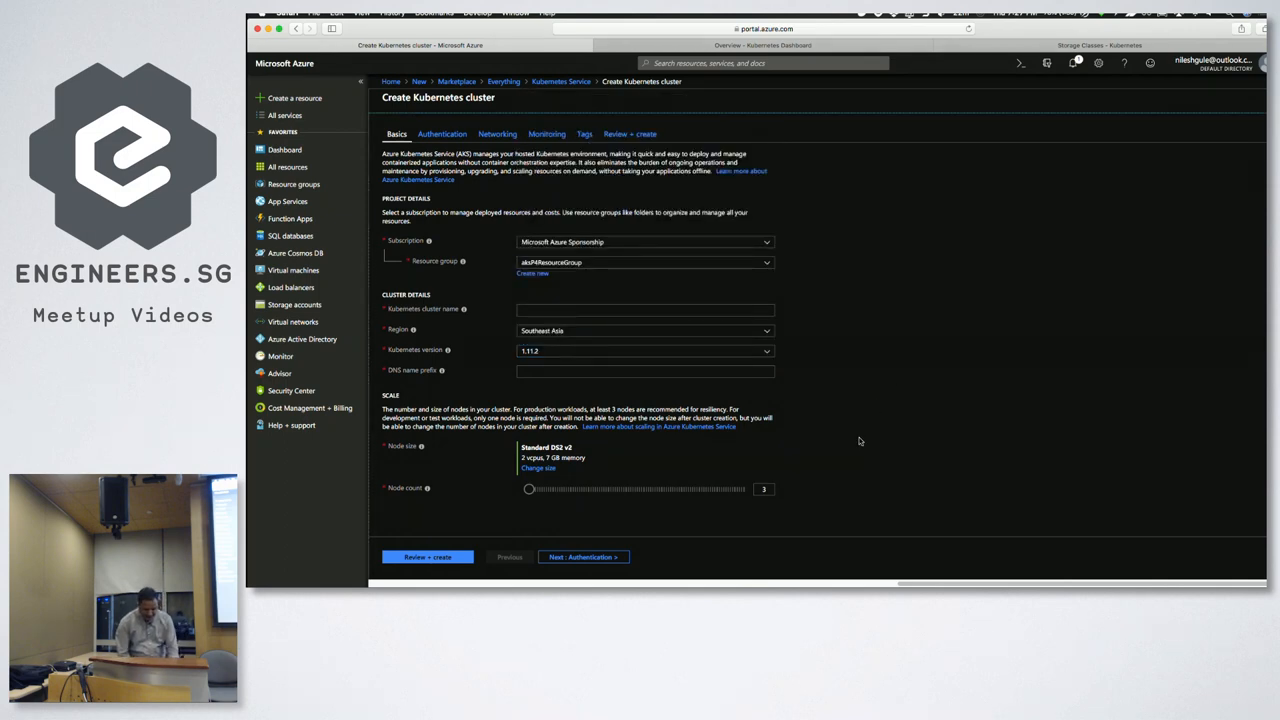
{"action": "mouse_move", "coordinate": [724, 506]}
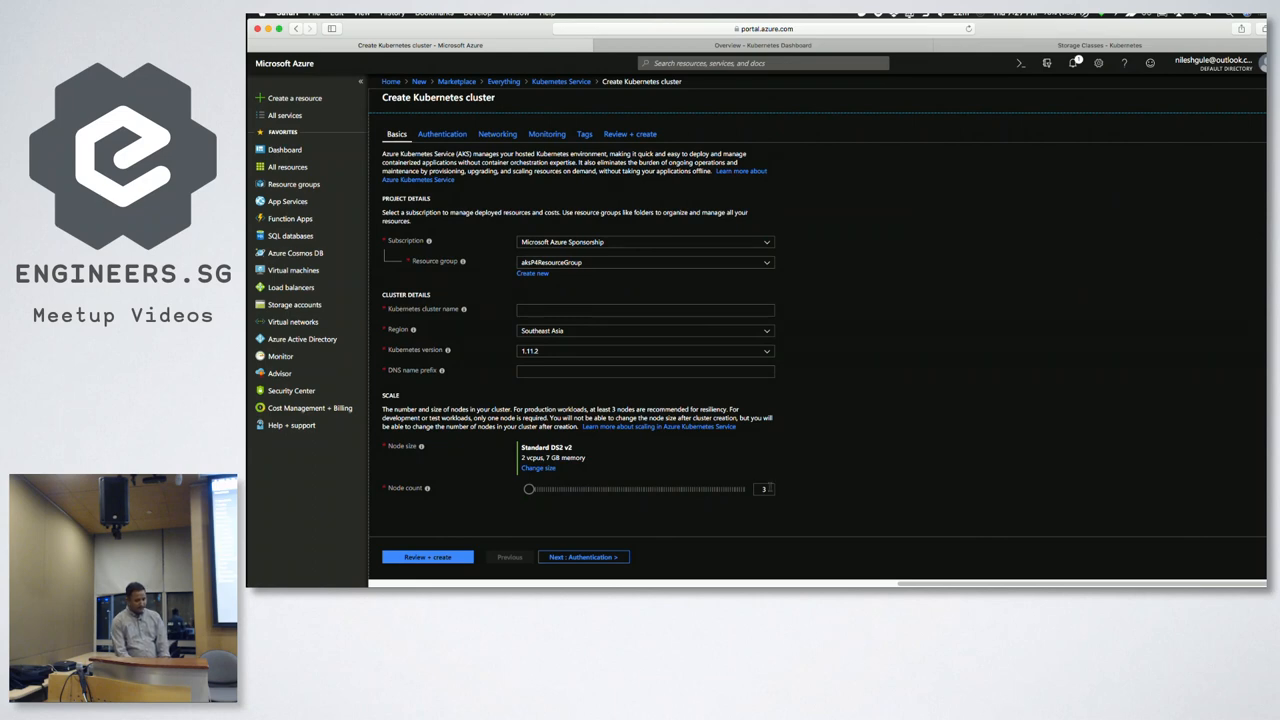
{"action": "left_click", "coordinate": [584, 556]}
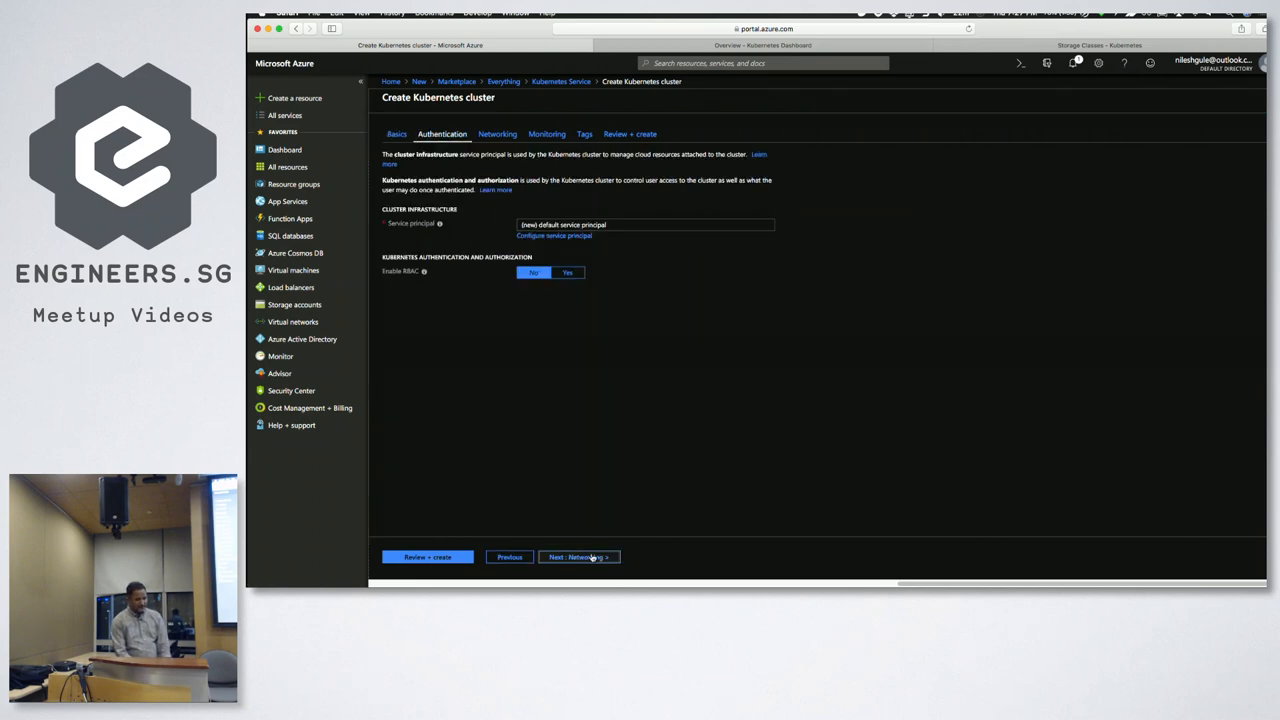
{"action": "mouse_move", "coordinate": [734, 436]}
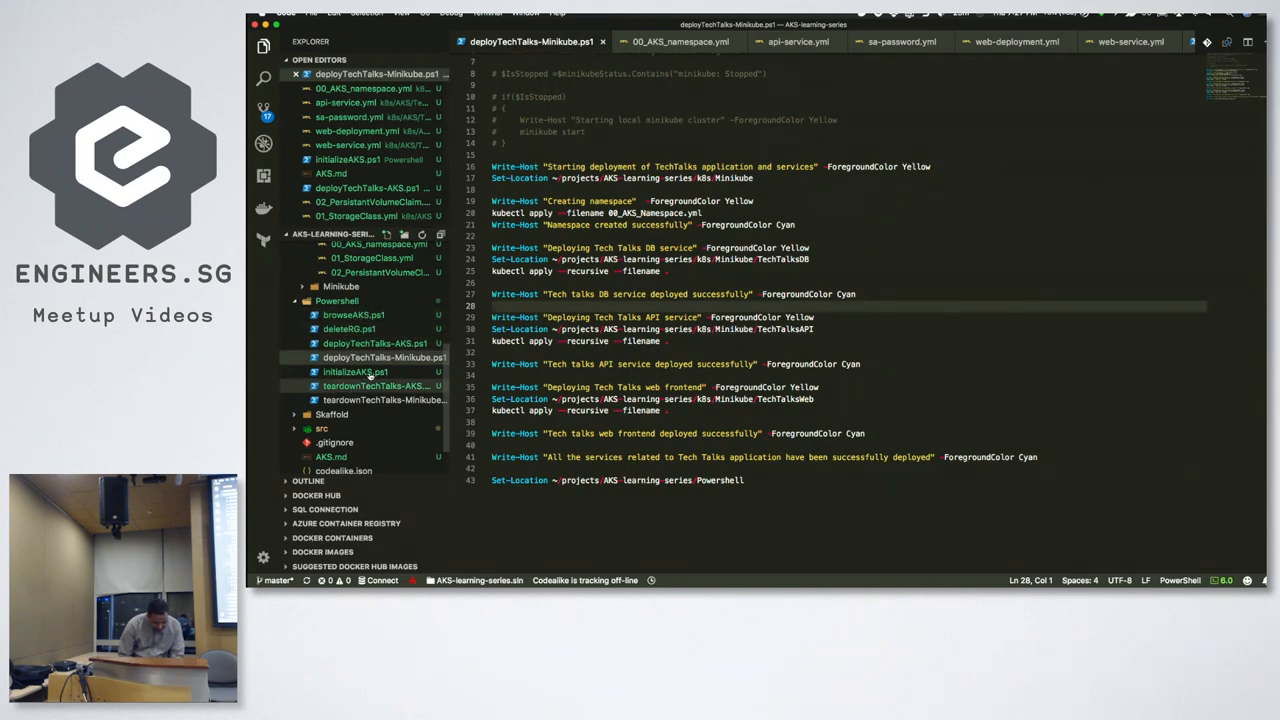
Review initializeAKS.ps1's param block and az resource group and cluster creation commands
{"action": "left_click", "coordinate": [354, 370]}
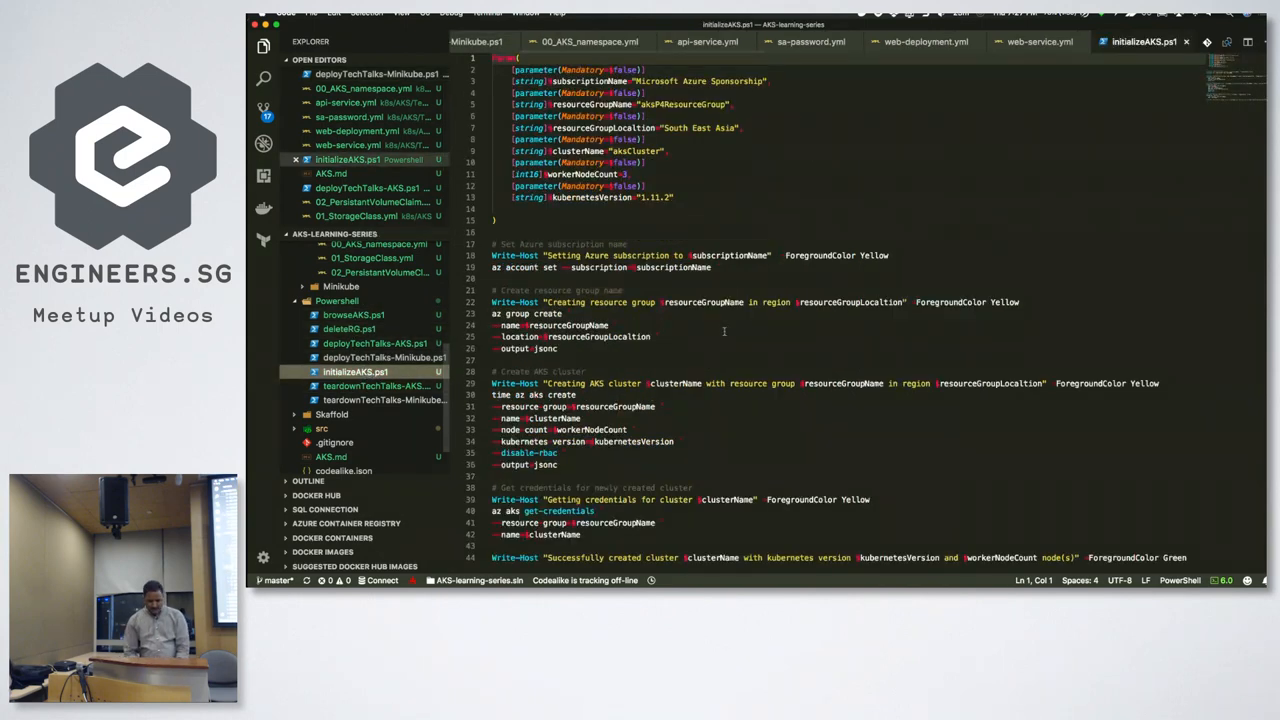
{"action": "left_click", "coordinate": [264, 46]}
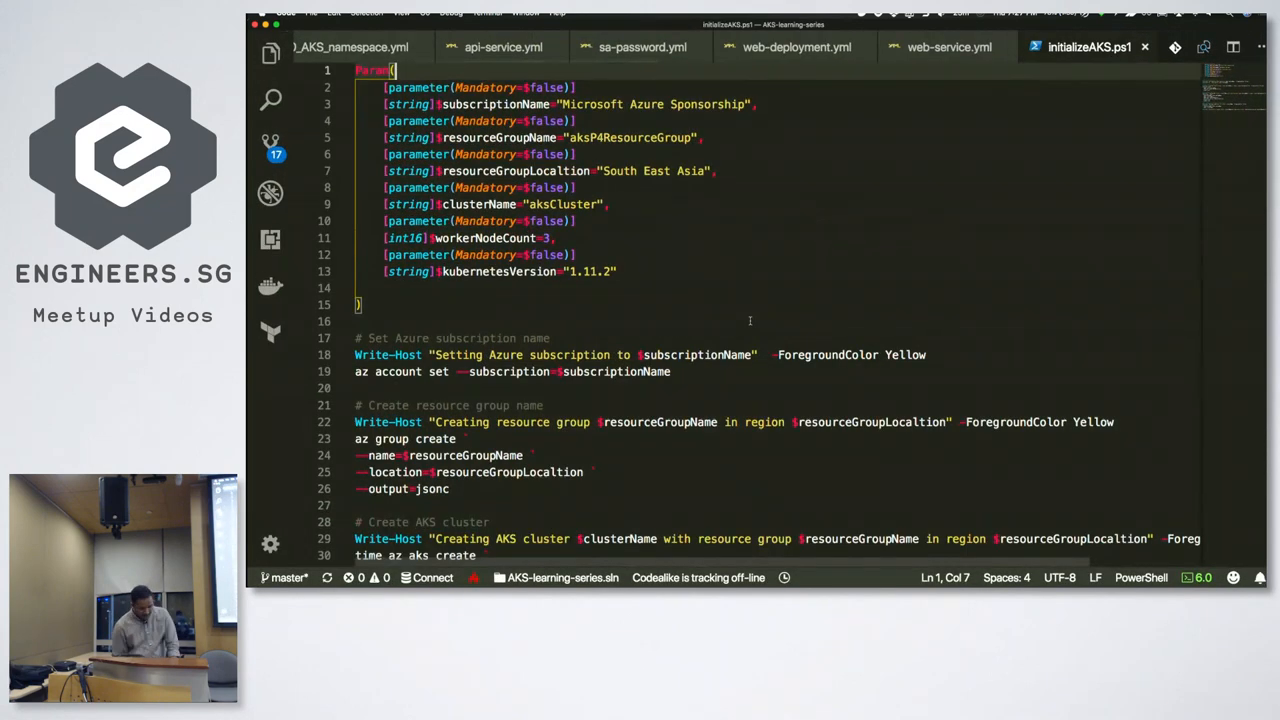
{"action": "scroll", "scroll_direction": "down", "scroll_amount": 3}
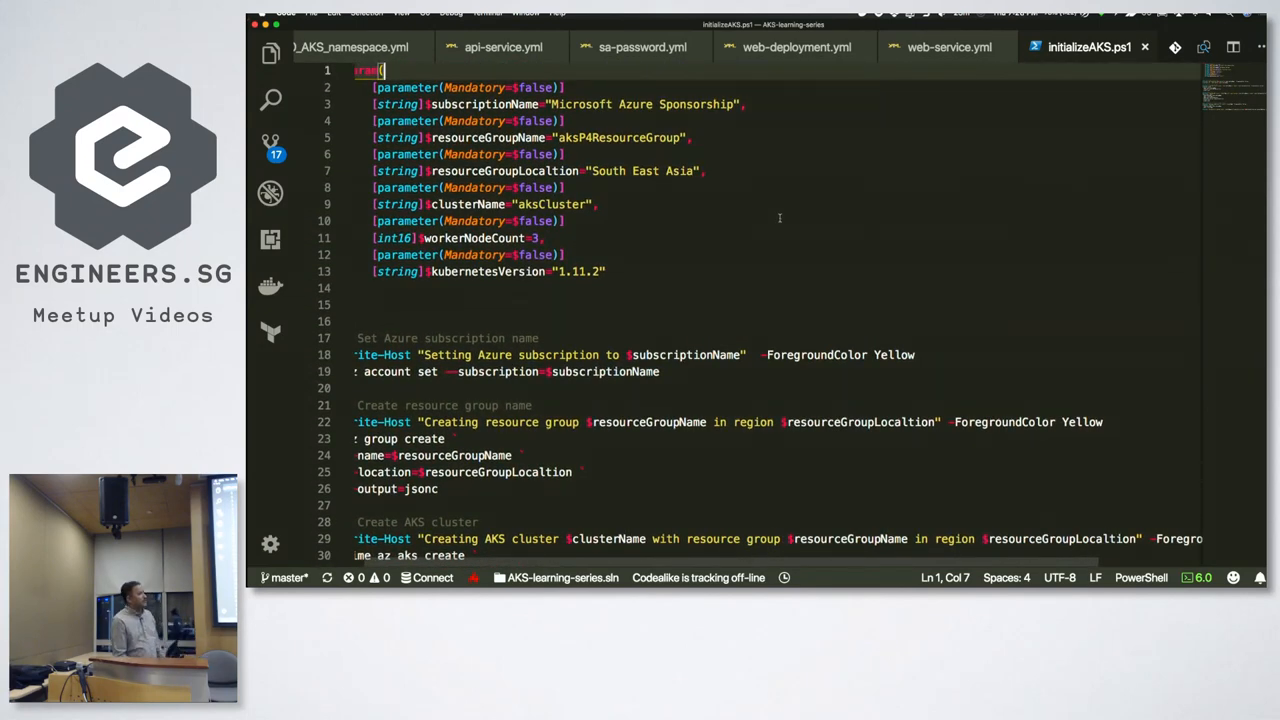
{"action": "scroll", "scroll_direction": "down", "scroll_amount": 3}
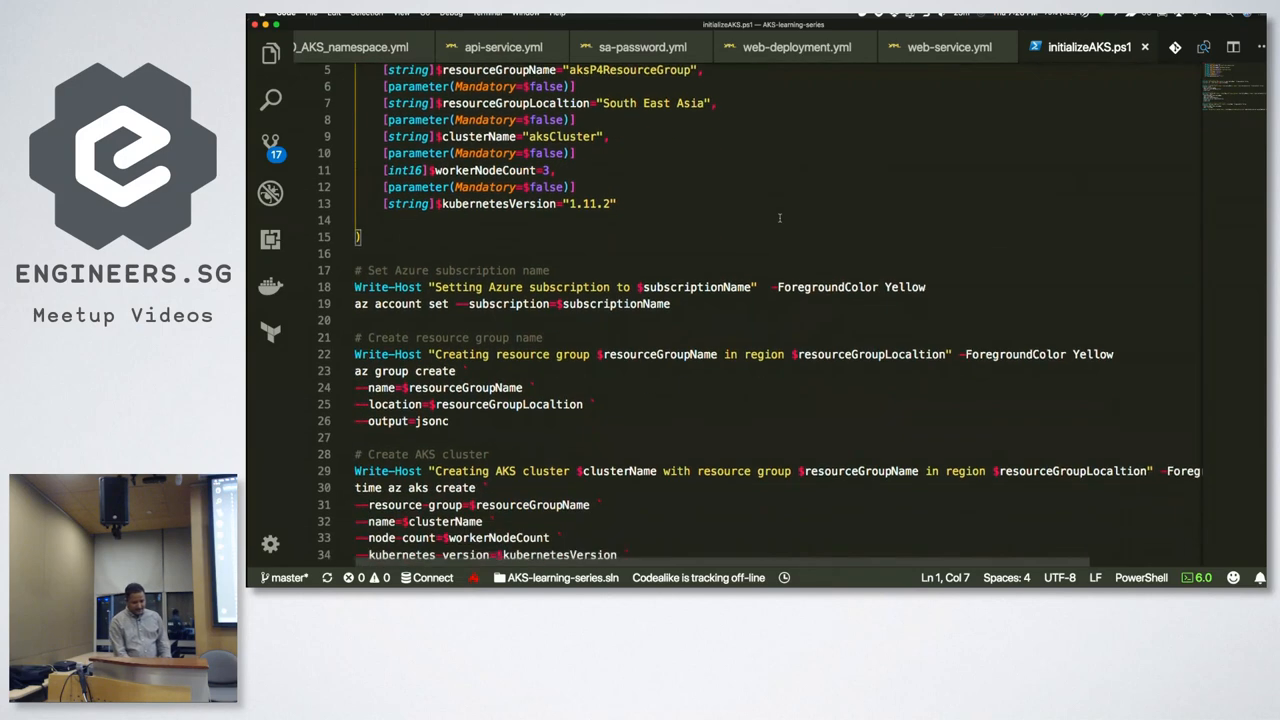
{"action": "scroll", "scroll_direction": "down", "scroll_amount": 3}
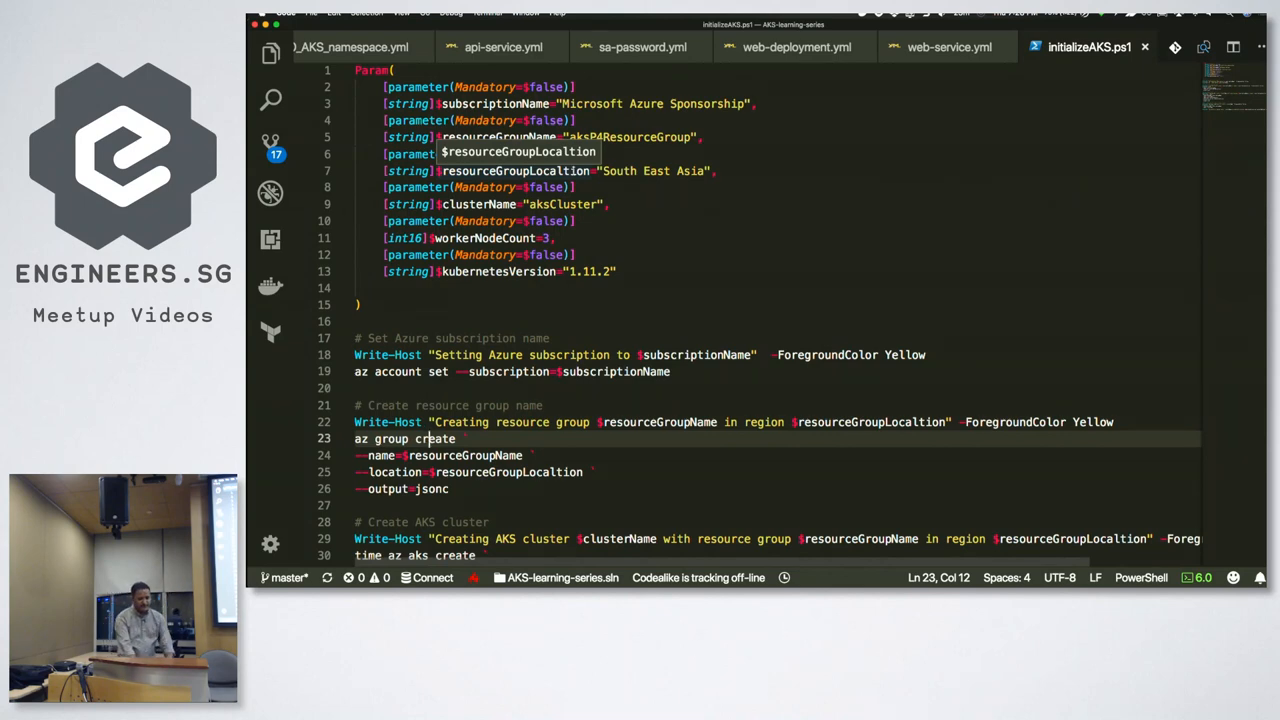
{"action": "scroll", "scroll_direction": "down", "scroll_amount": 3}
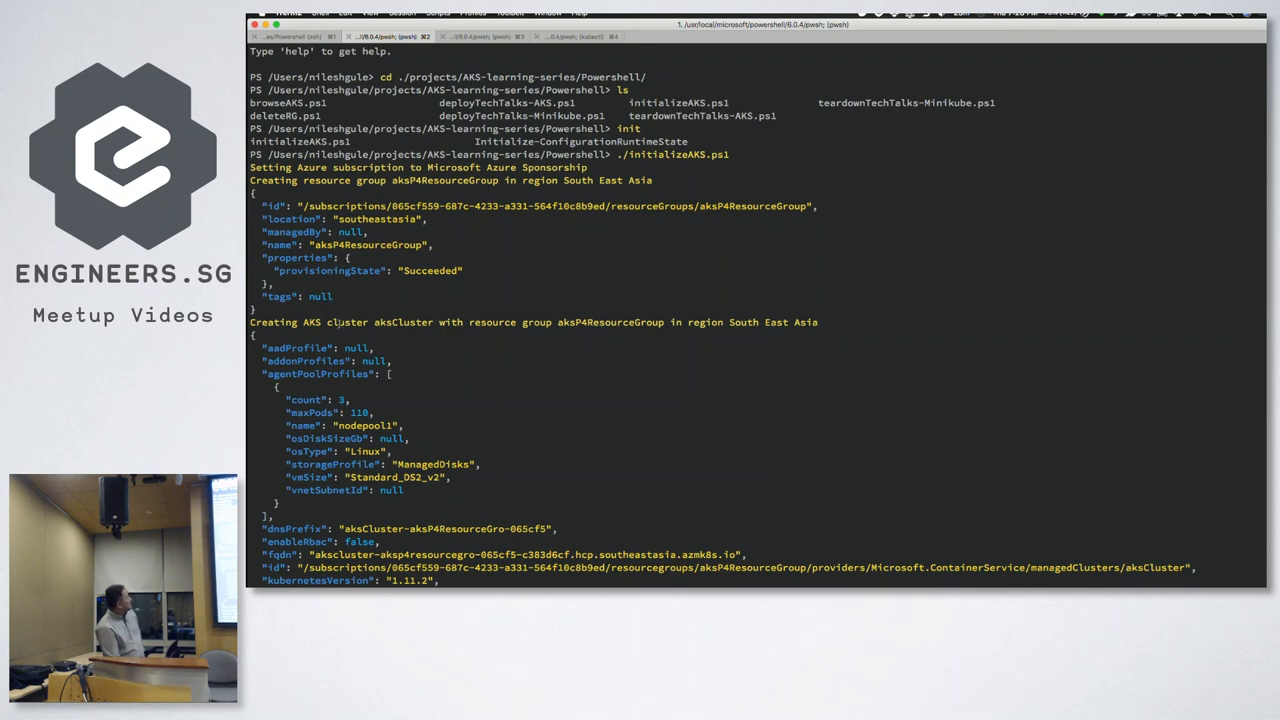
{"action": "scroll", "scroll_direction": "down", "scroll_amount": 3}
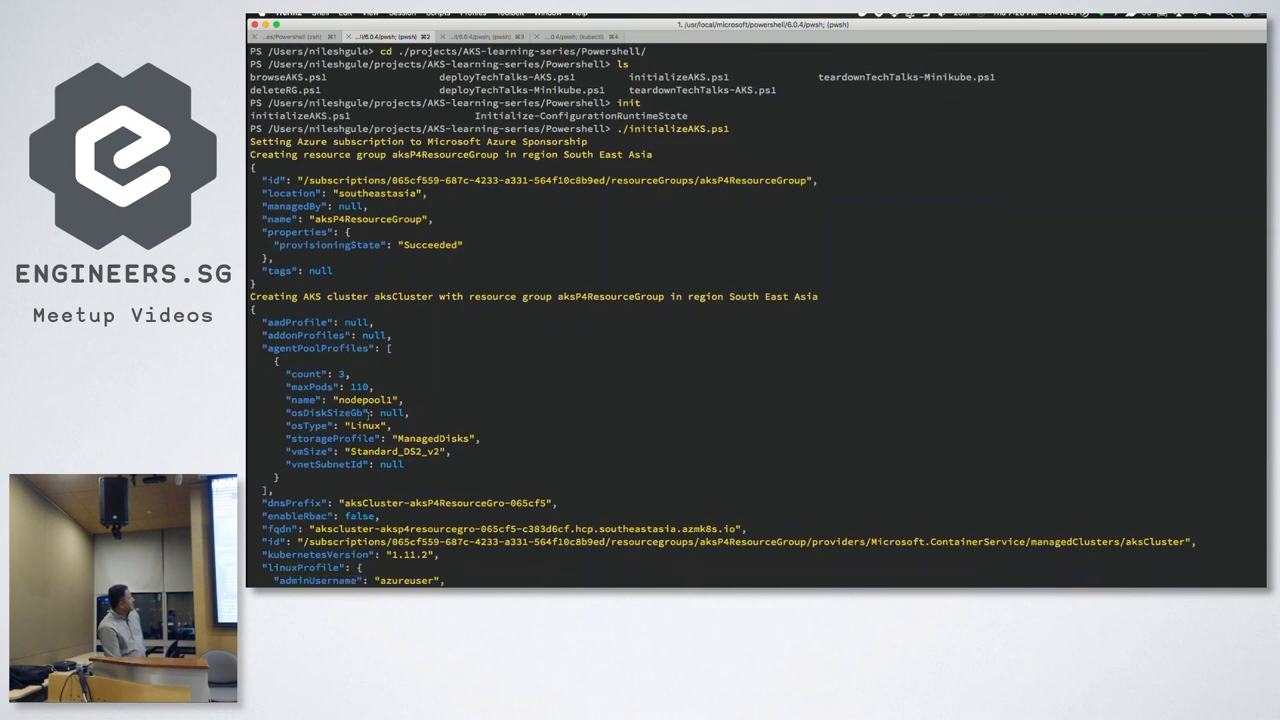
{"action": "scroll", "scroll_direction": "down", "scroll_amount": 3}
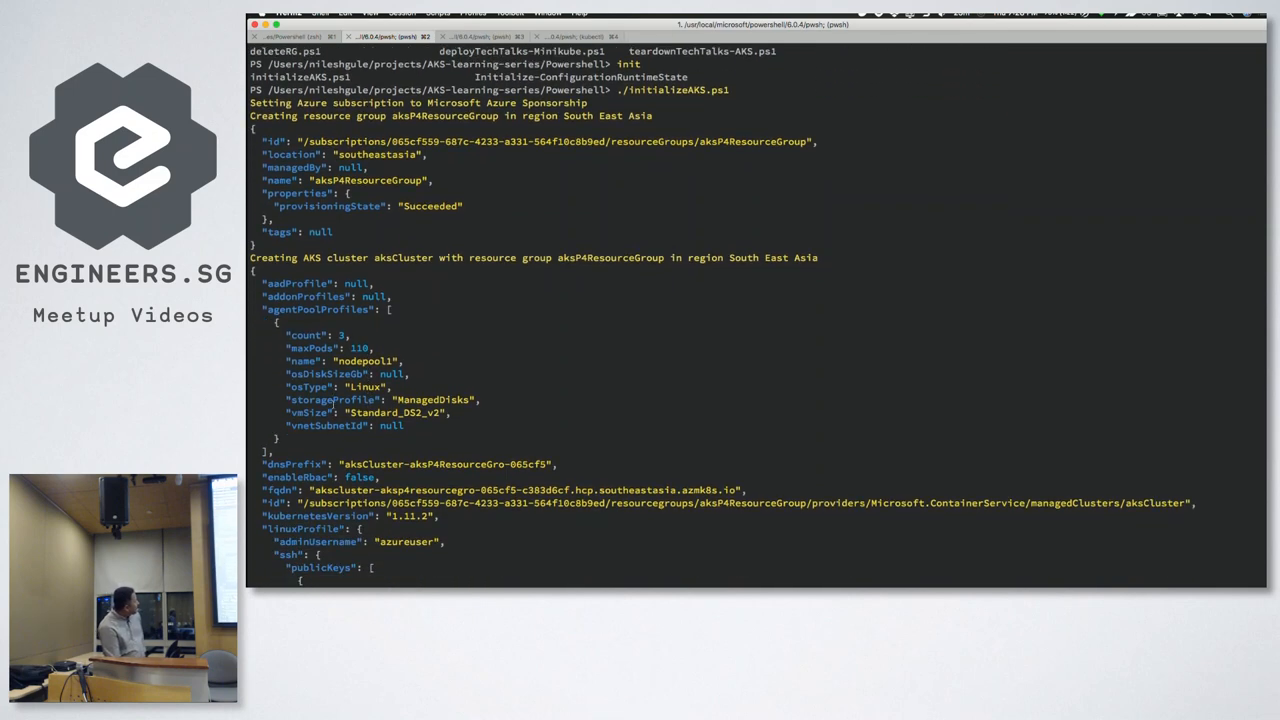
{"action": "scroll", "scroll_direction": "down", "scroll_amount": 3}
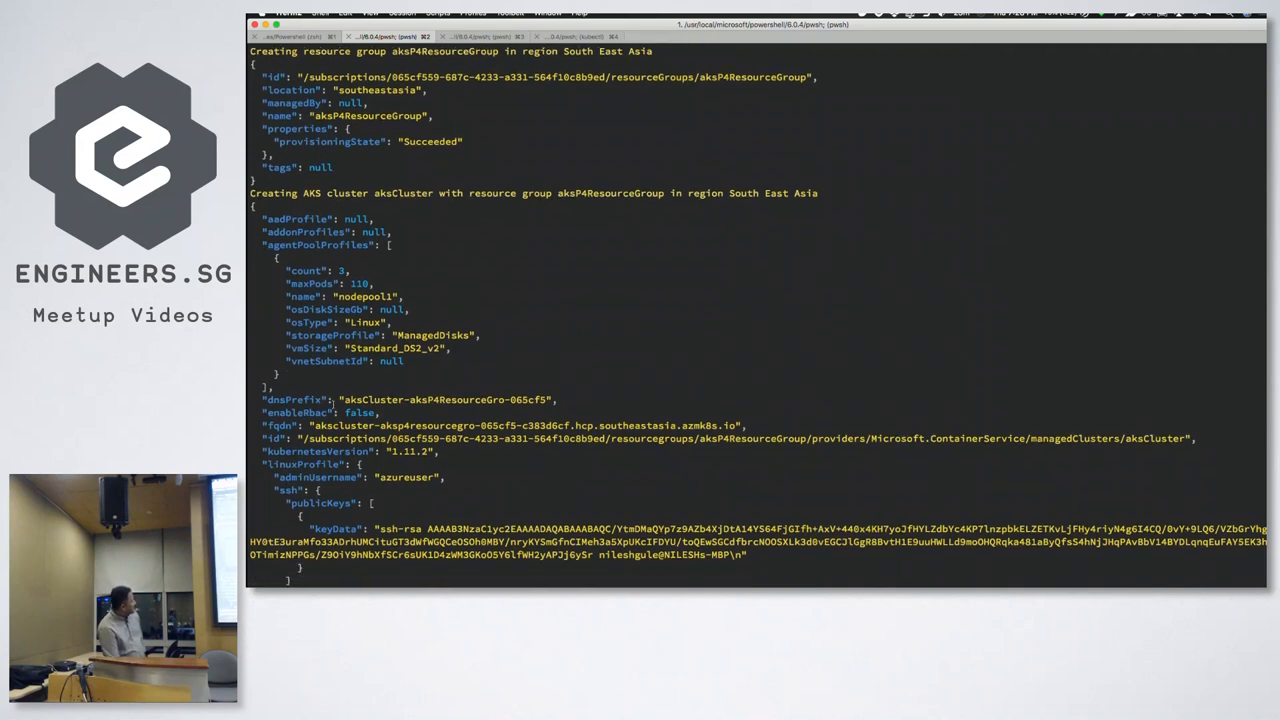
{"action": "scroll", "scroll_direction": "down", "scroll_amount": 3}
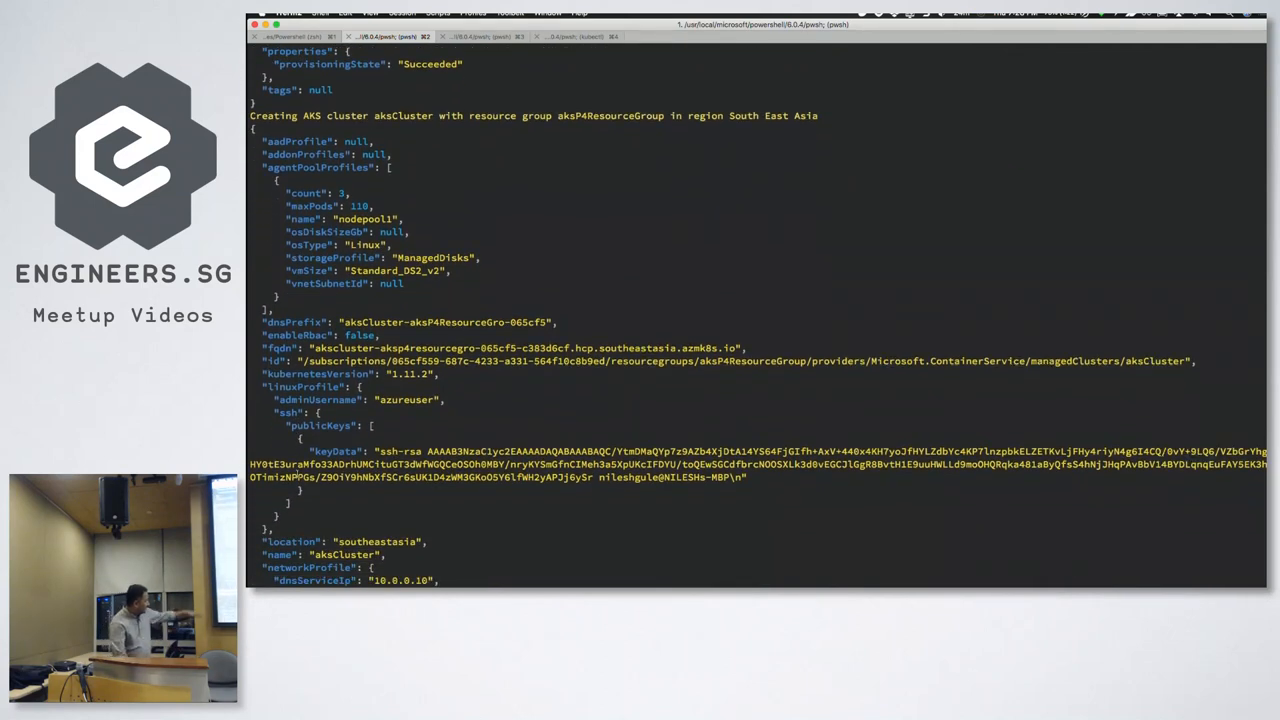
{"action": "scroll", "scroll_direction": "down", "scroll_amount": 3}
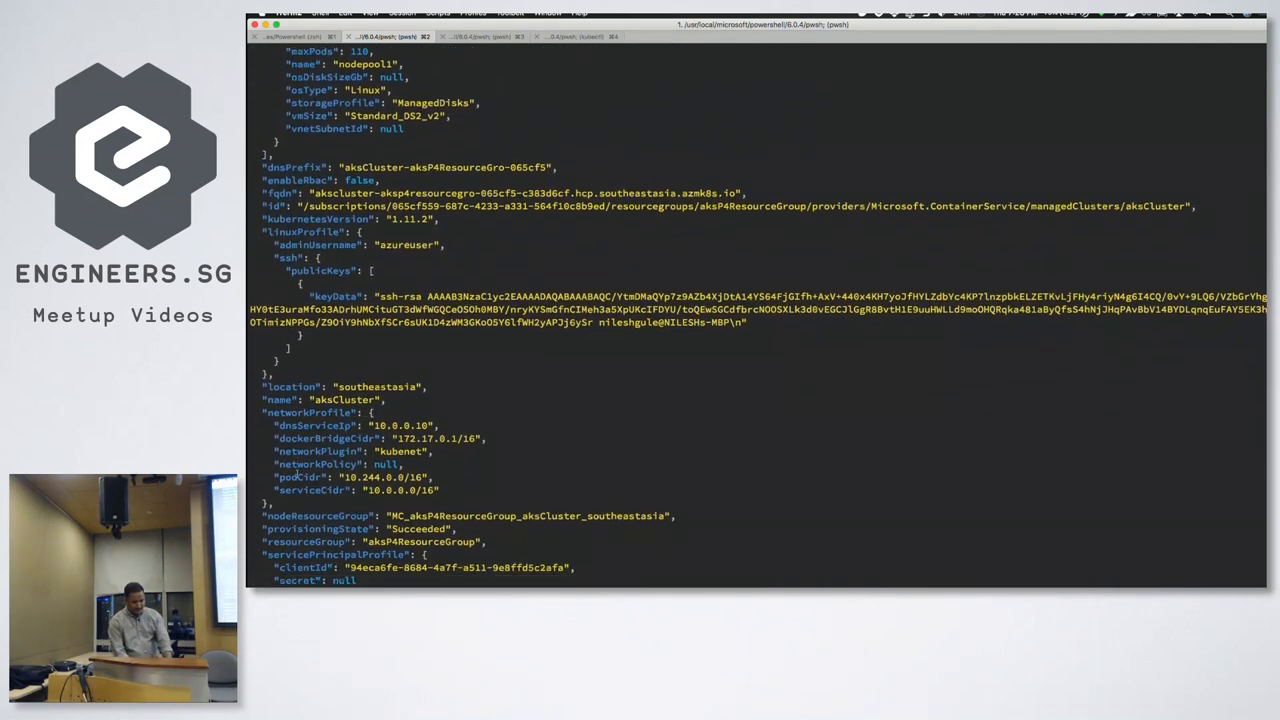
{"action": "scroll", "scroll_direction": "down", "scroll_amount": 3}
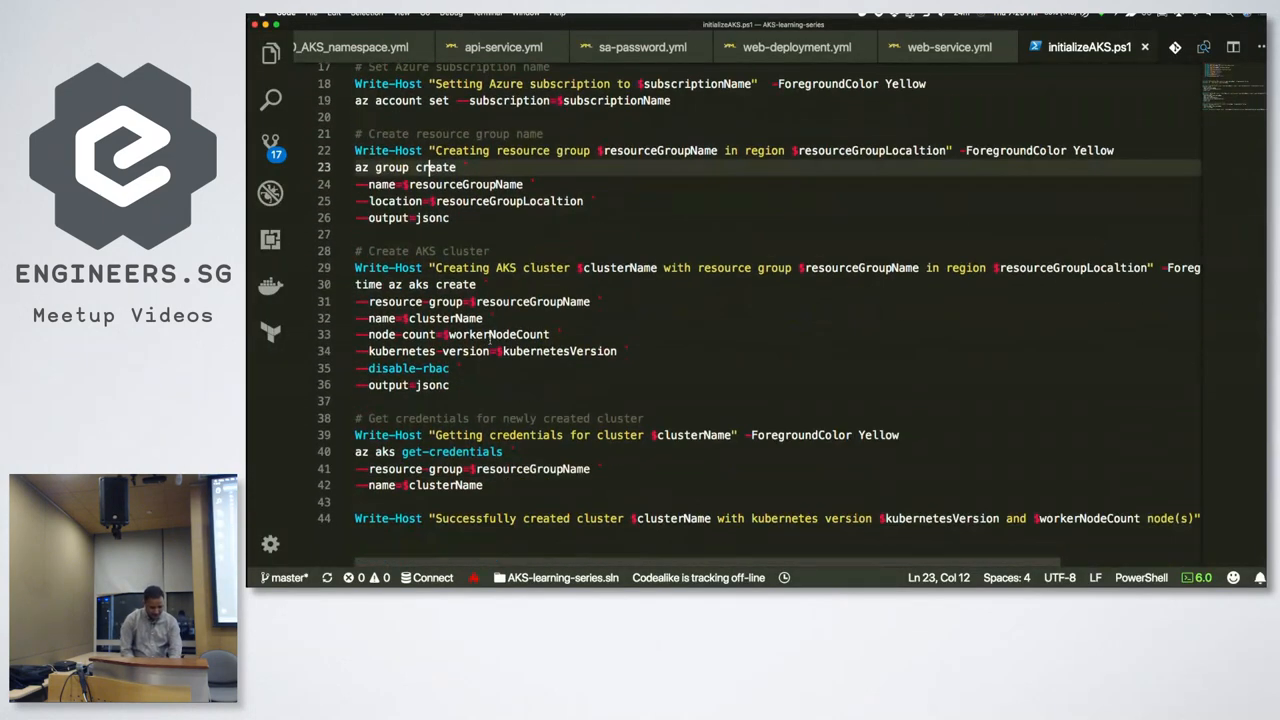
Review the az aks create block with its disable-rbac flag, then return to the Azure portal
{"action": "scroll", "scroll_direction": "down", "scroll_amount": 3}
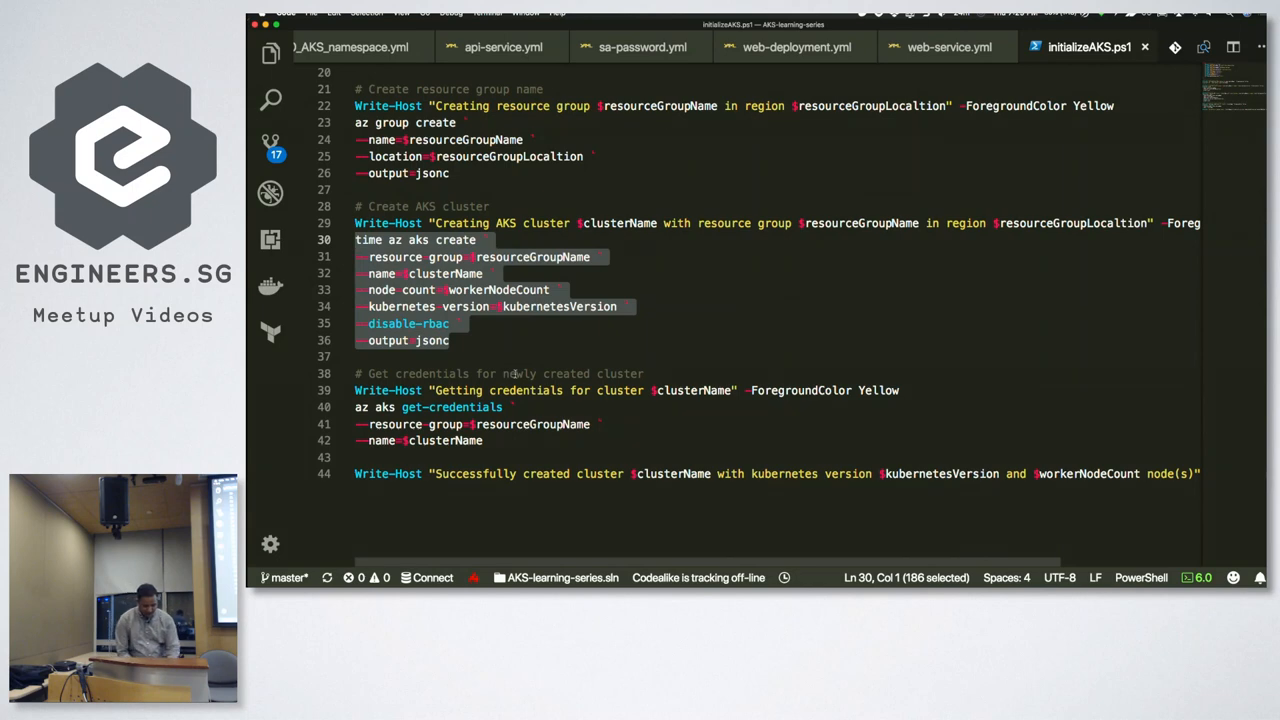
{"action": "key", "text": "cmd+tab"}
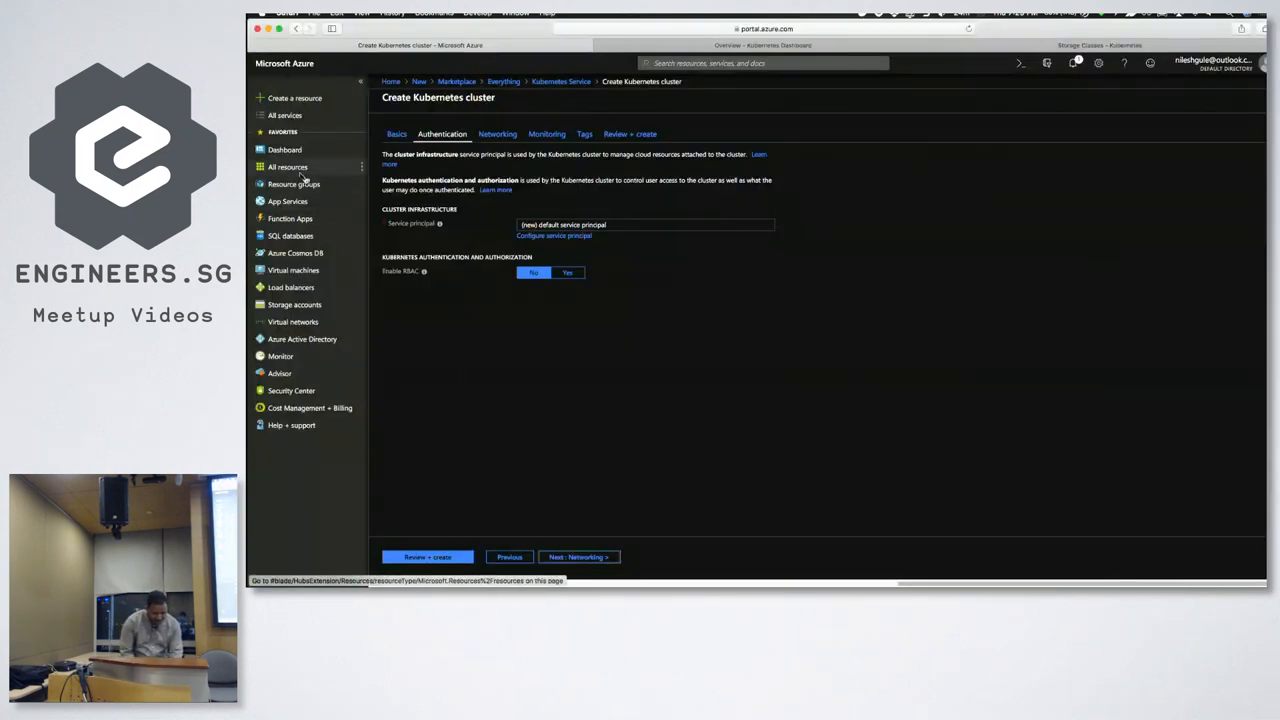
Show All resources with aksCluster's node VMs, disks and networking, then move to Keynote
{"action": "left_click", "coordinate": [288, 168]}
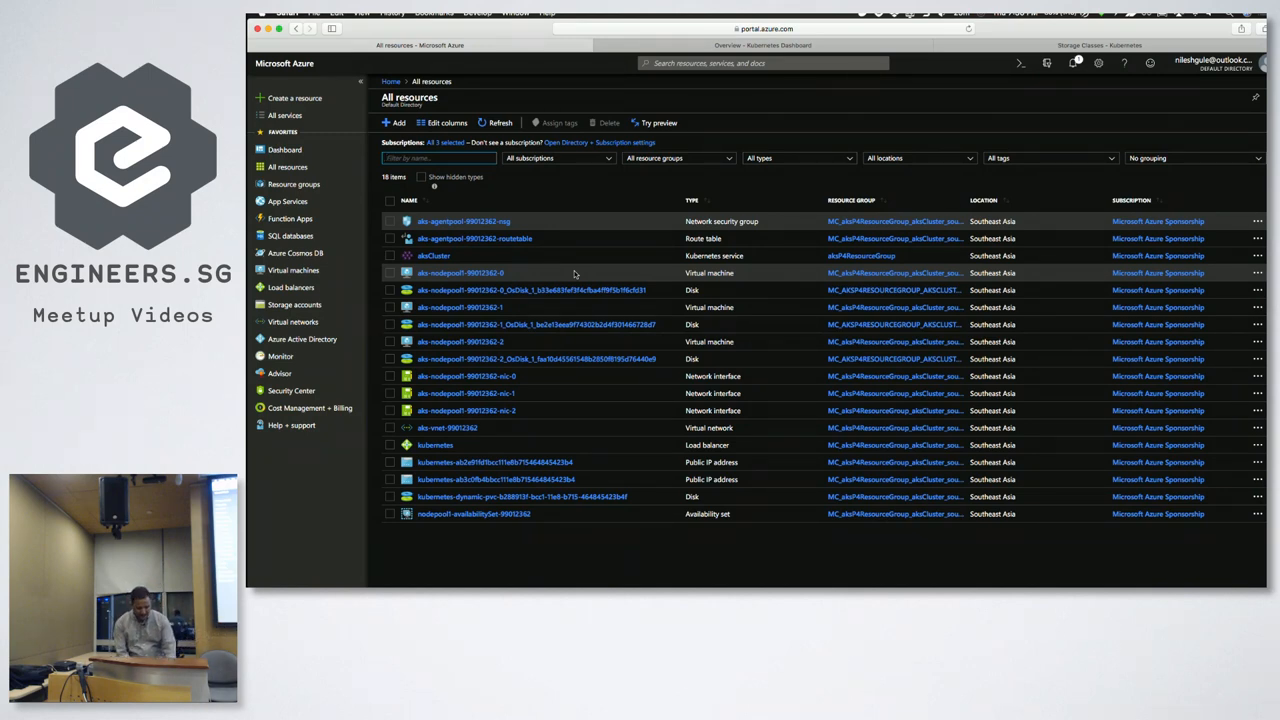
{"action": "key", "text": "cmd+tab"}
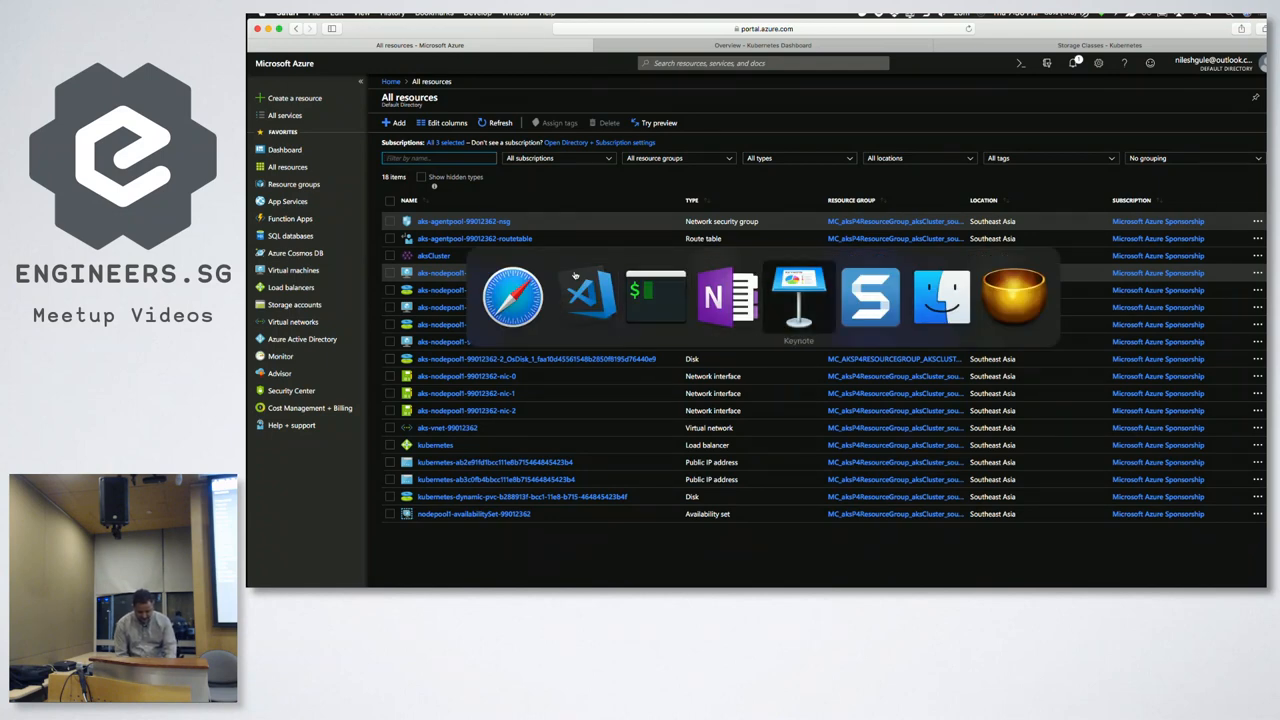
Present the Keynote slides before returning to the initializeAKS.ps1 script
{"action": "left_click", "coordinate": [800, 296]}
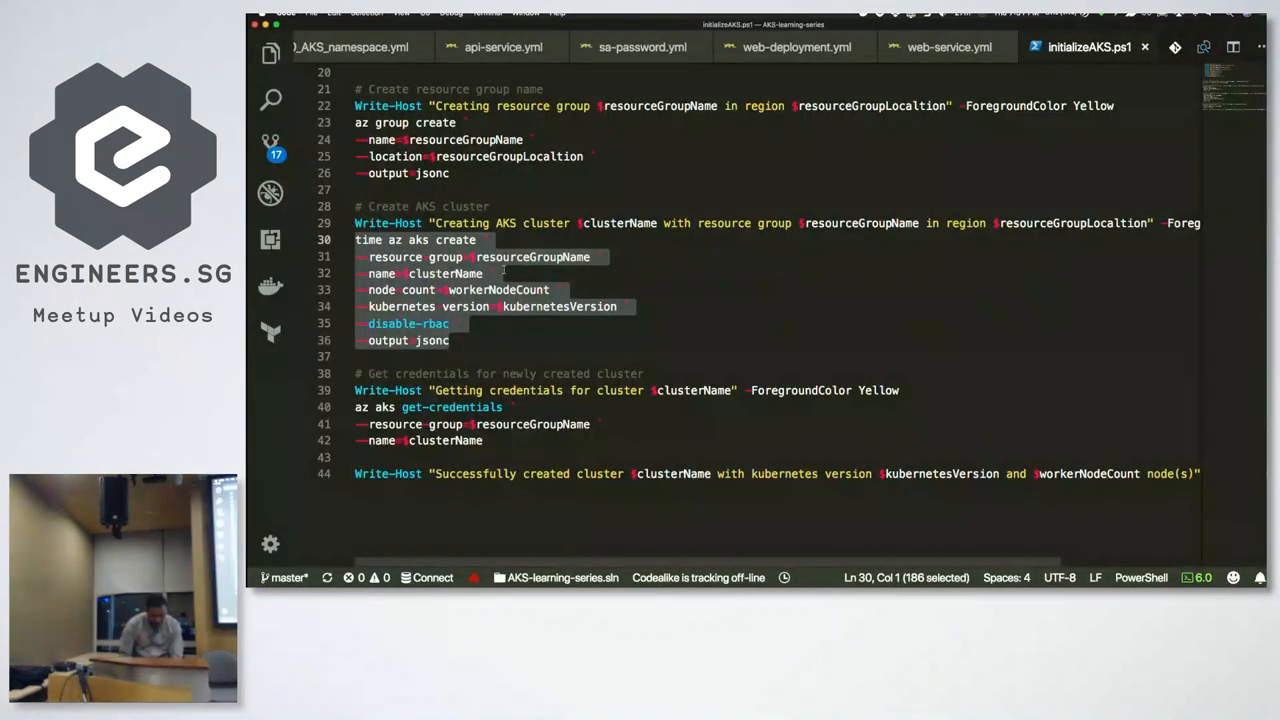
From the Explorer, view the TechTalksAPI service manifest and then TechTalksDB's db-service.yml on port 1433
{"action": "left_click", "coordinate": [270, 52]}
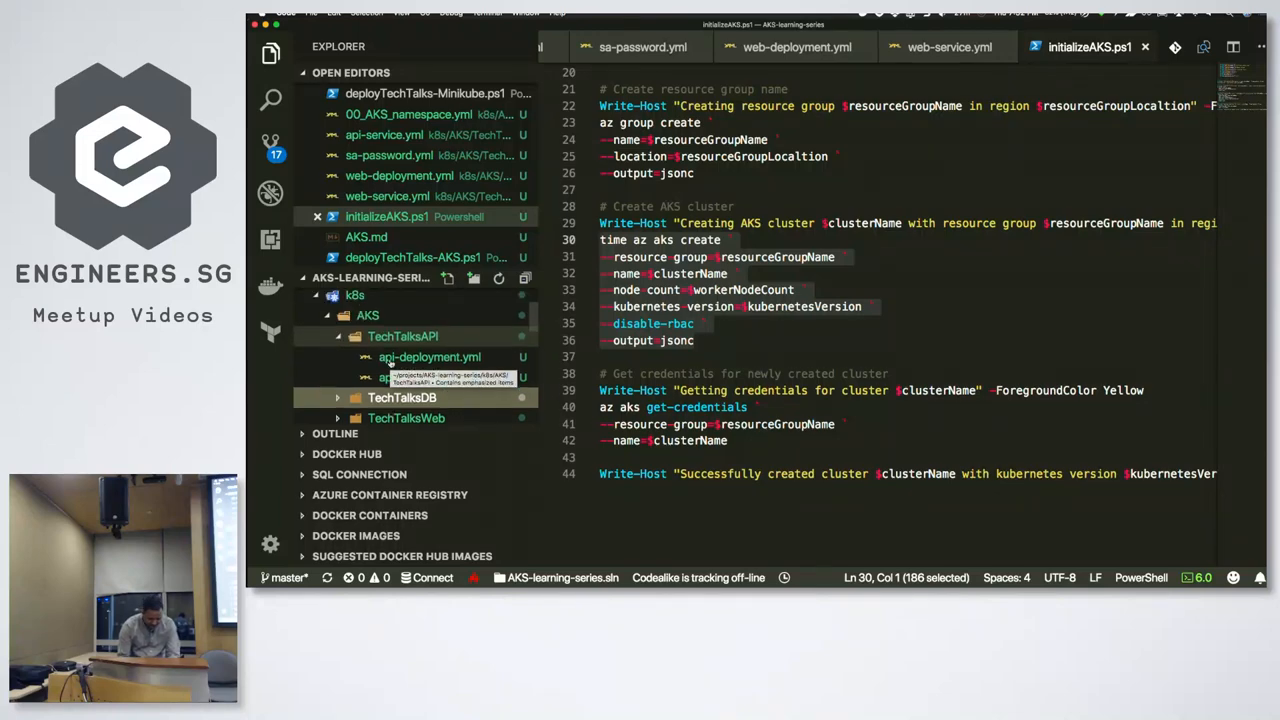
{"action": "left_click", "coordinate": [430, 356]}
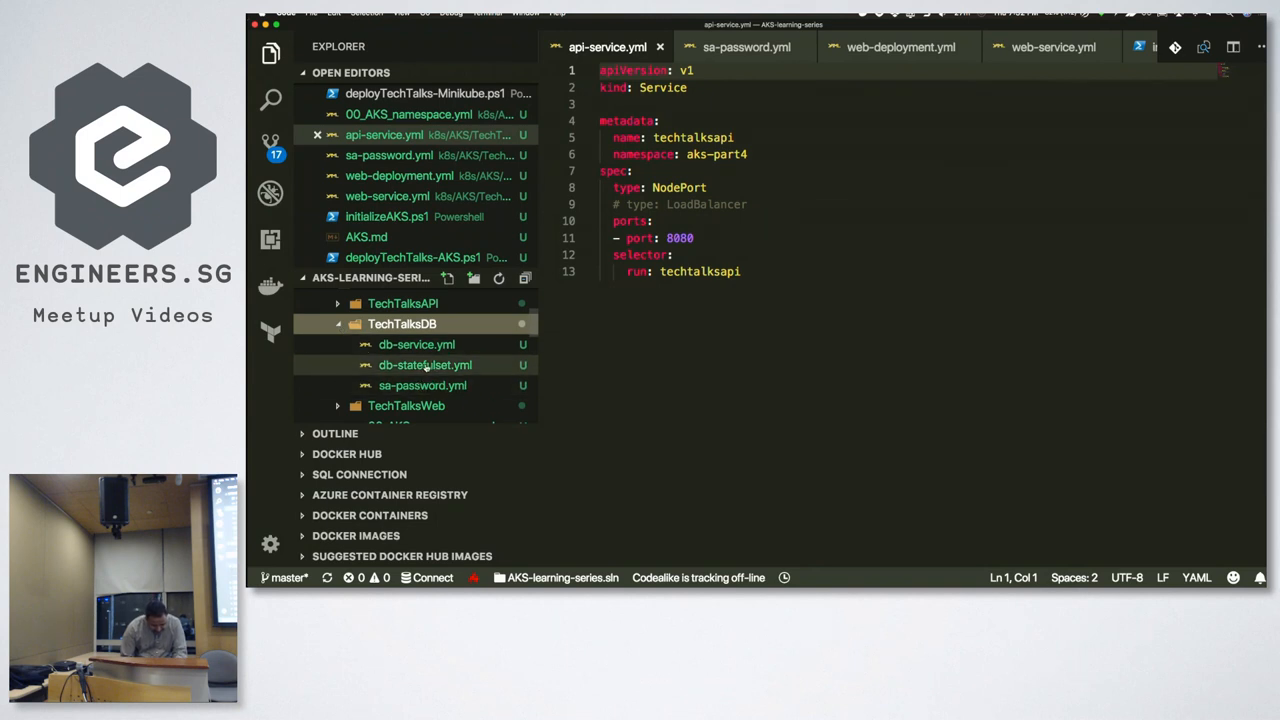
{"action": "left_click", "coordinate": [416, 344]}
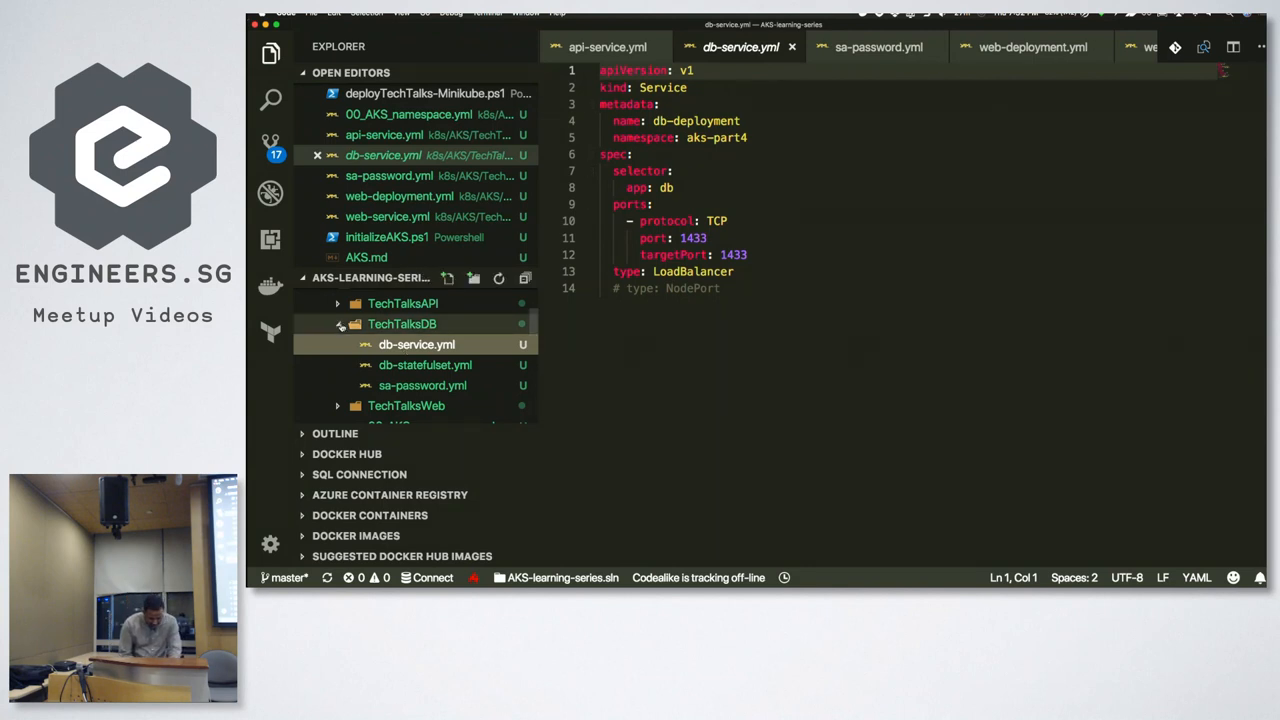
Inspect web-service.yml's NodePort and LoadBalancer type lines for port 80, then return to the browser
{"action": "left_click", "coordinate": [402, 324]}
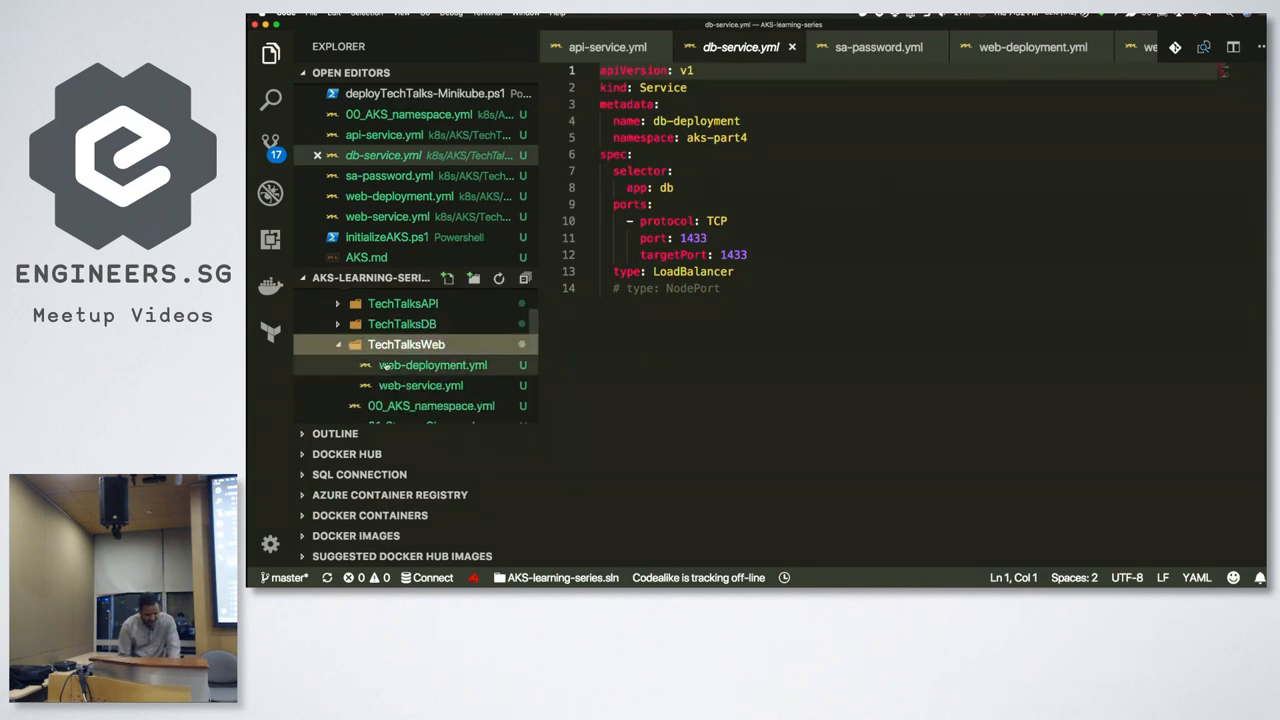
{"action": "left_click", "coordinate": [420, 384]}
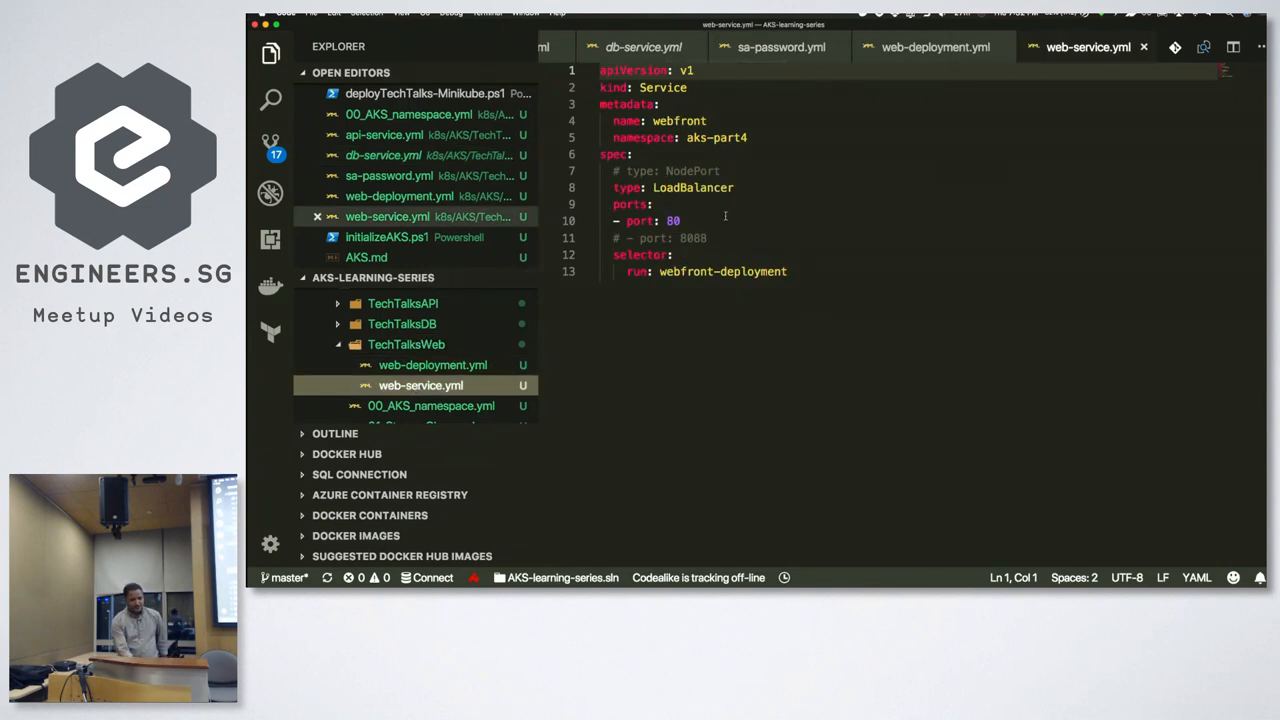
{"action": "left_click", "coordinate": [710, 170]}
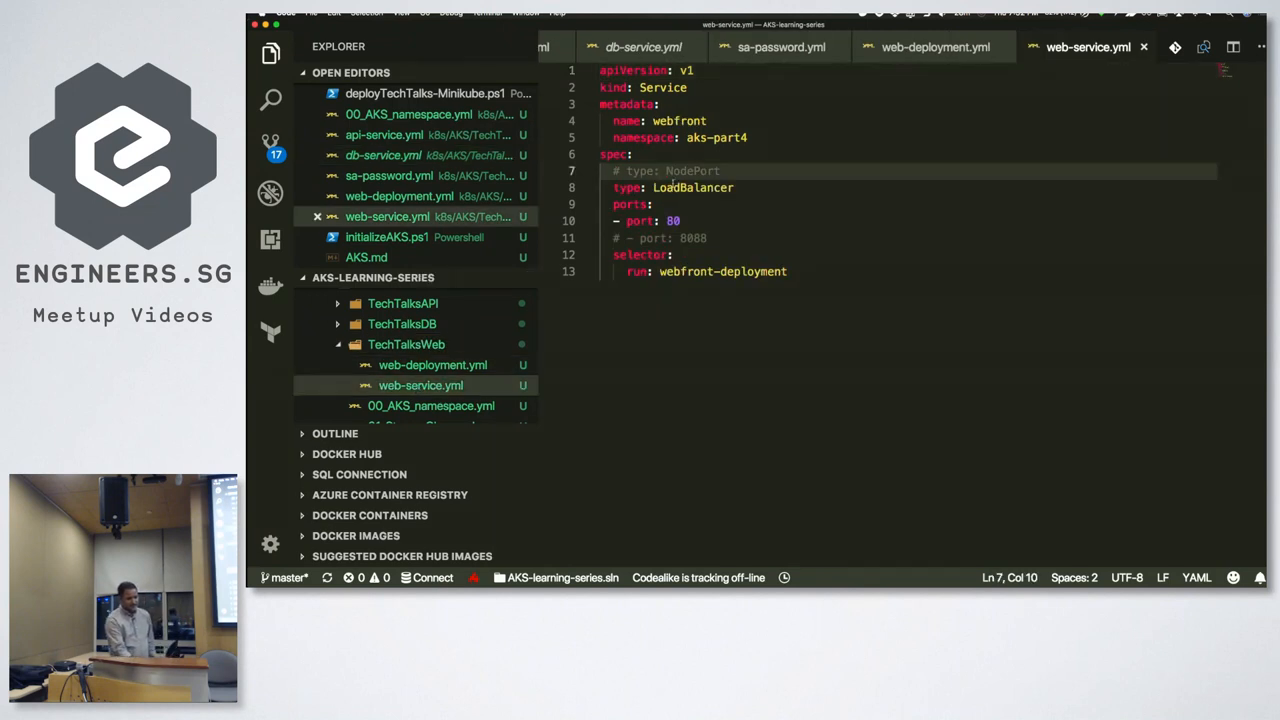
{"action": "left_click", "coordinate": [692, 188]}
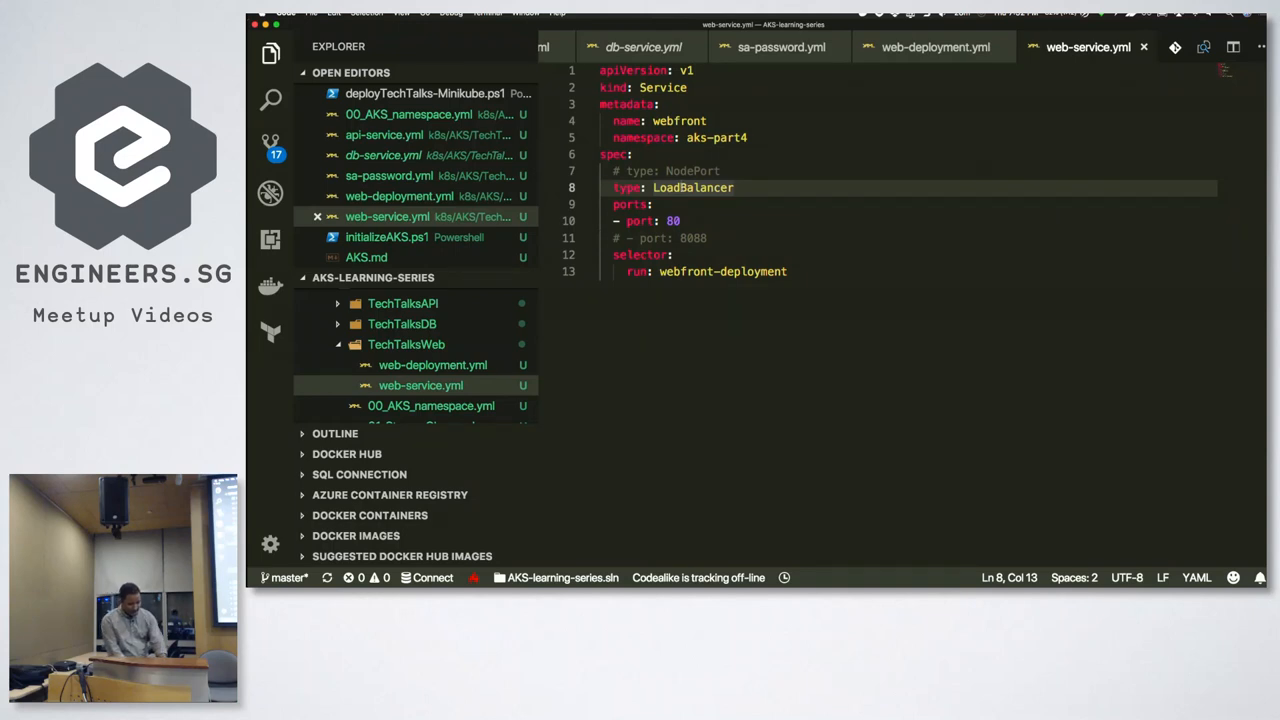
{"action": "key", "text": "cmd+tab"}
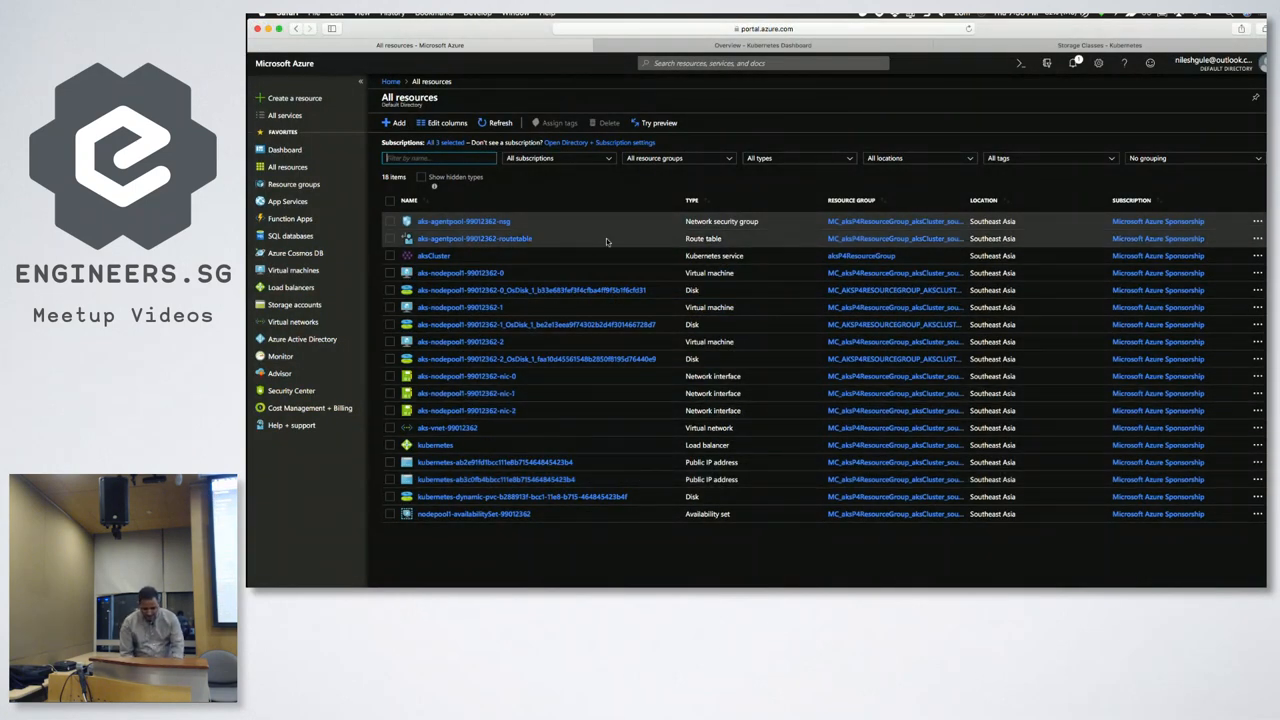
Review the Kubernetes Dashboard's aks-part4 namespace overview with deployments and pods running
{"action": "left_click", "coordinate": [762, 44]}
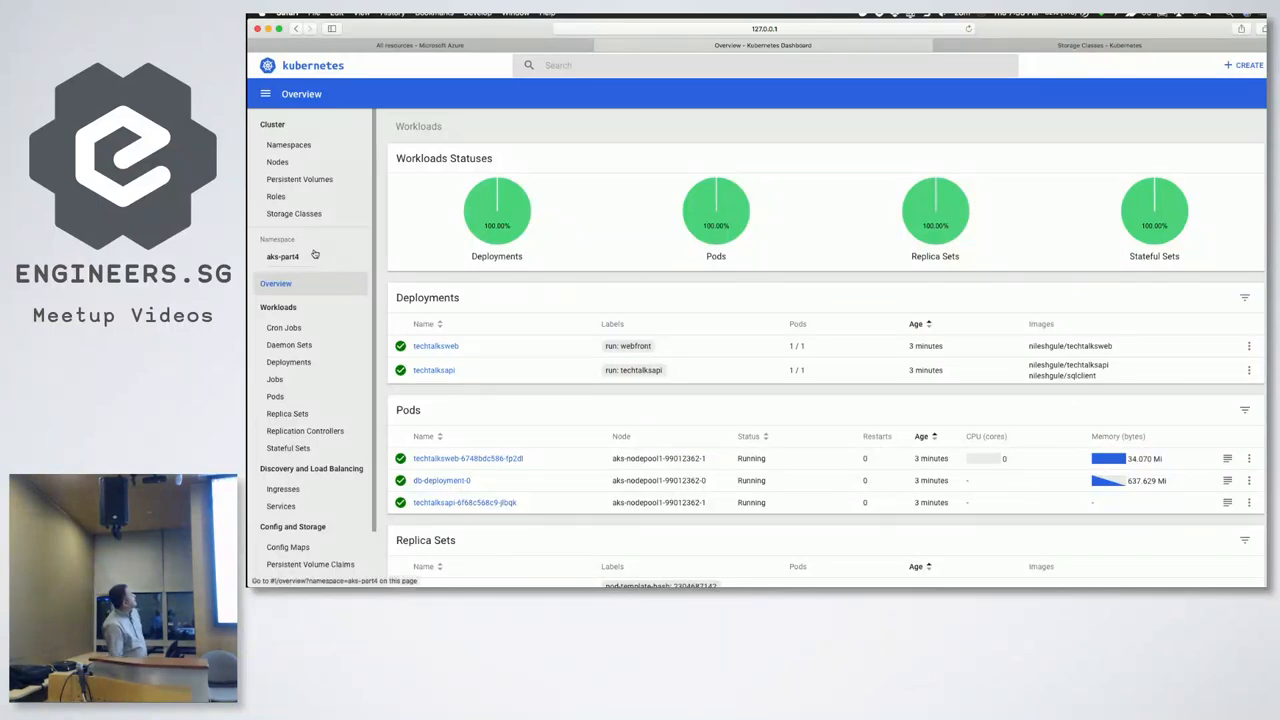
{"action": "left_click", "coordinate": [284, 256]}
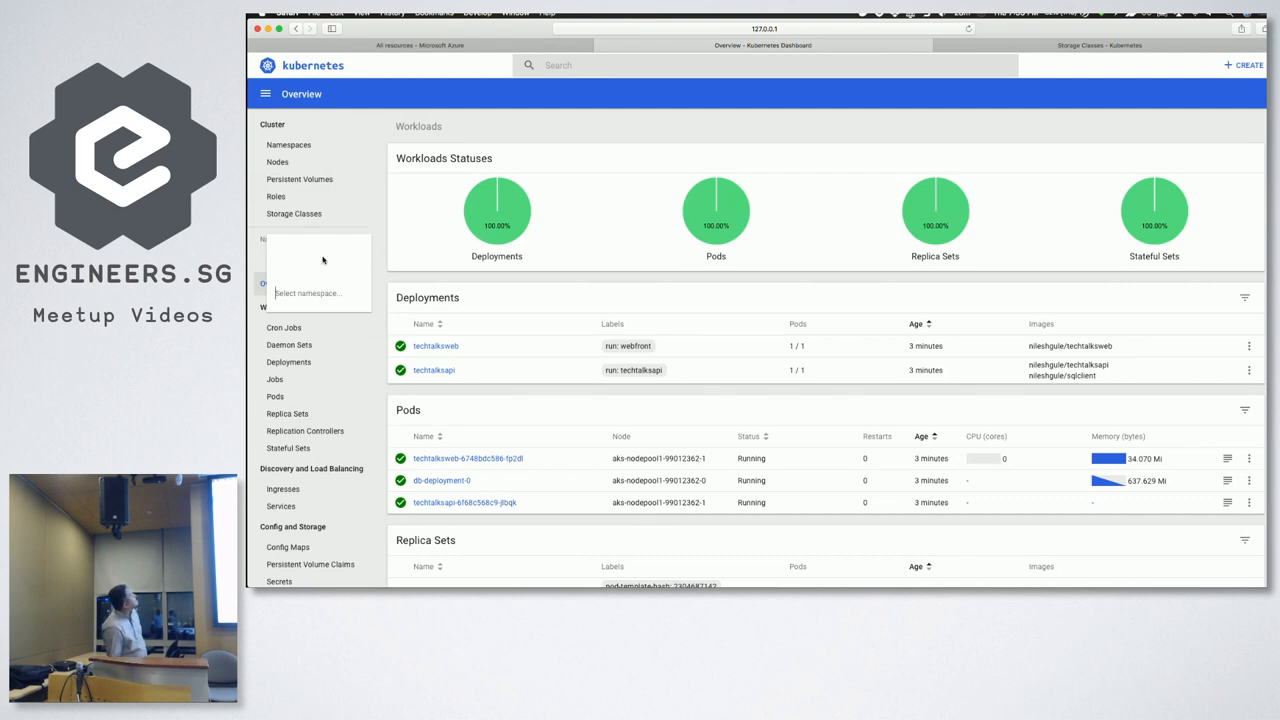
{"action": "left_click", "coordinate": [318, 292]}
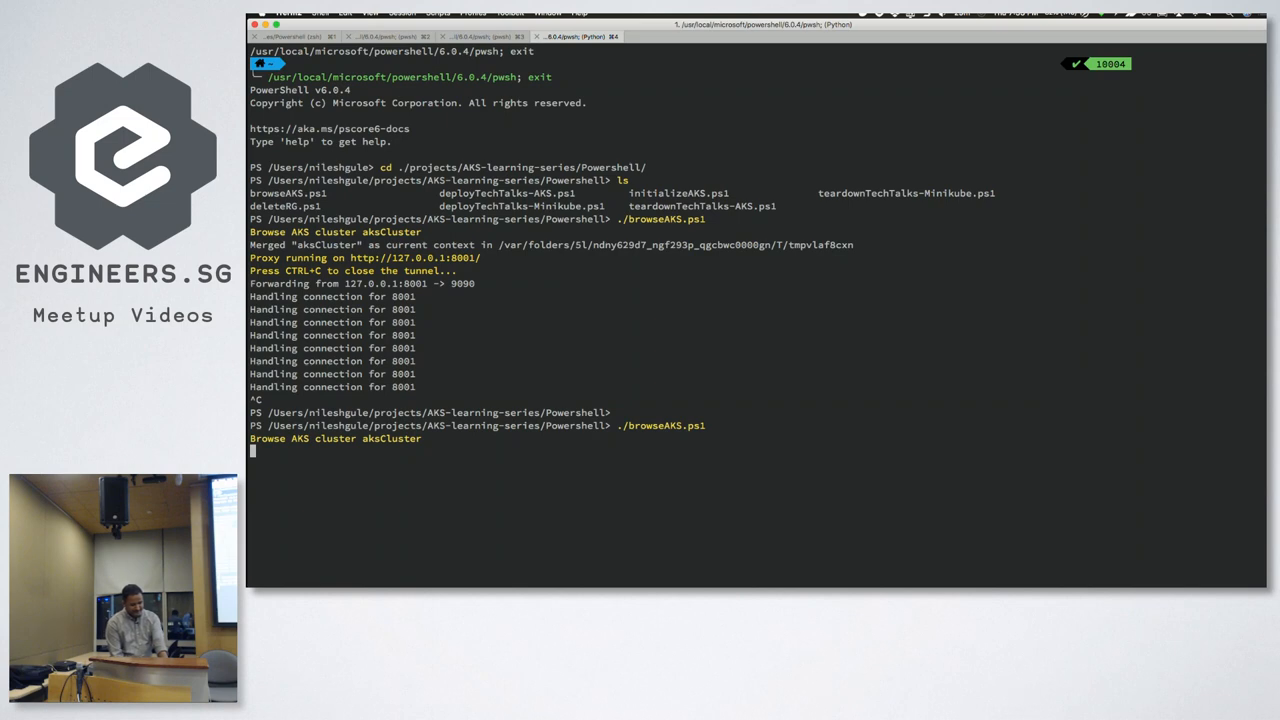
Relaunch the dashboard, switch to namespace aks-part4 and scroll to Services and Persistent Volume Claims
{"action": "key", "text": "enter"}
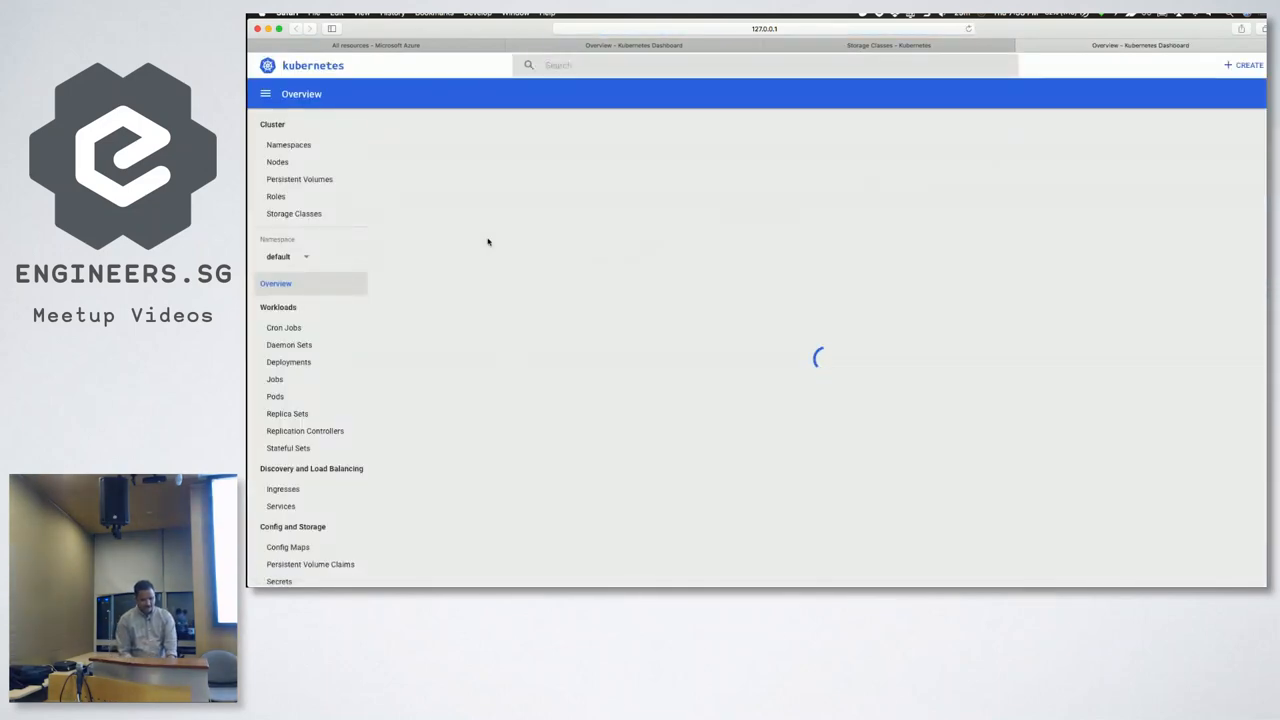
{"action": "left_click", "coordinate": [288, 256]}
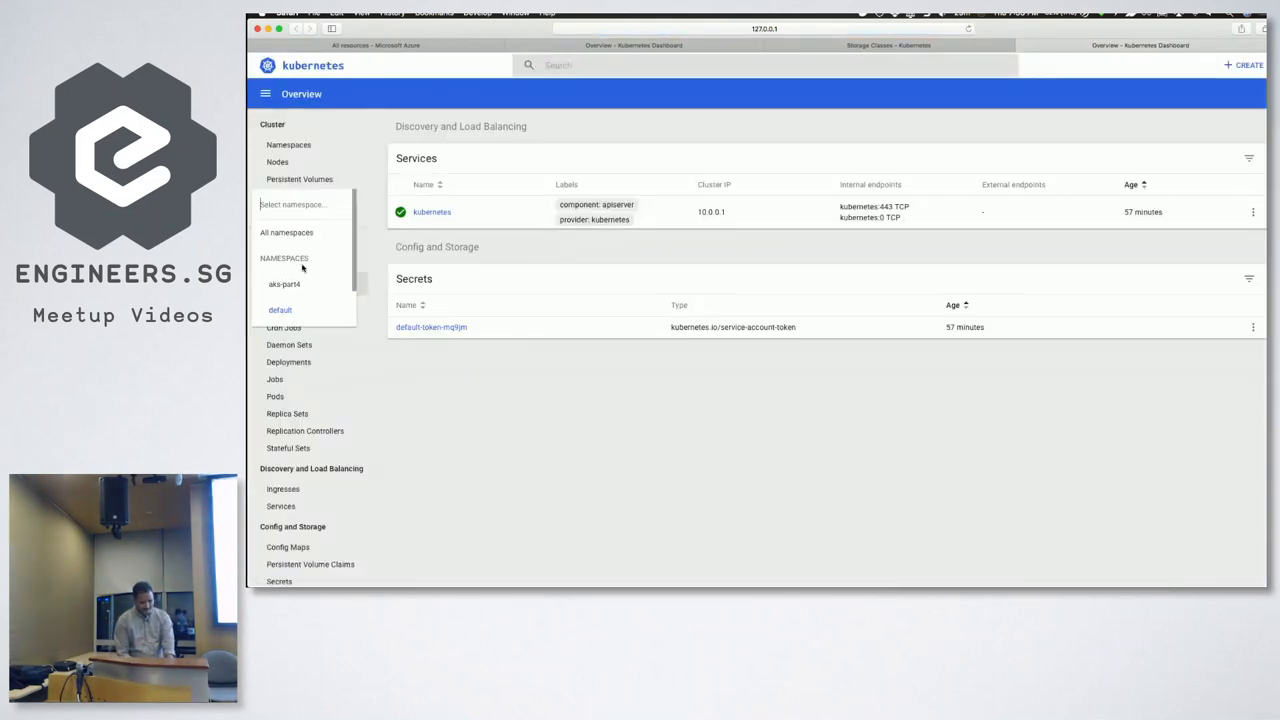
{"action": "left_click", "coordinate": [284, 284]}
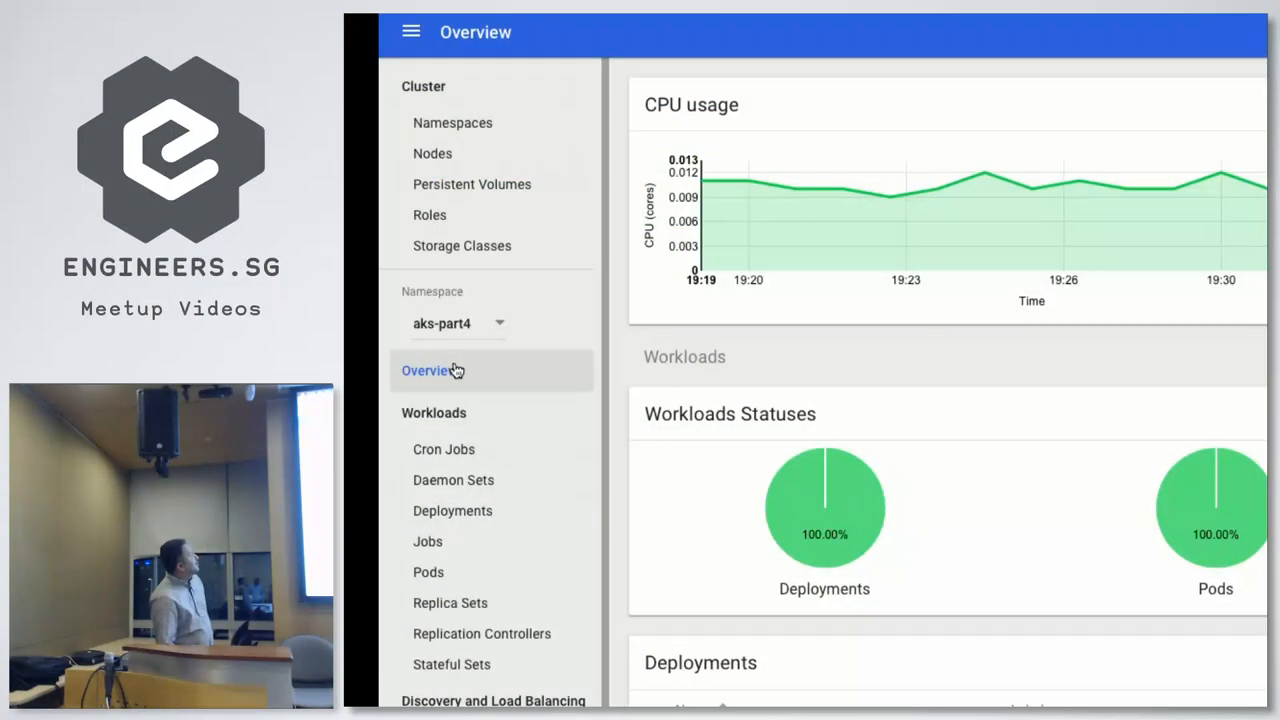
{"action": "mouse_move", "coordinate": [956, 532]}
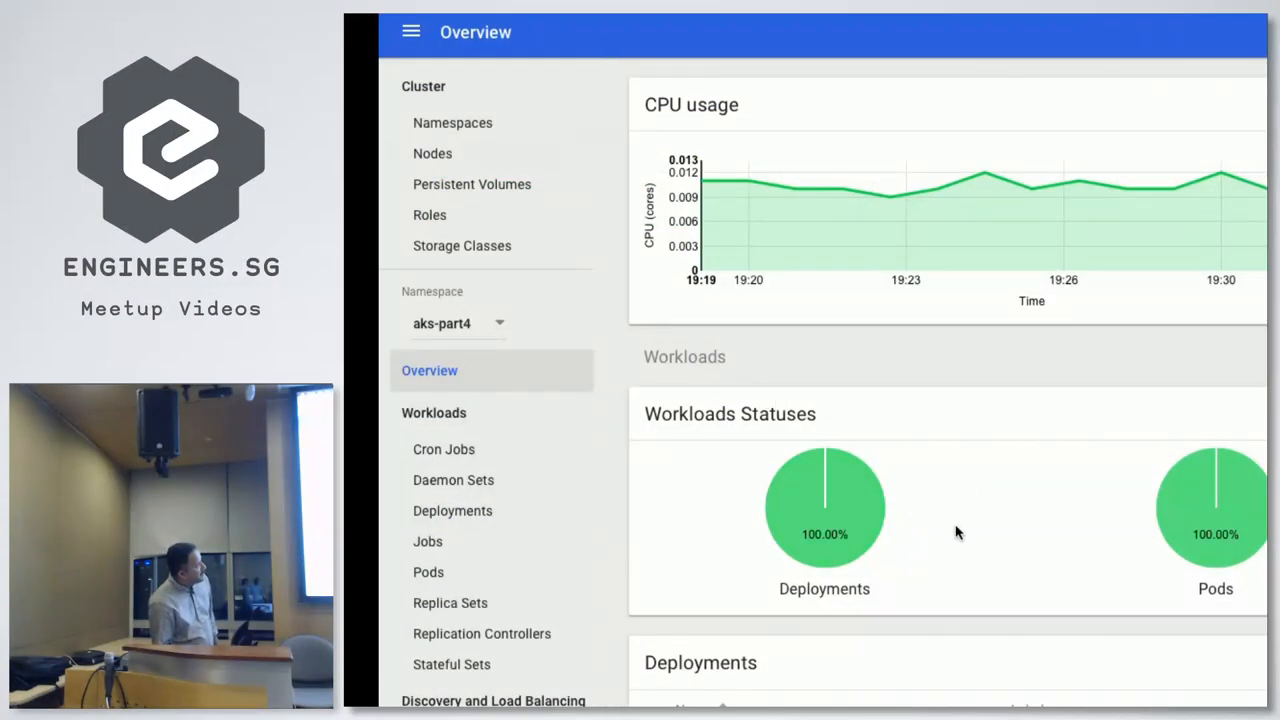
{"action": "scroll", "scroll_direction": "down", "scroll_amount": 3}
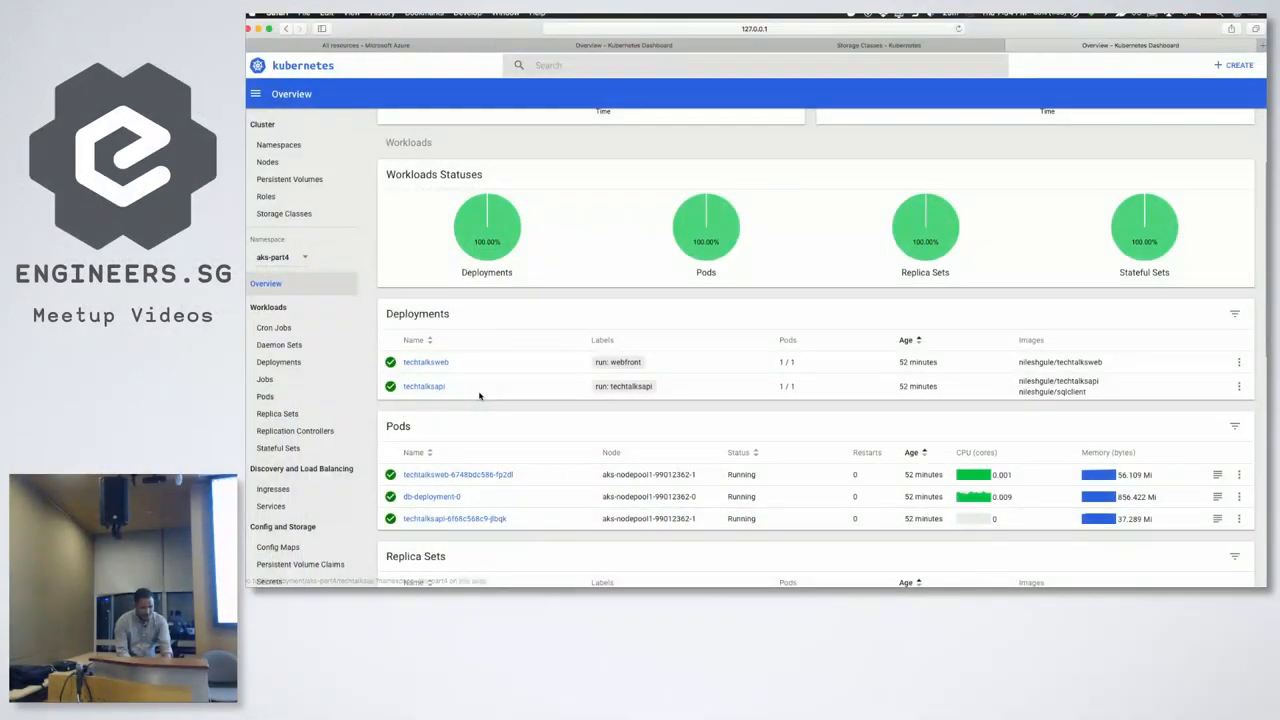
{"action": "scroll", "scroll_direction": "down", "scroll_amount": 3}
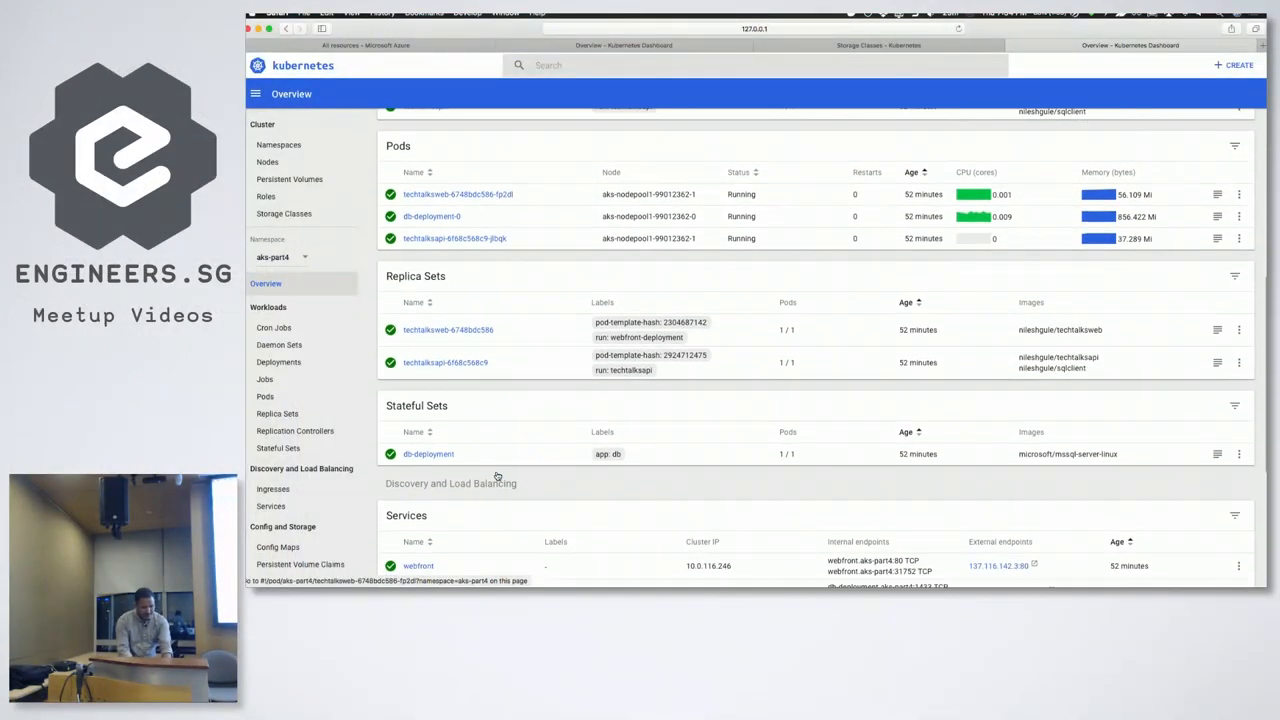
{"action": "scroll", "scroll_direction": "down", "scroll_amount": 3}
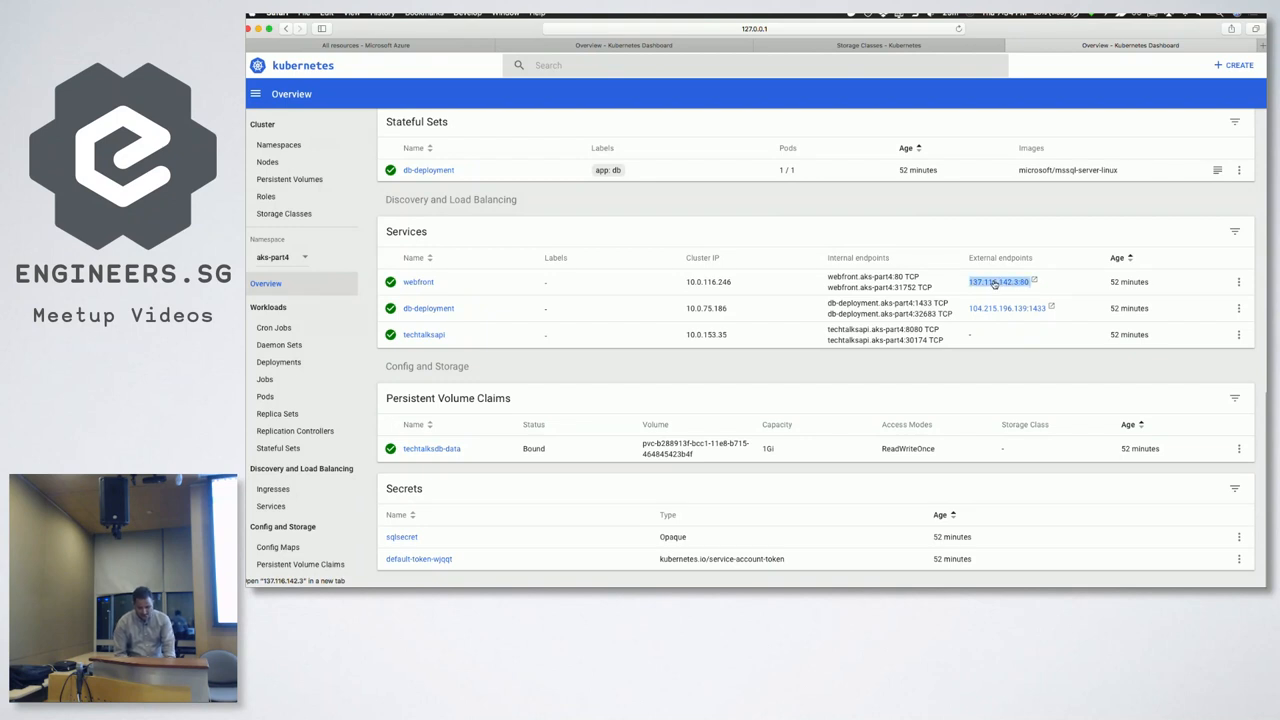
Open webfront's external endpoint in a new tab and start a new tech talk named AKS
{"action": "right_click", "coordinate": [998, 280]}
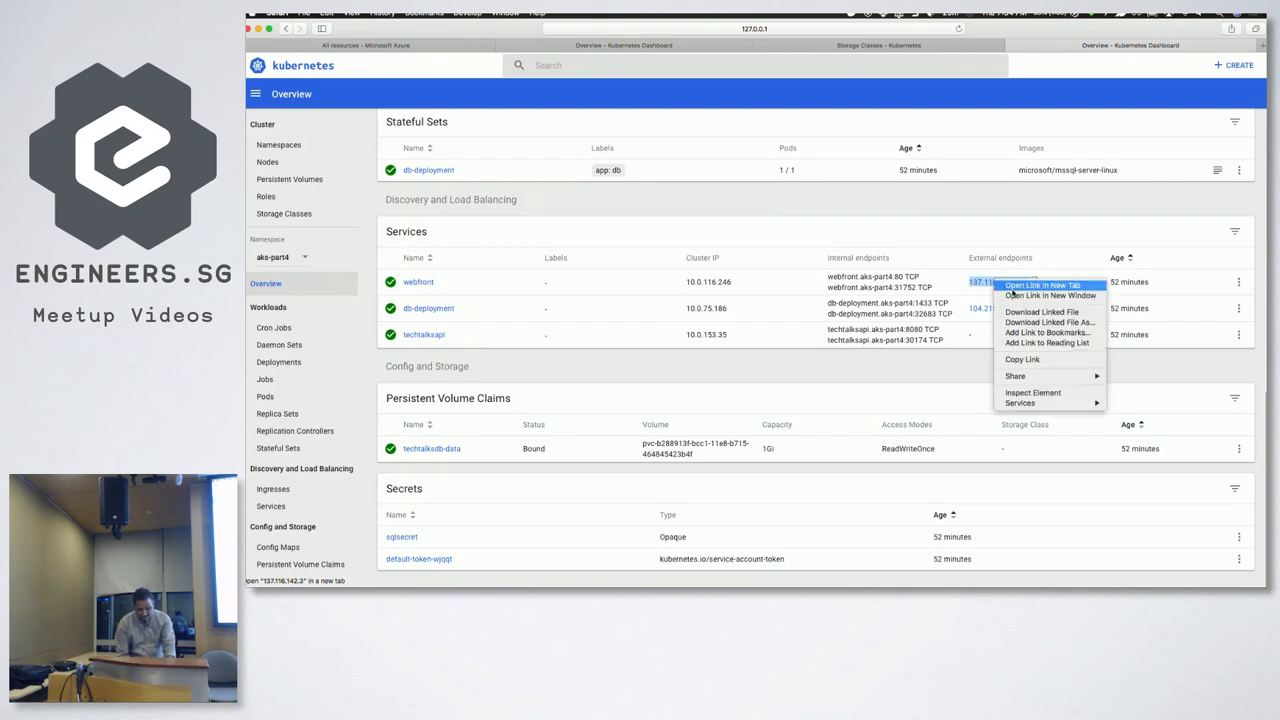
{"action": "left_click", "coordinate": [1044, 284]}
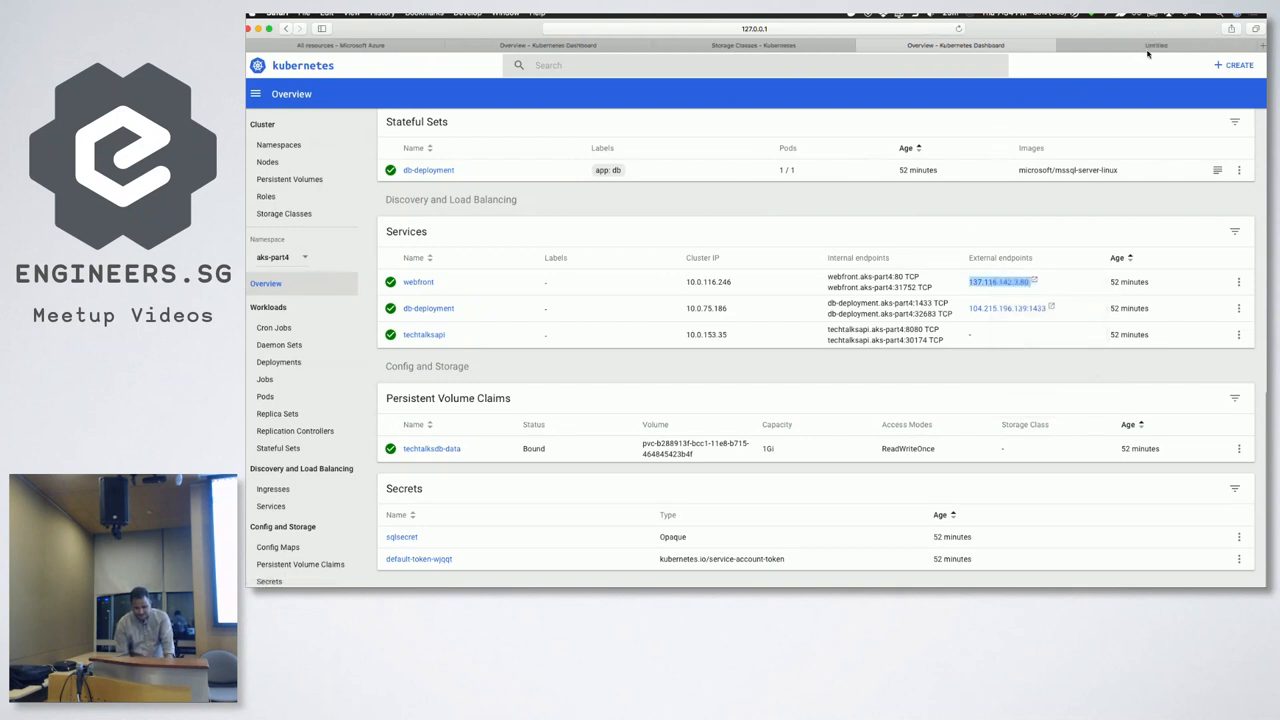
{"action": "left_click", "coordinate": [1156, 44]}
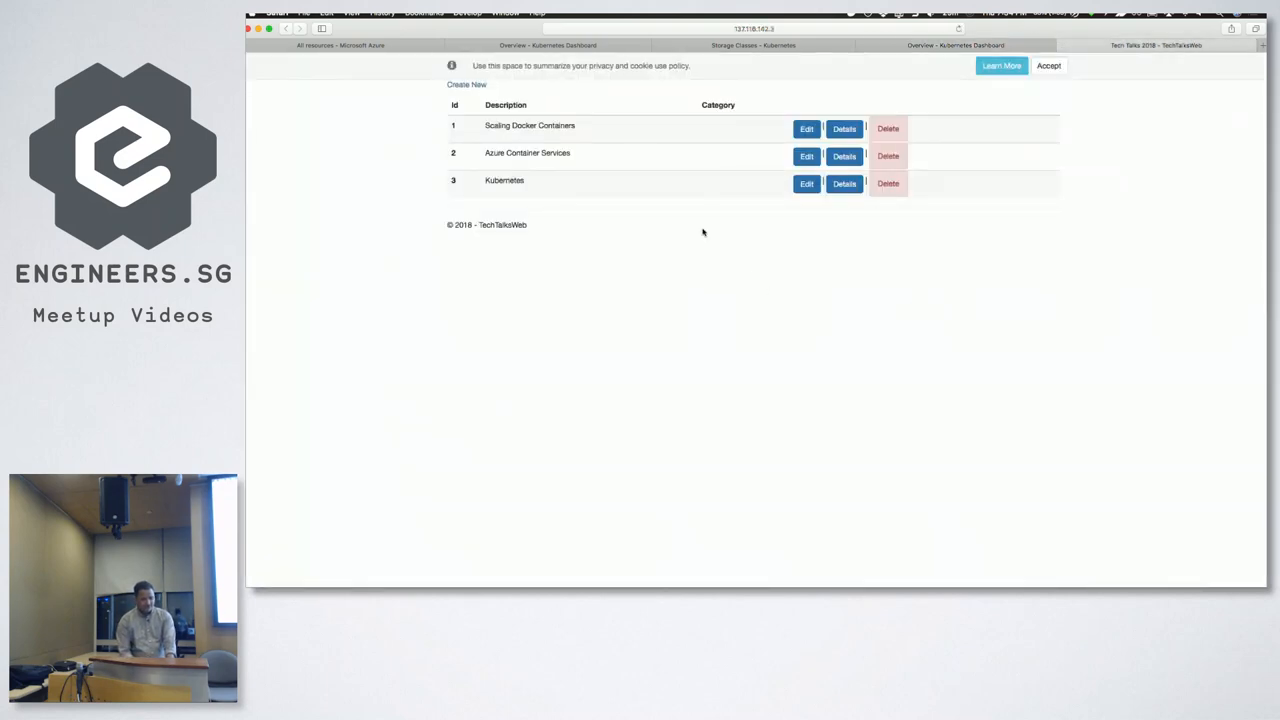
{"action": "left_click", "coordinate": [468, 84]}
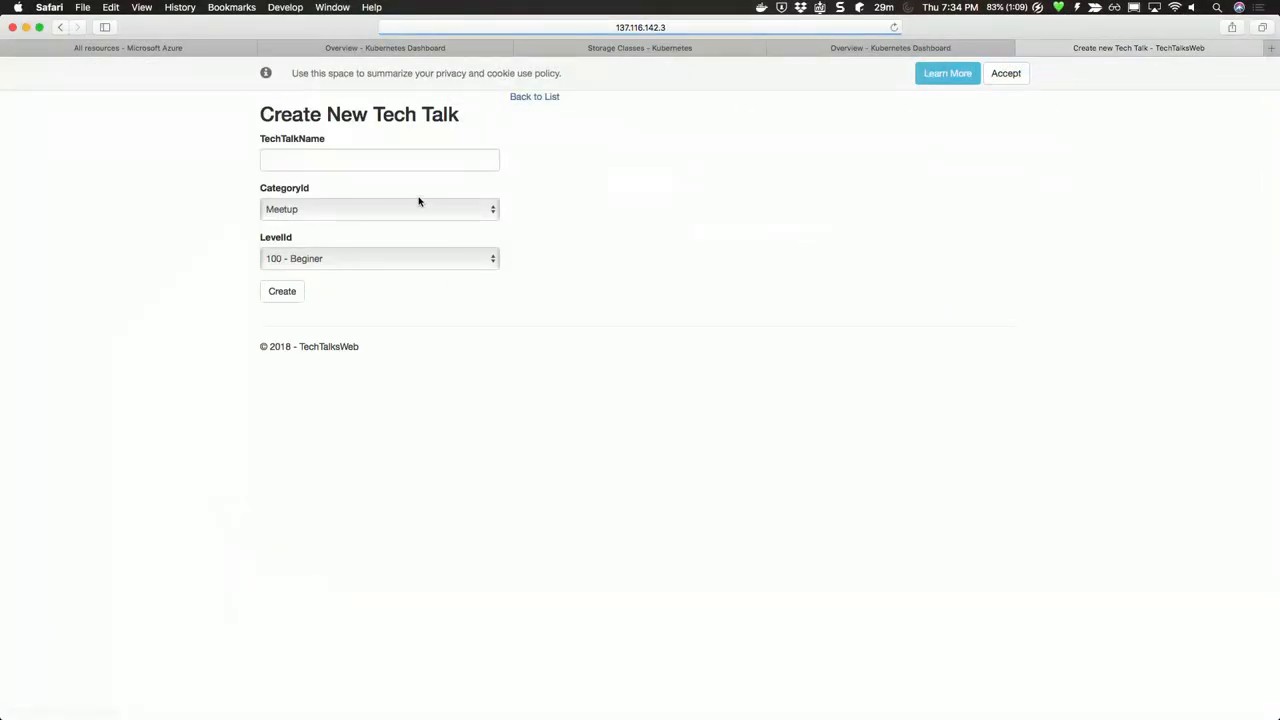
{"action": "type", "text": "AKS Part4"}
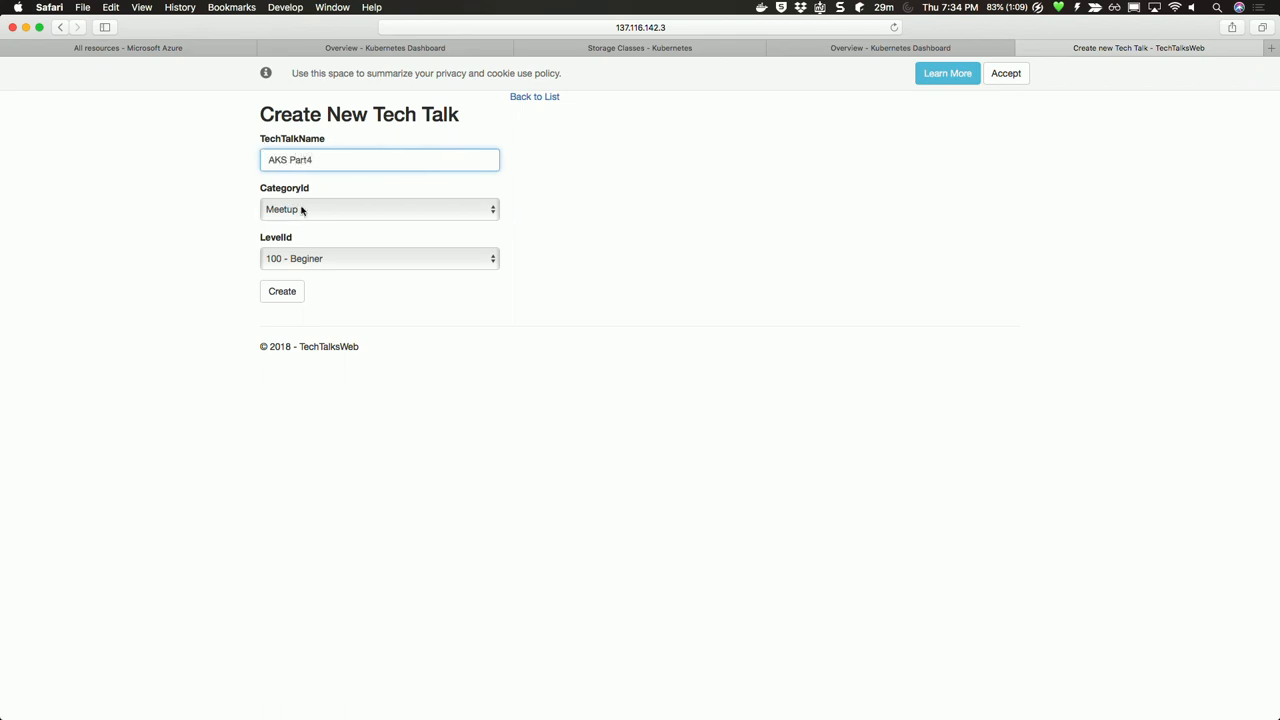
Keep Meetup as the category for the AKS Part4 tech talk
{"action": "left_click", "coordinate": [380, 210]}
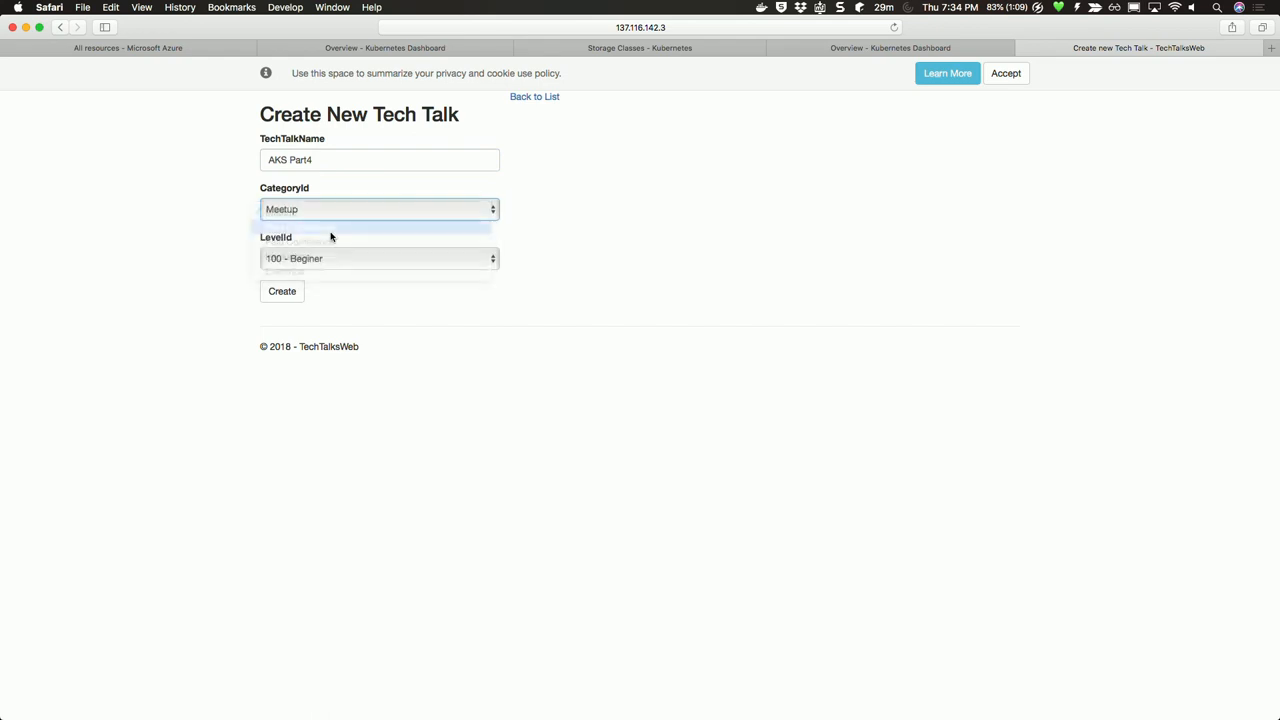
{"action": "left_click", "coordinate": [380, 258]}
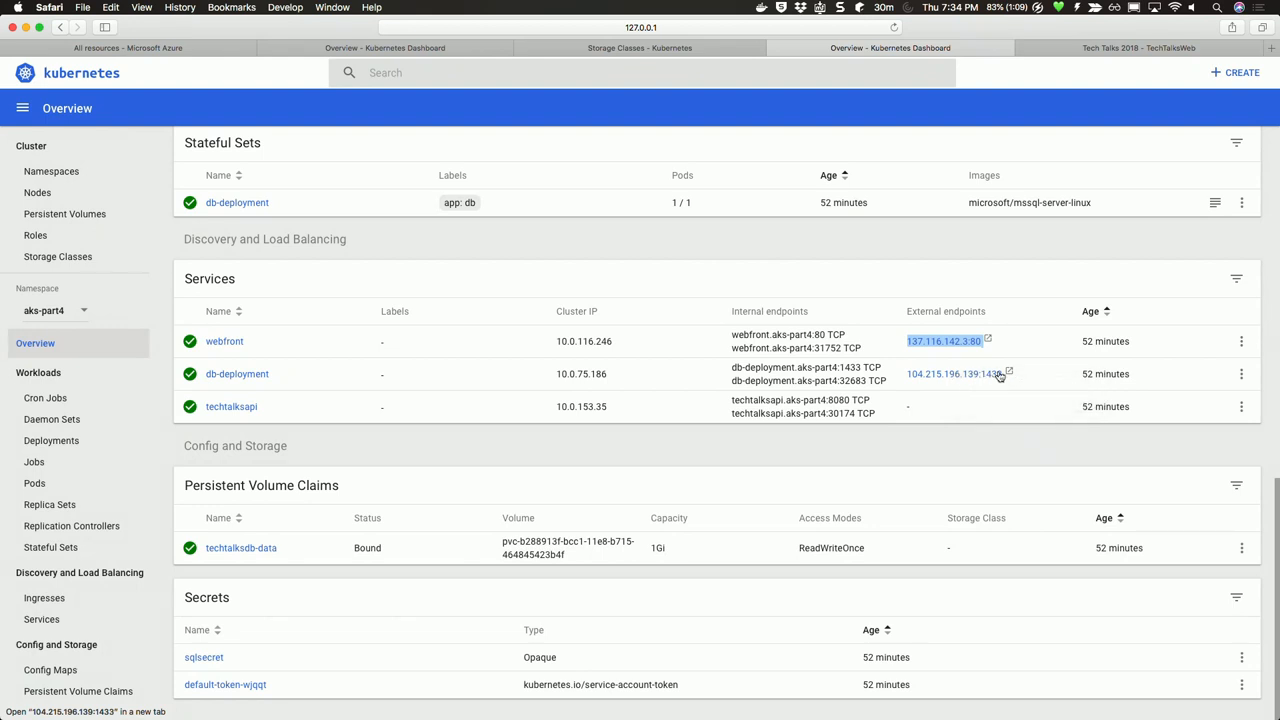
Try db-deployment's external endpoint 104.215.196.139:1433 in Safari, then bring up SQL Operations Studio
{"action": "key", "text": "cmd+space"}
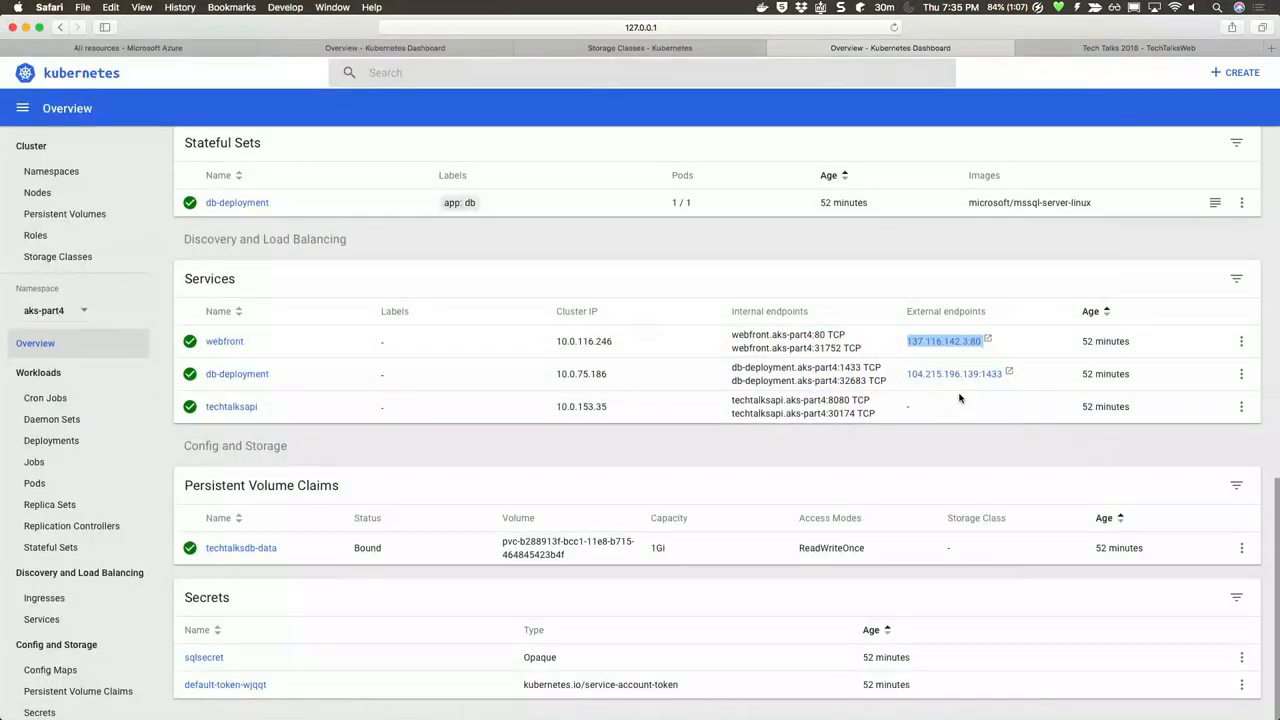
{"action": "mouse_move", "coordinate": [954, 374]}
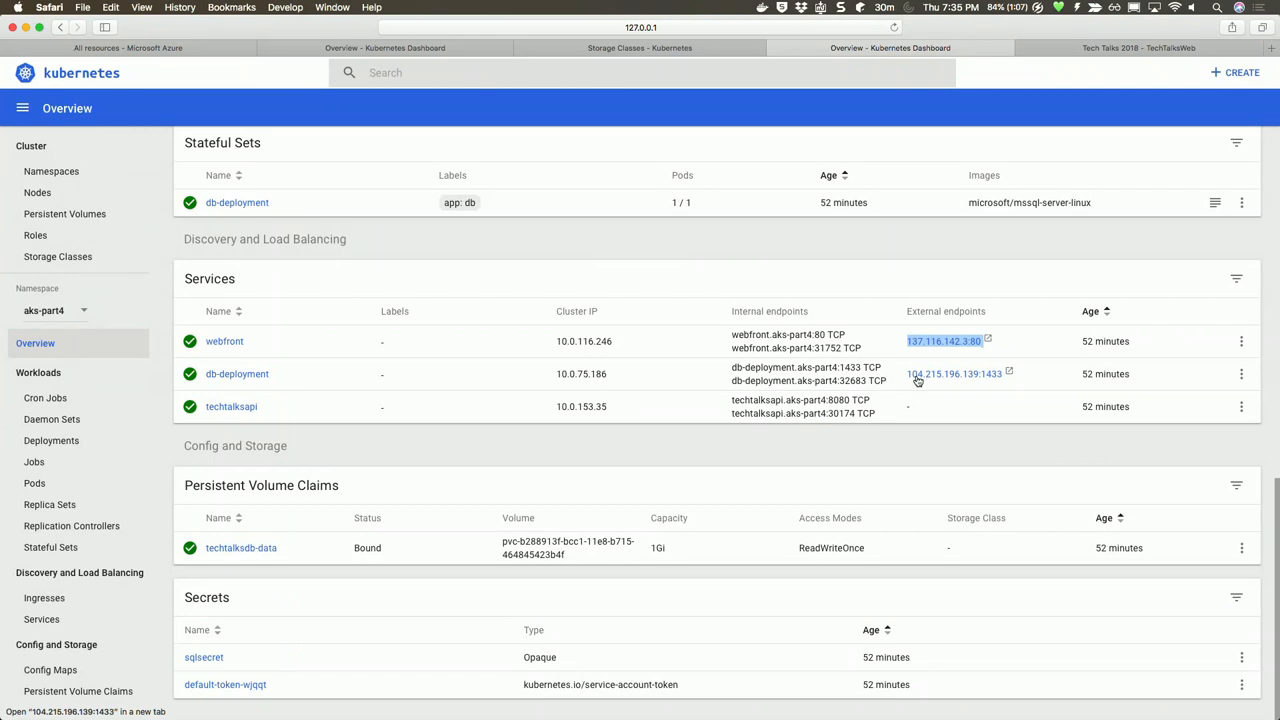
{"action": "left_click", "coordinate": [952, 374]}
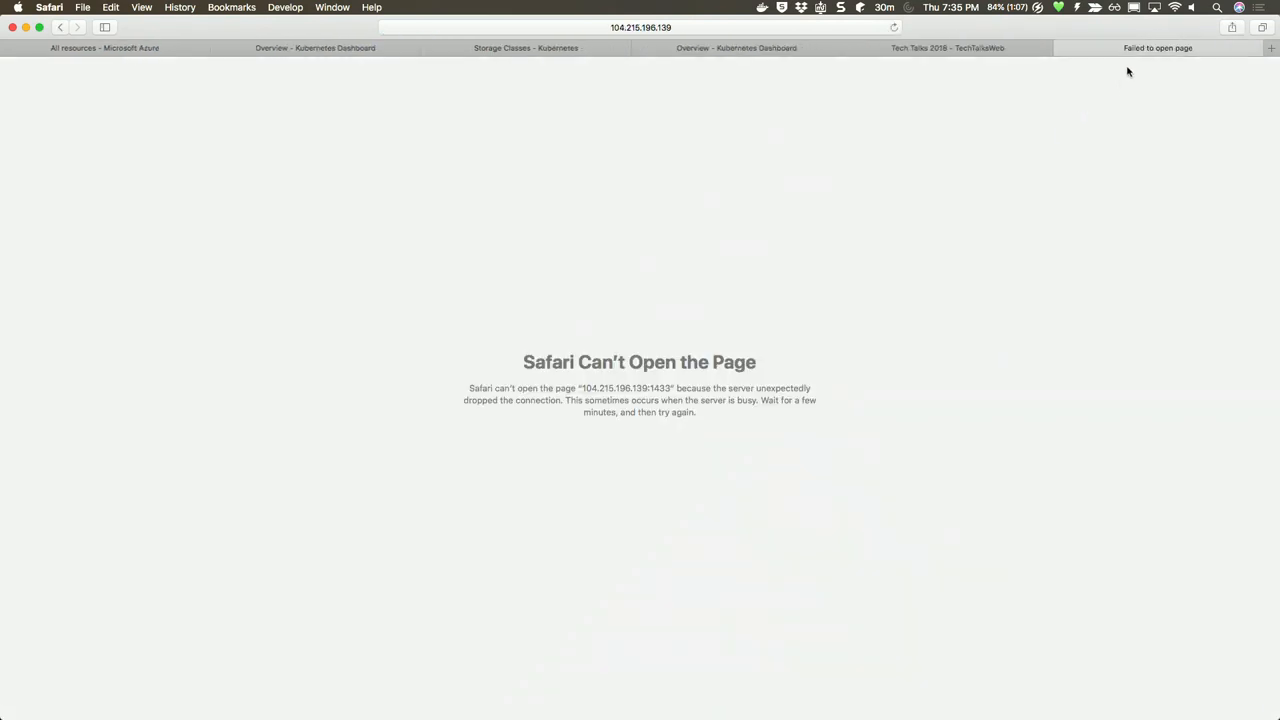
{"action": "left_click", "coordinate": [640, 28]}
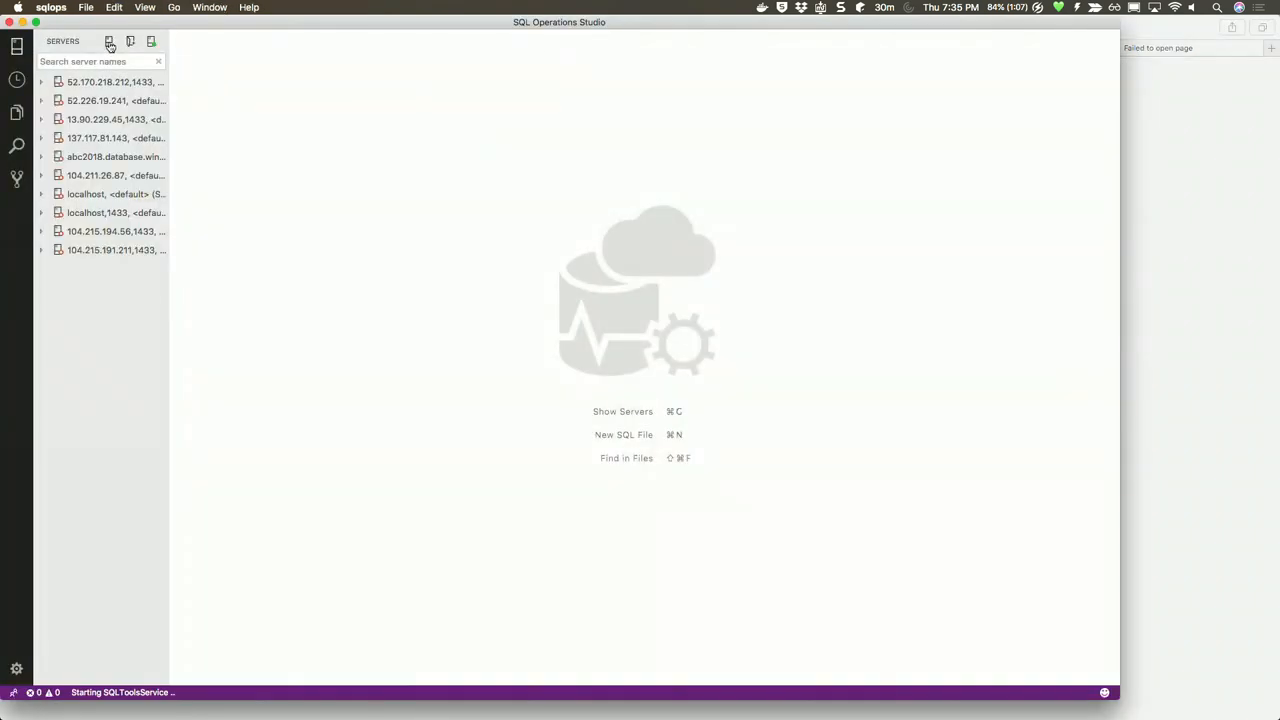
Connect to 104.215.196.139,1433 with SQL Login SA and its password, showing the server dashboard
{"action": "left_click", "coordinate": [110, 40]}
{"action": "type", "text": "http:104.215.196.139,1433"}
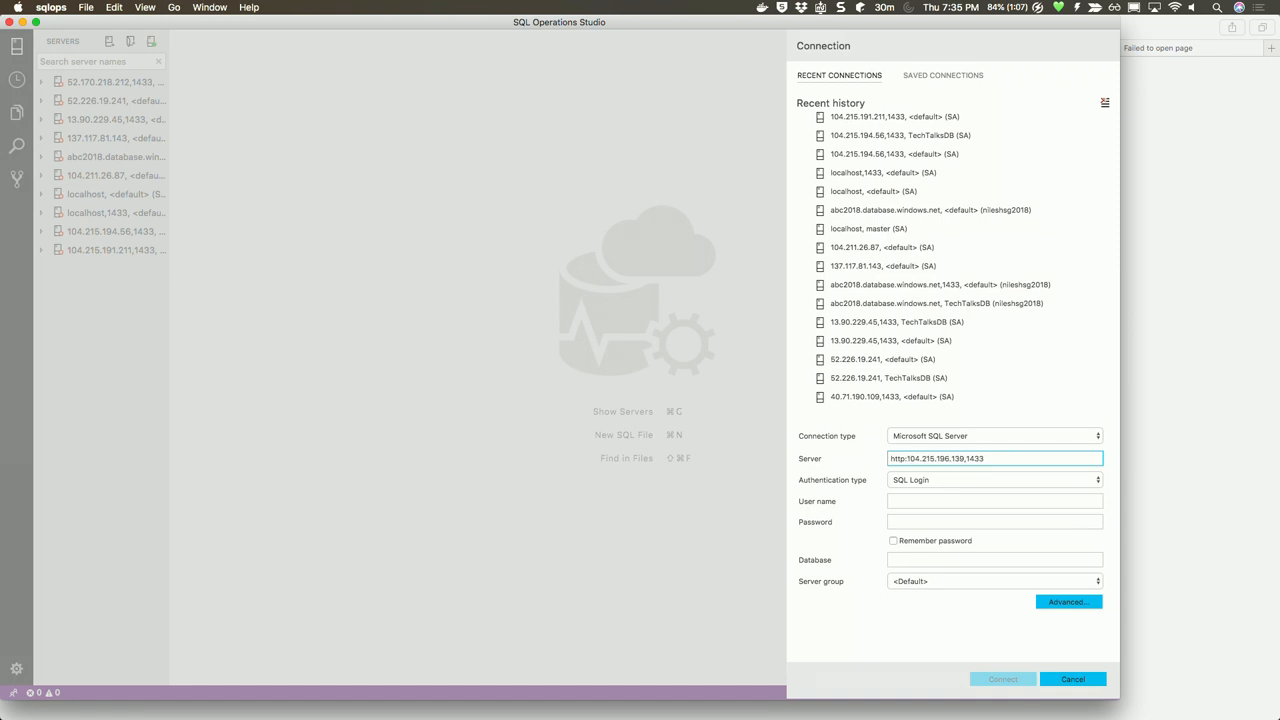
{"action": "left_click", "coordinate": [994, 458]}
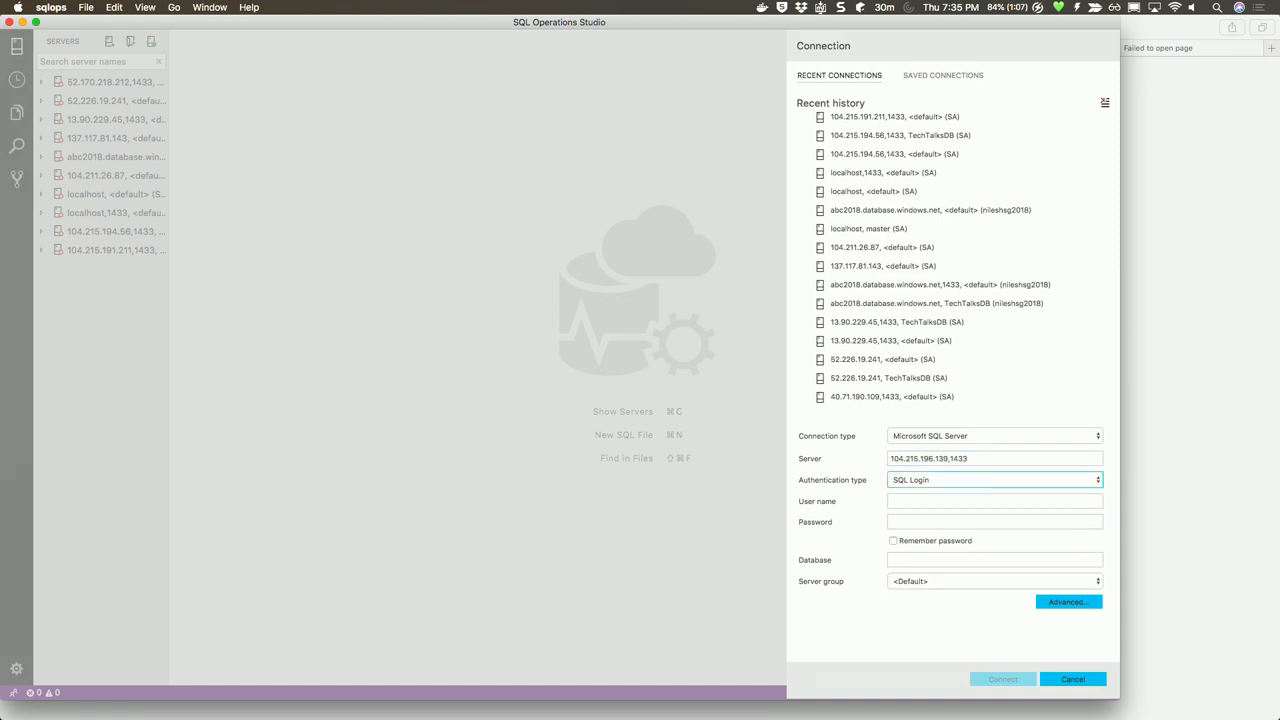
{"action": "type", "text": "SA"}
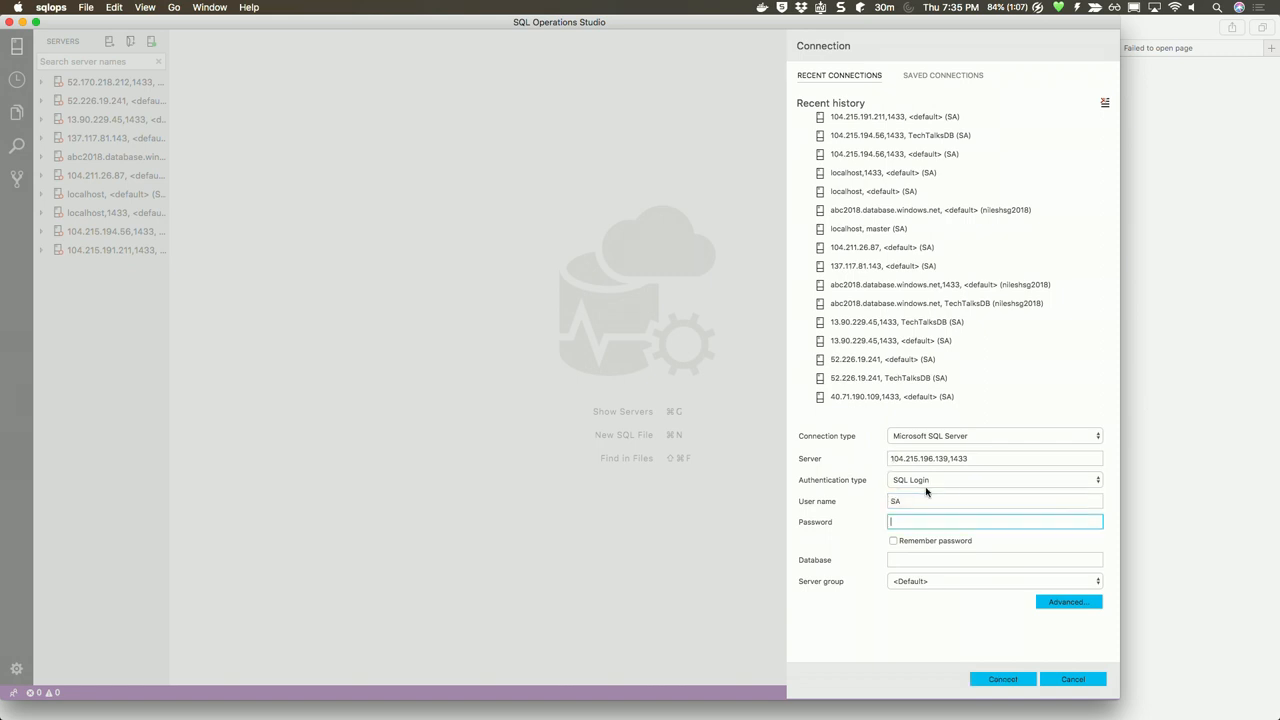
{"action": "type", "text": "***"}
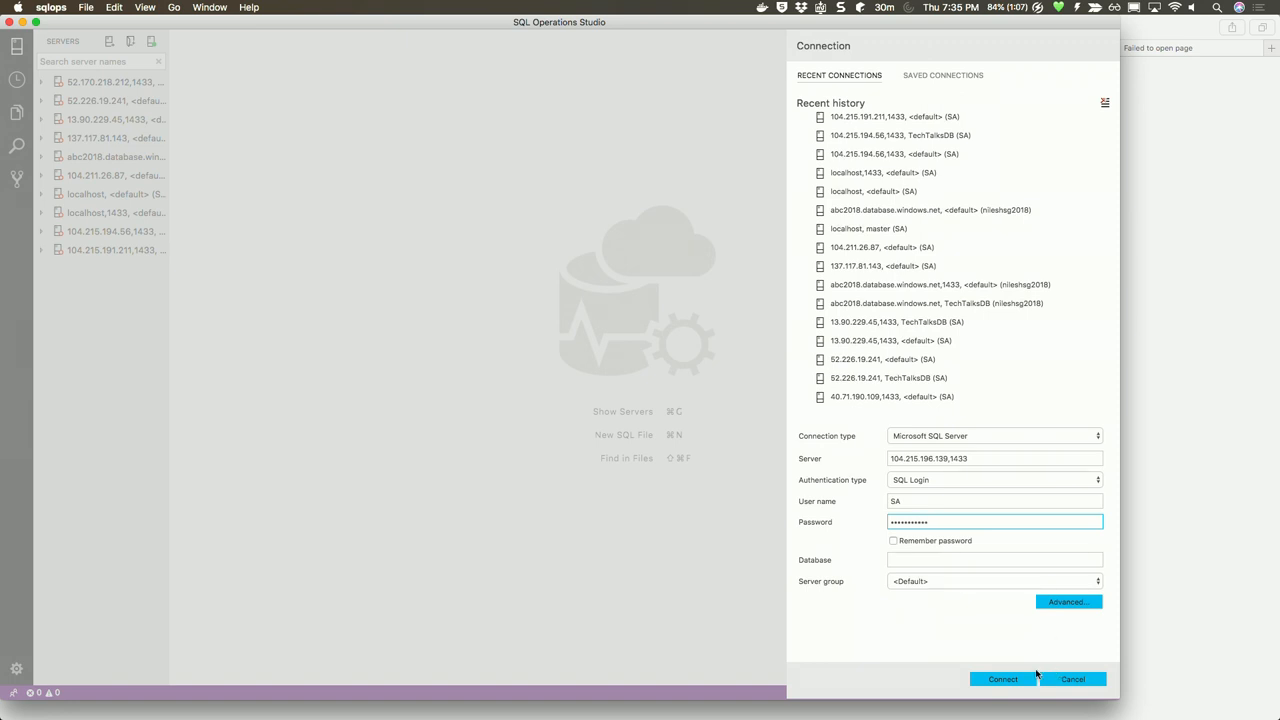
{"action": "left_click", "coordinate": [1002, 680]}
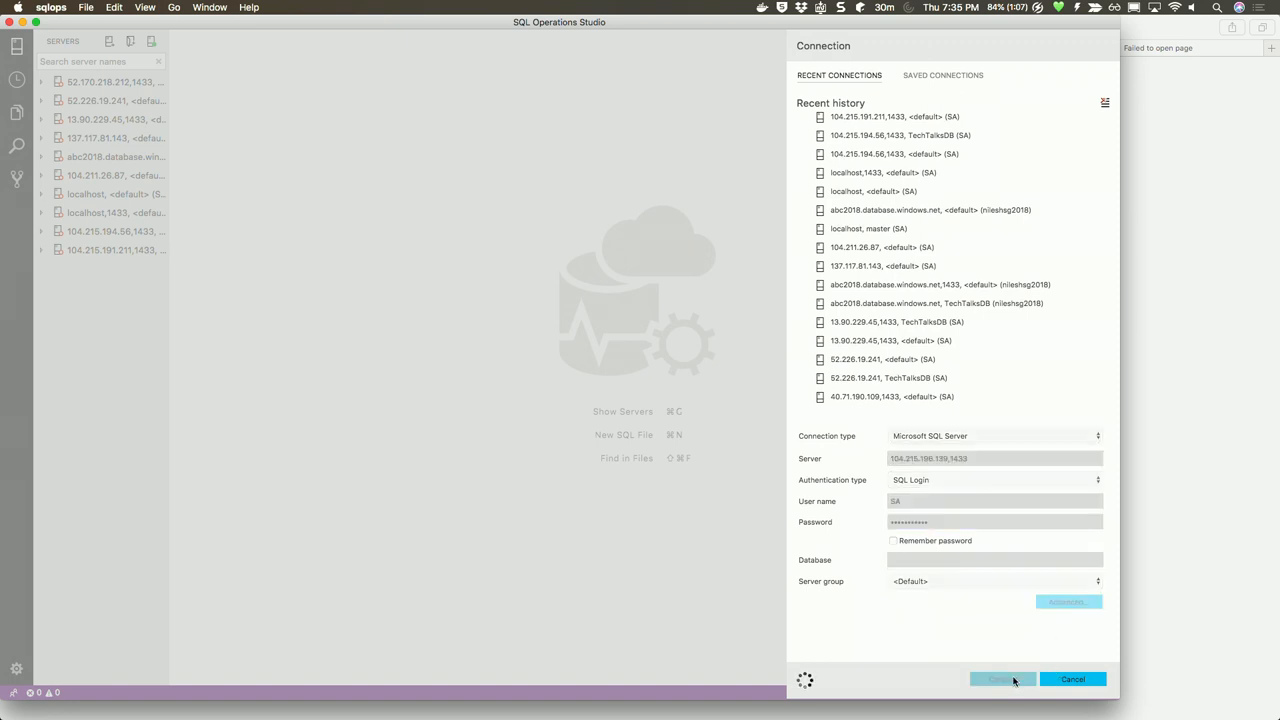
{"action": "left_click", "coordinate": [1002, 680]}
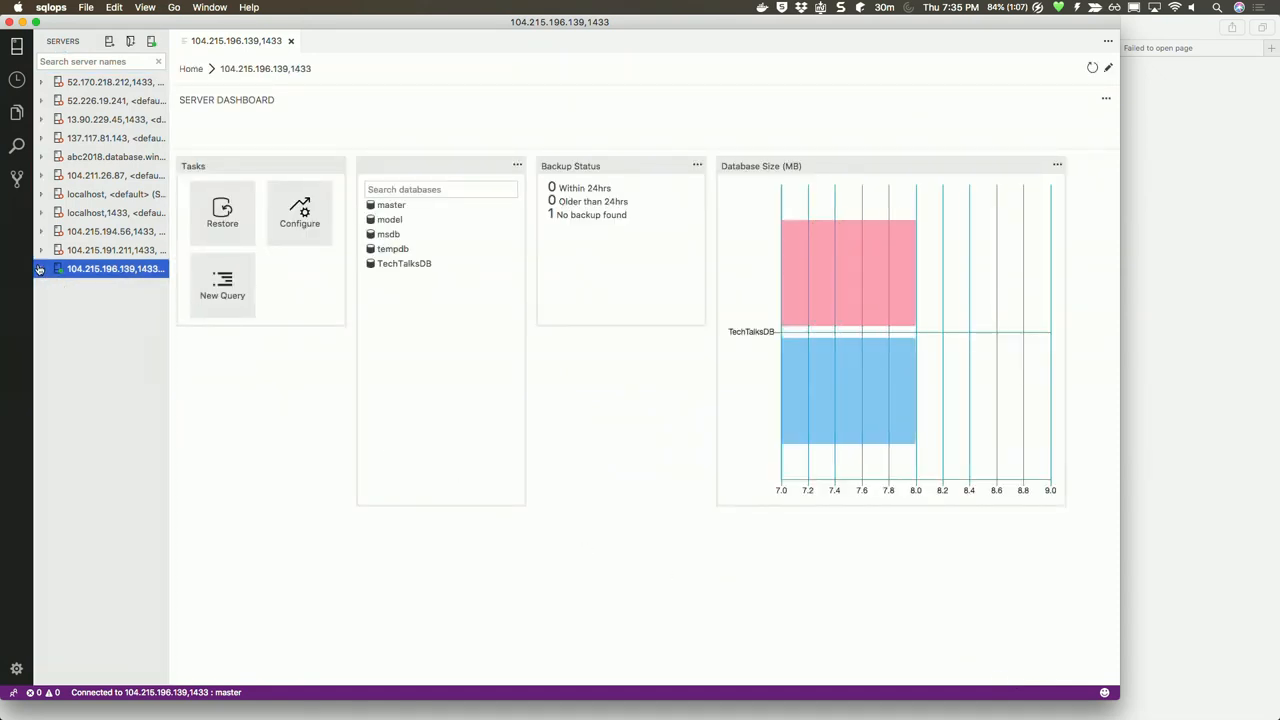
Expand the server's databases and start a new query against TechTalksDB
{"action": "left_click", "coordinate": [40, 268]}
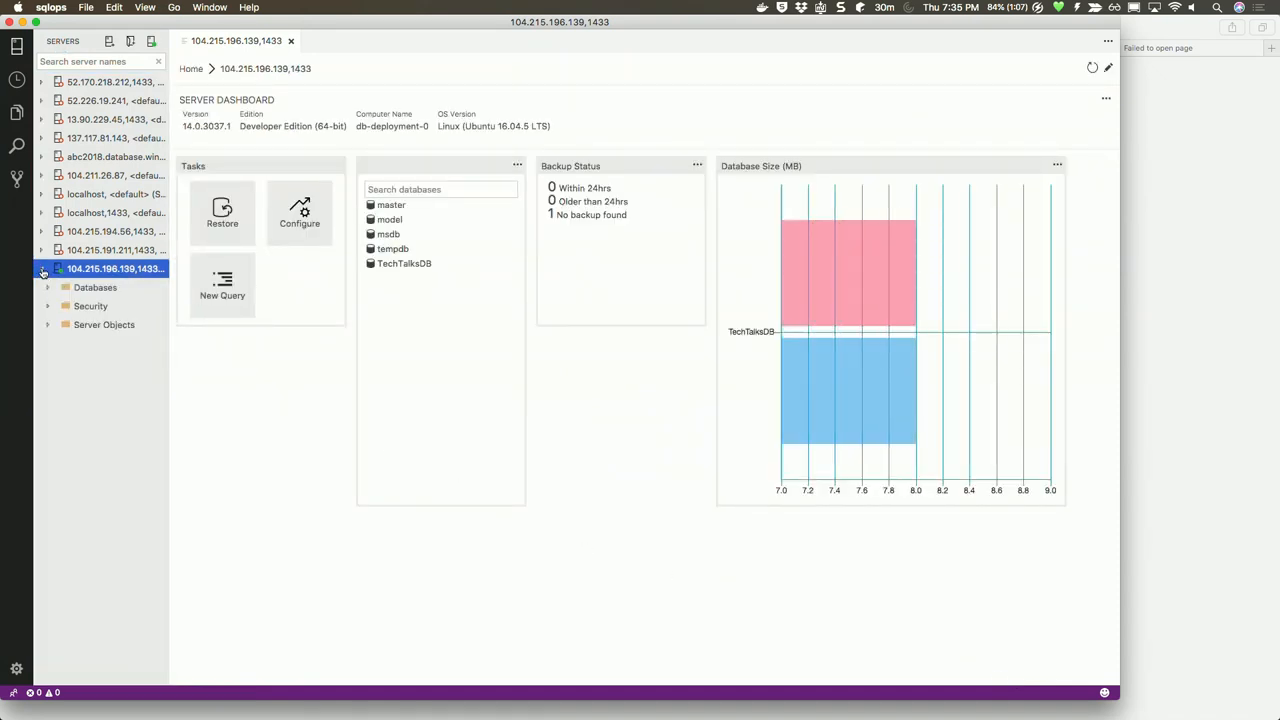
{"action": "left_click", "coordinate": [48, 288]}
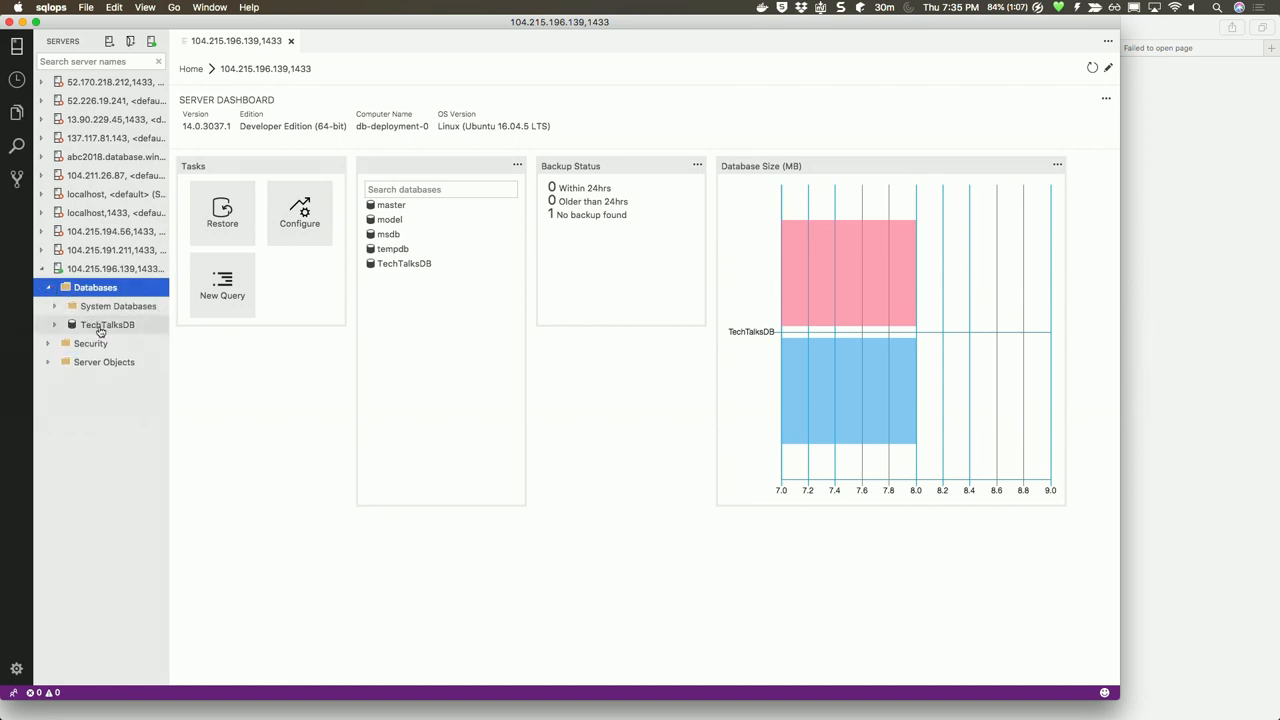
{"action": "right_click", "coordinate": [108, 324]}
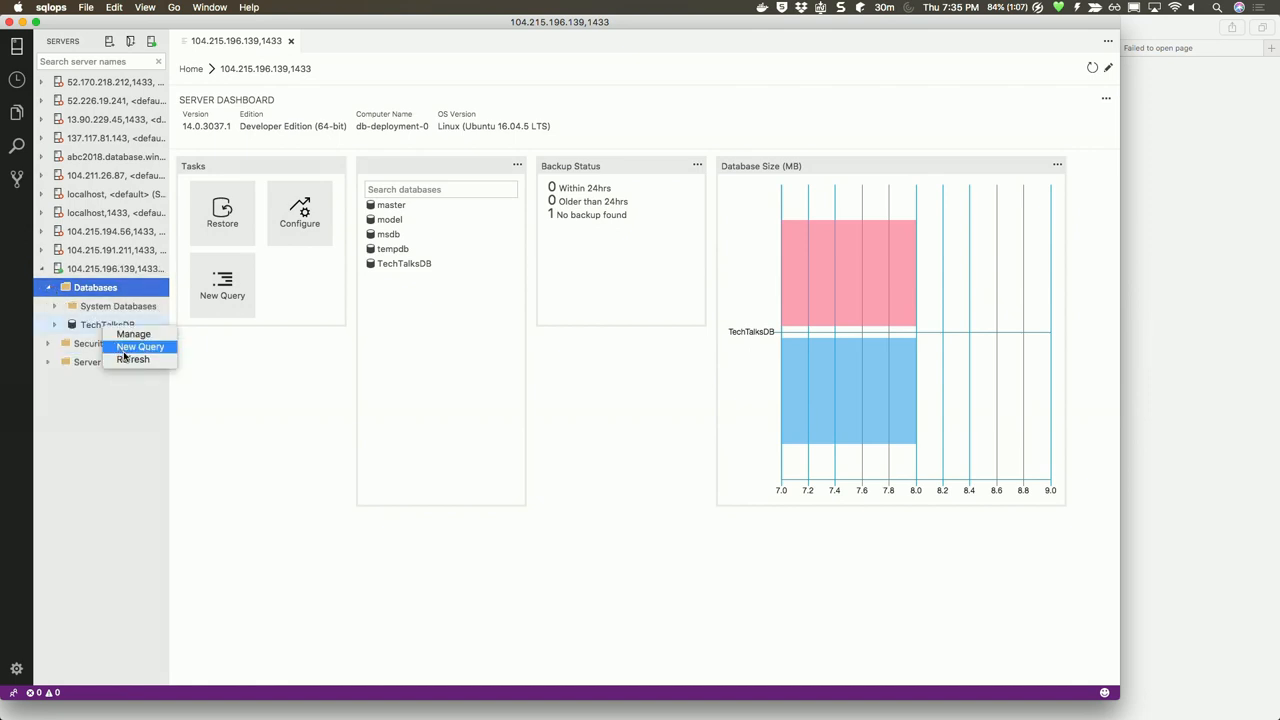
{"action": "left_click", "coordinate": [140, 346]}
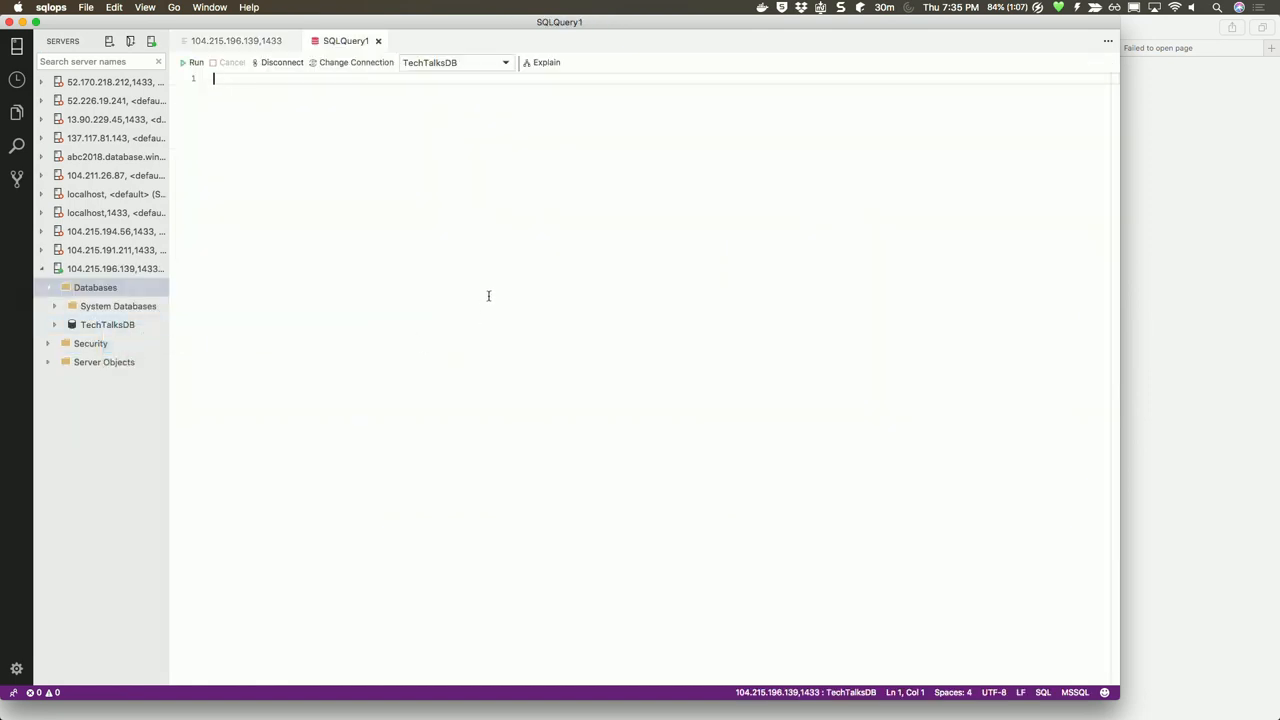
Run select * from TechTalk, returning the four talks including AKS Part4
{"action": "type", "text": "selcy"}
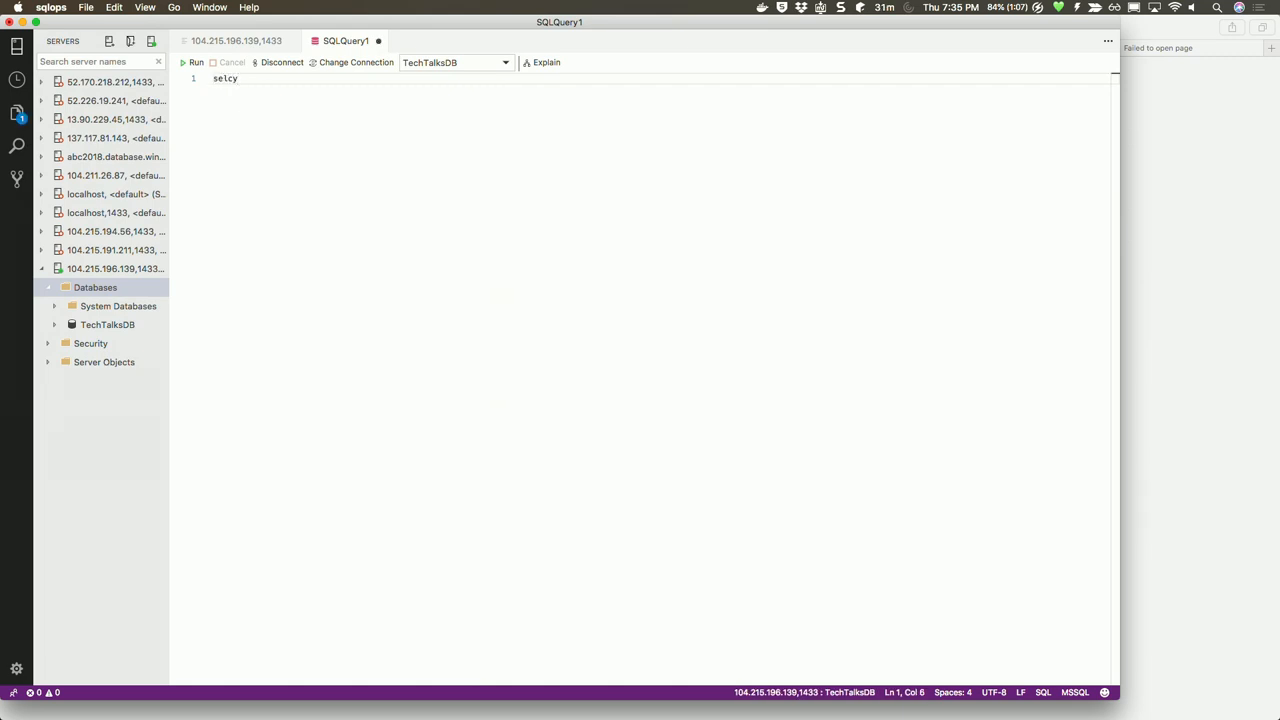
{"action": "type", "text": "select *"}
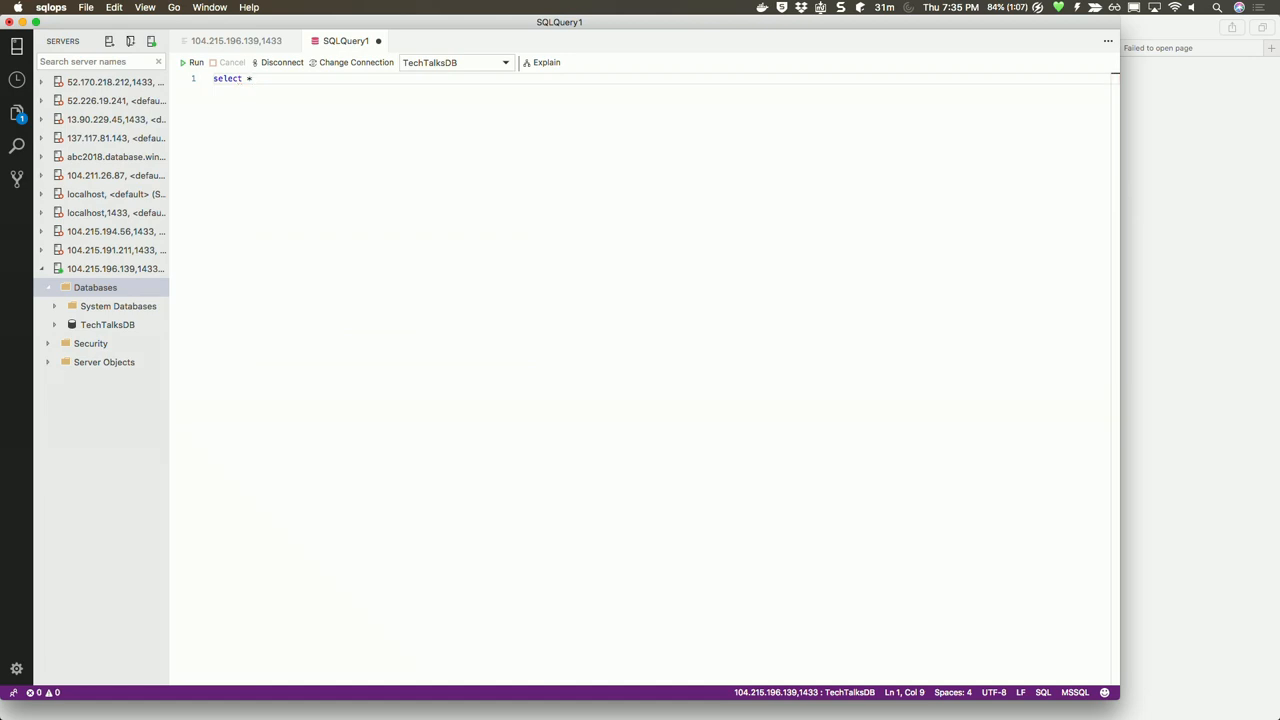
{"action": "type", "text": "from TechTalk"}
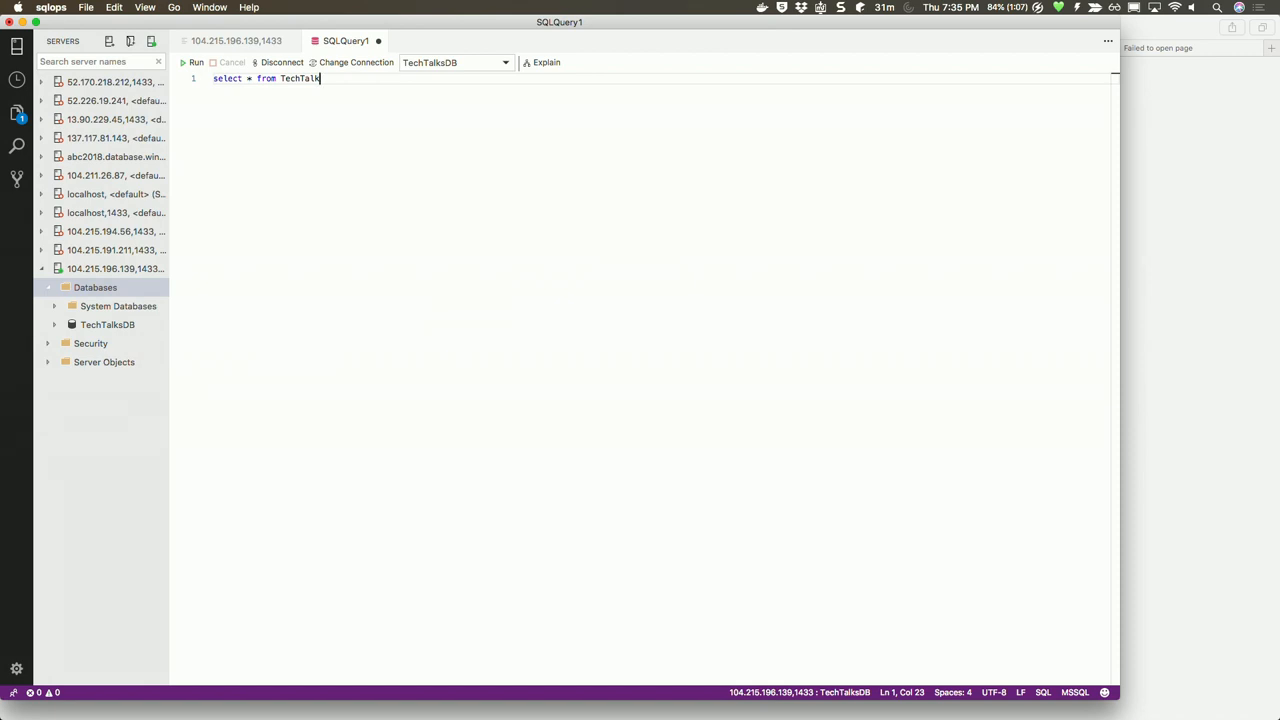
{"action": "left_click", "coordinate": [196, 62]}
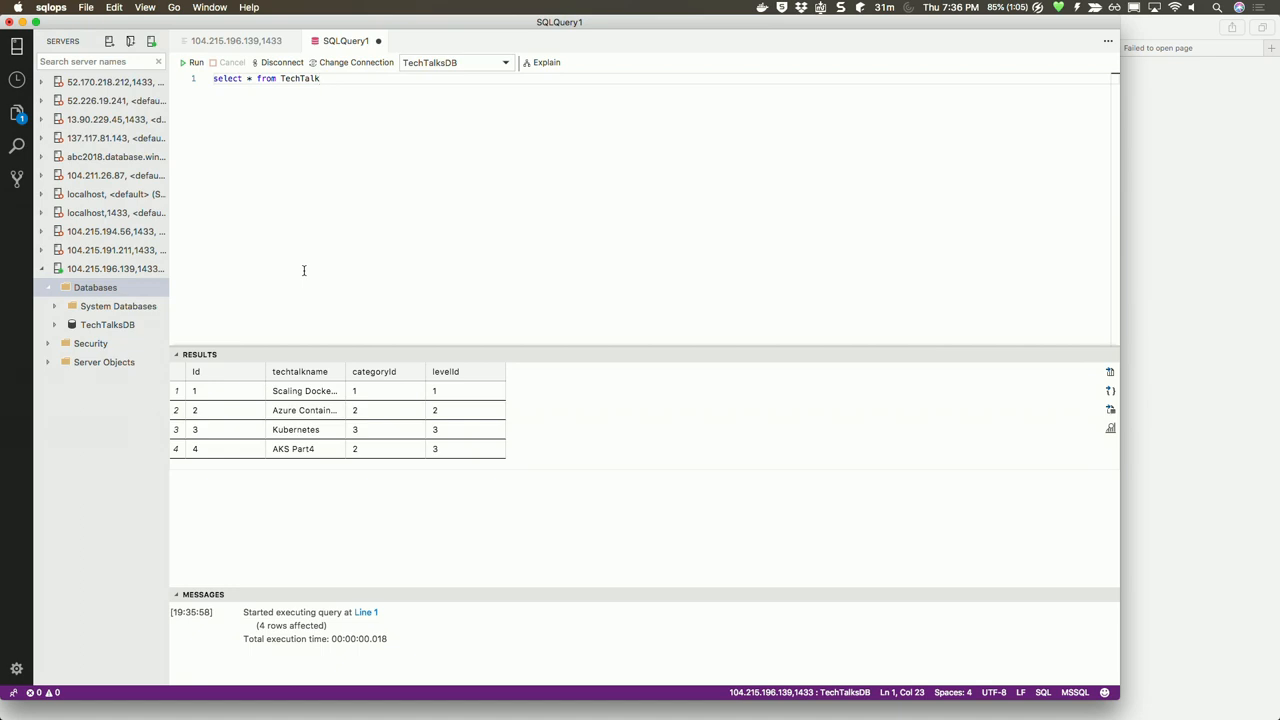
{"action": "mouse_move", "coordinate": [446, 262]}
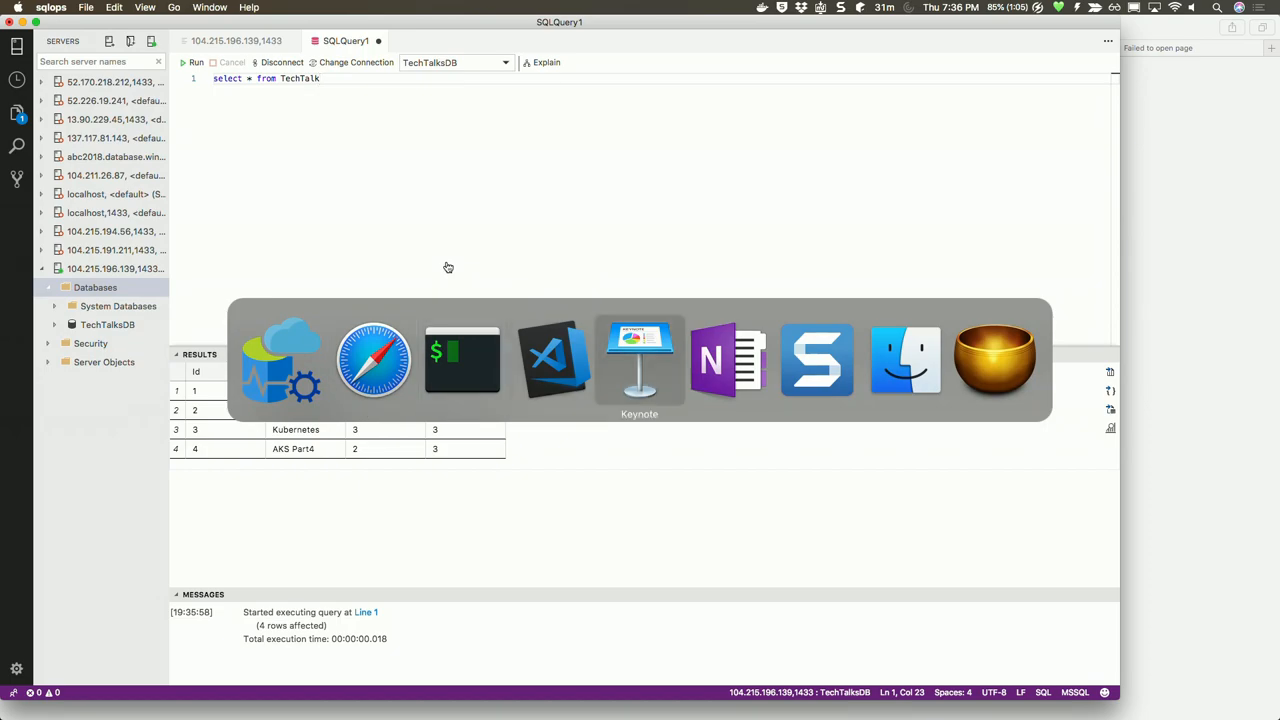
Switch over to the Keynote presentation slides
{"action": "left_click", "coordinate": [640, 360]}
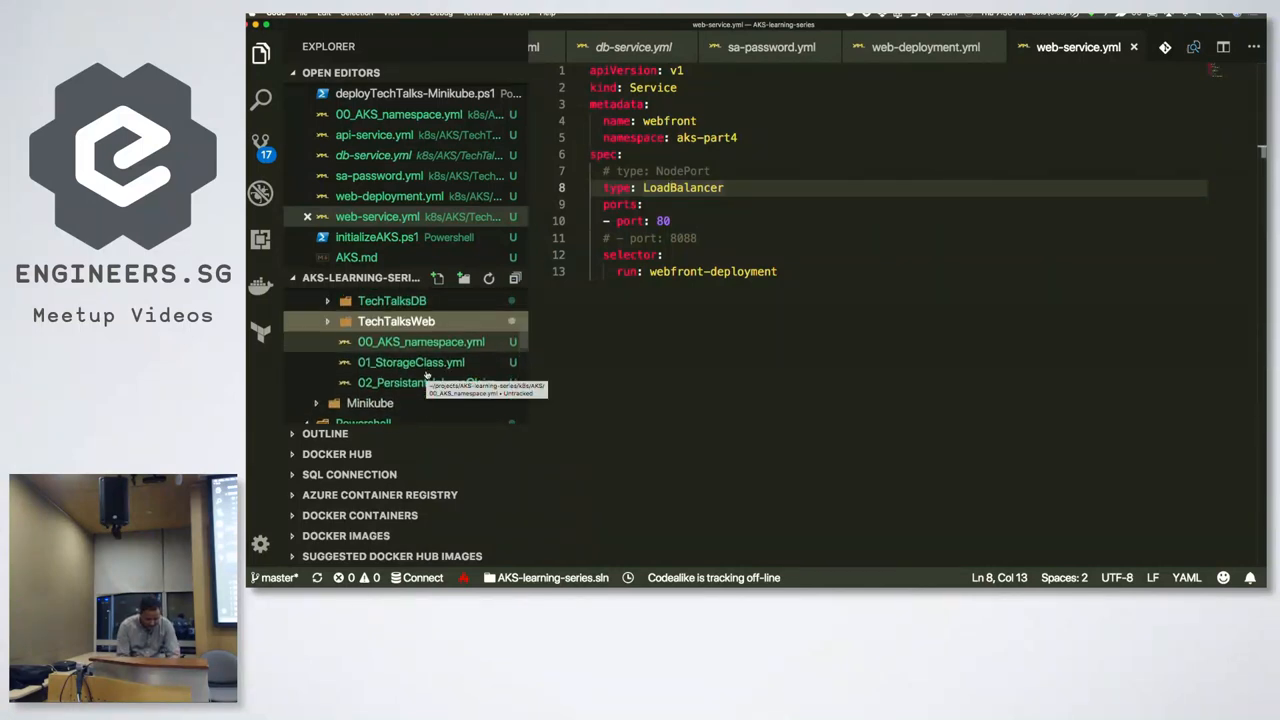
Select a YAML file in the Explorer before moving to the Storage Classes docs
{"action": "left_click", "coordinate": [412, 362]}
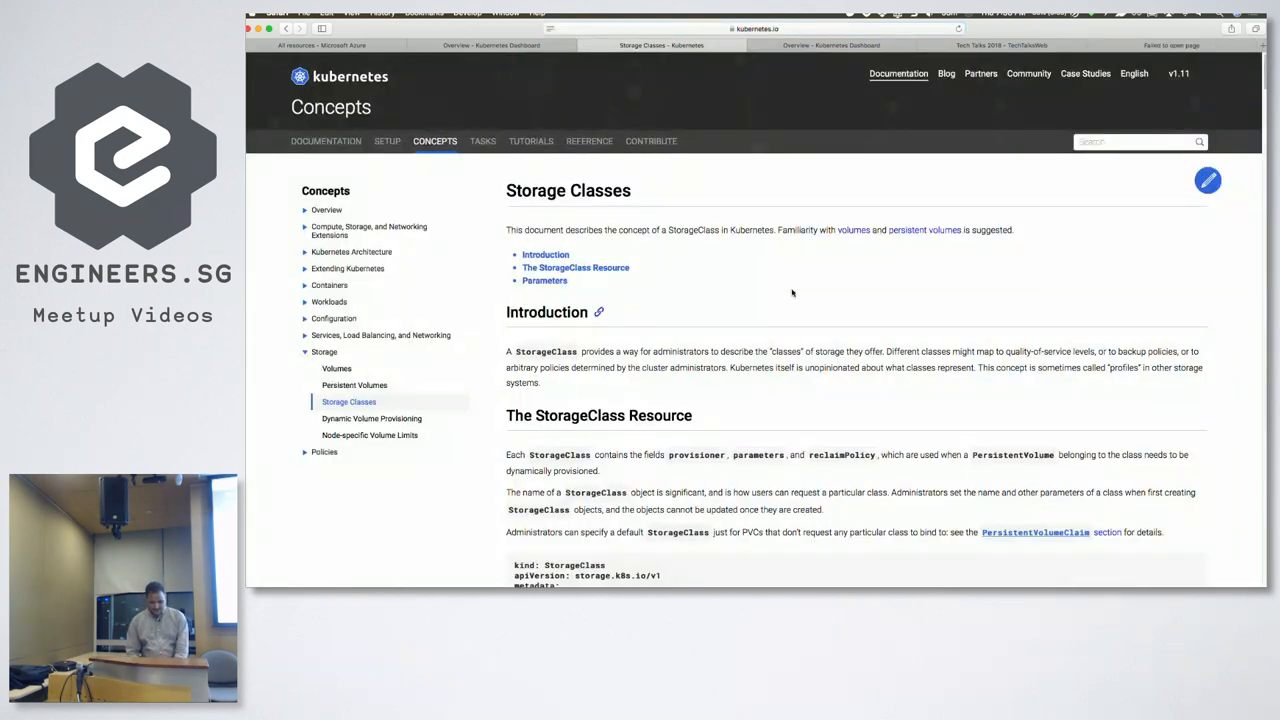
Scroll the Storage Classes page down toward the Provisioner table
{"action": "scroll", "scroll_direction": "down", "scroll_amount": 3}
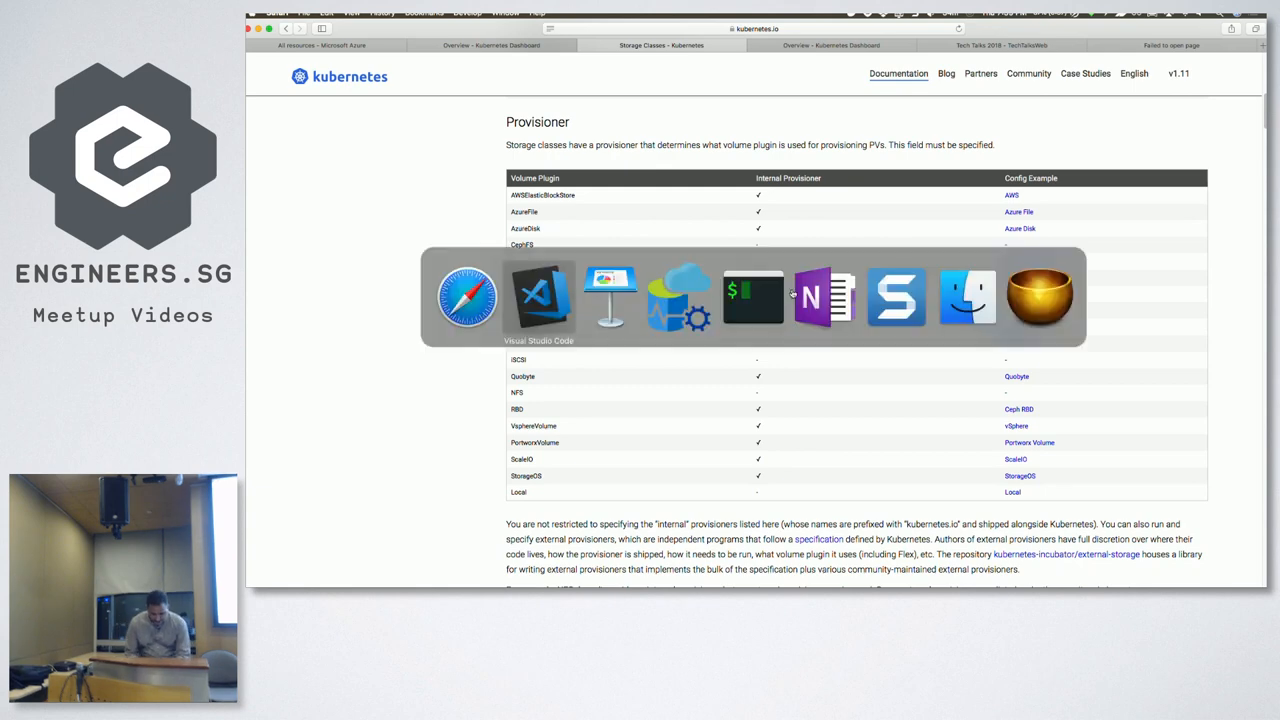
Review 02_PersistantVolumeClaim.yml, then open db-statefulset.yml under TechTalksDB and scroll to its volumes
{"action": "left_click", "coordinate": [540, 296]}
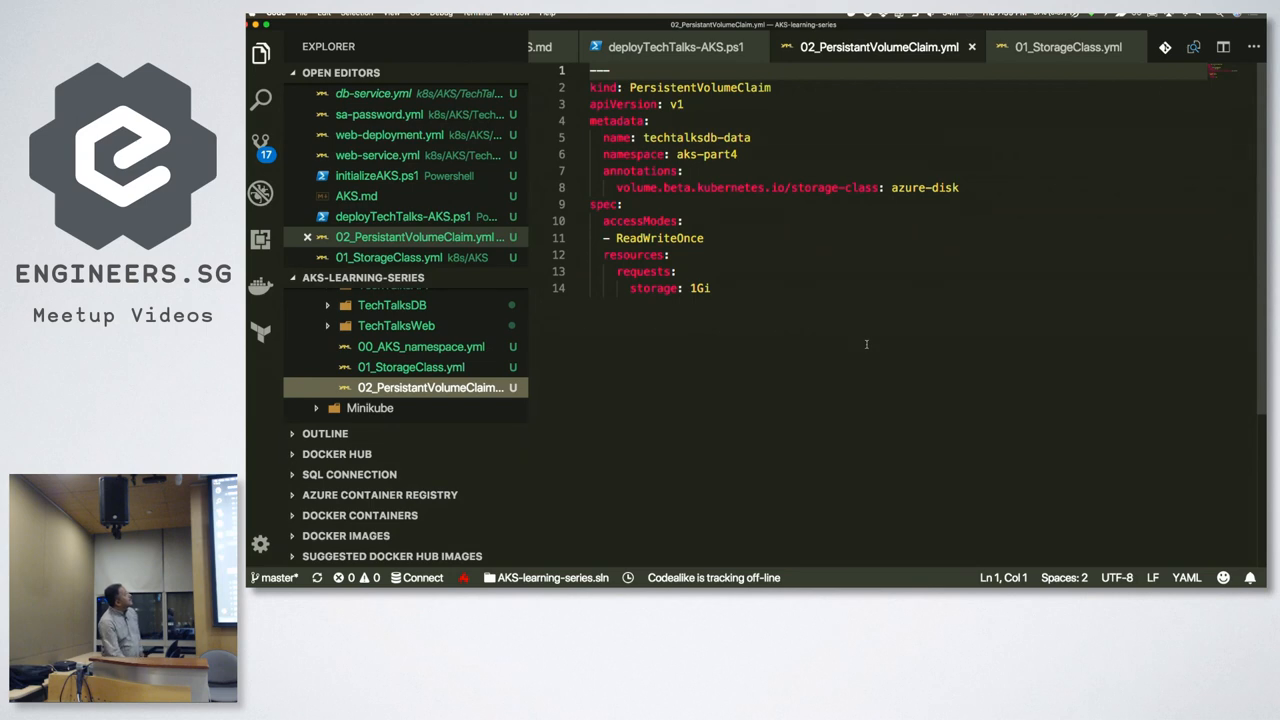
{"action": "mouse_move", "coordinate": [632, 384]}
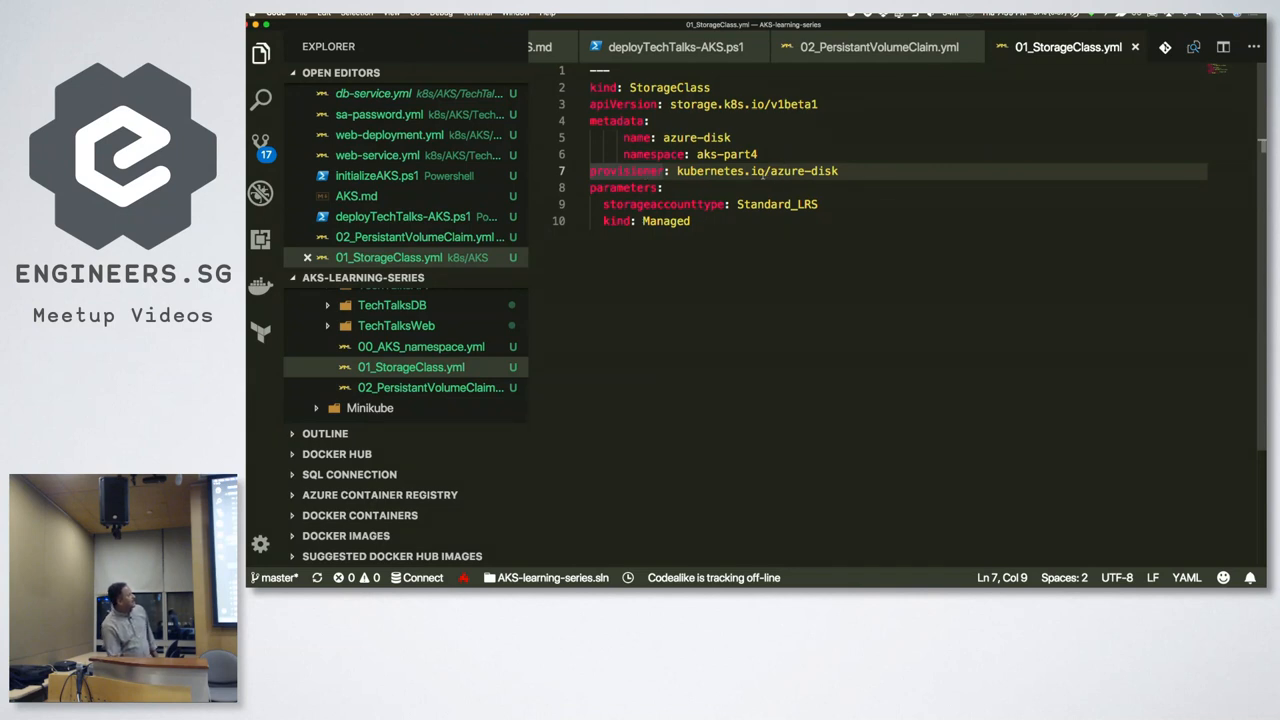
{"action": "left_click", "coordinate": [430, 388]}
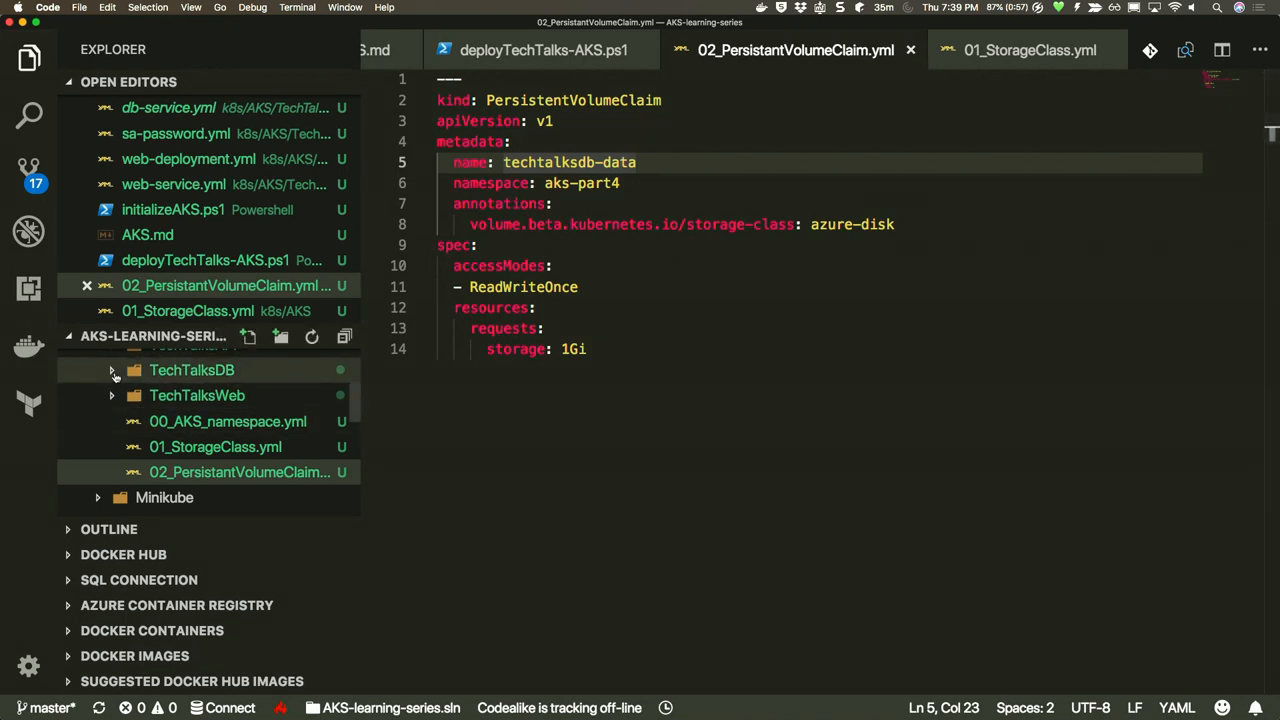
{"action": "left_click", "coordinate": [192, 370]}
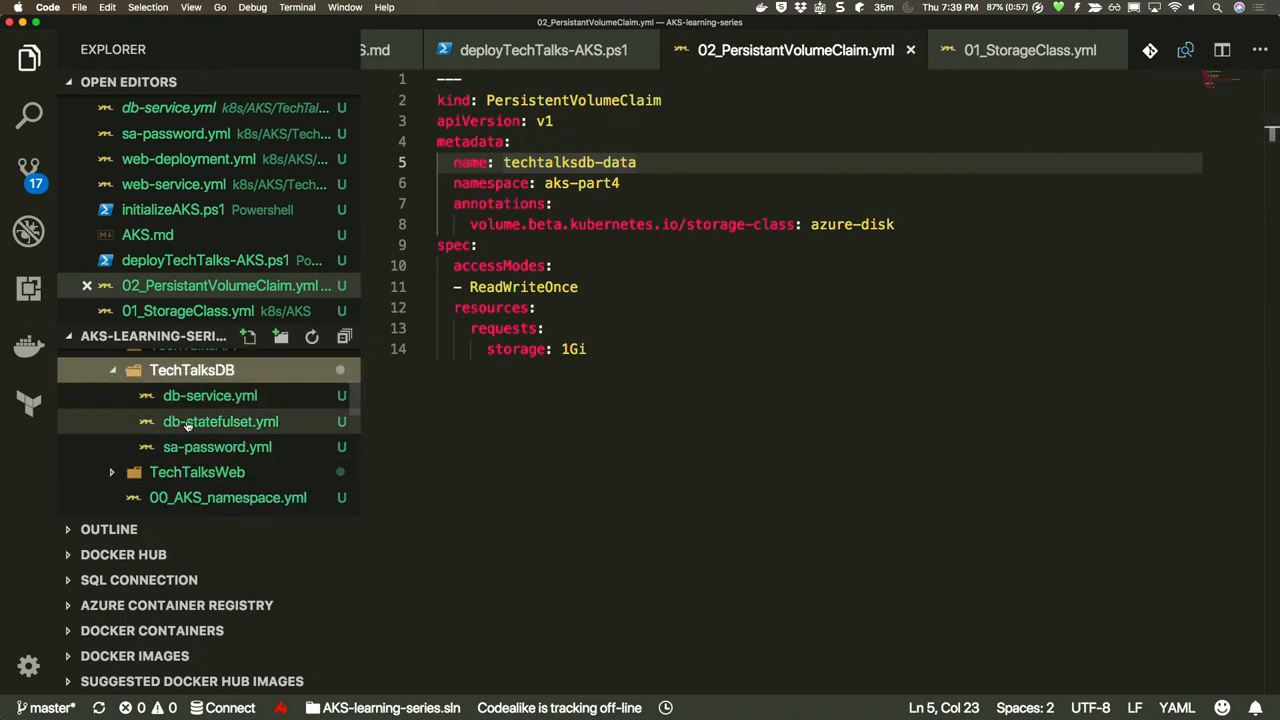
{"action": "left_click", "coordinate": [220, 420]}
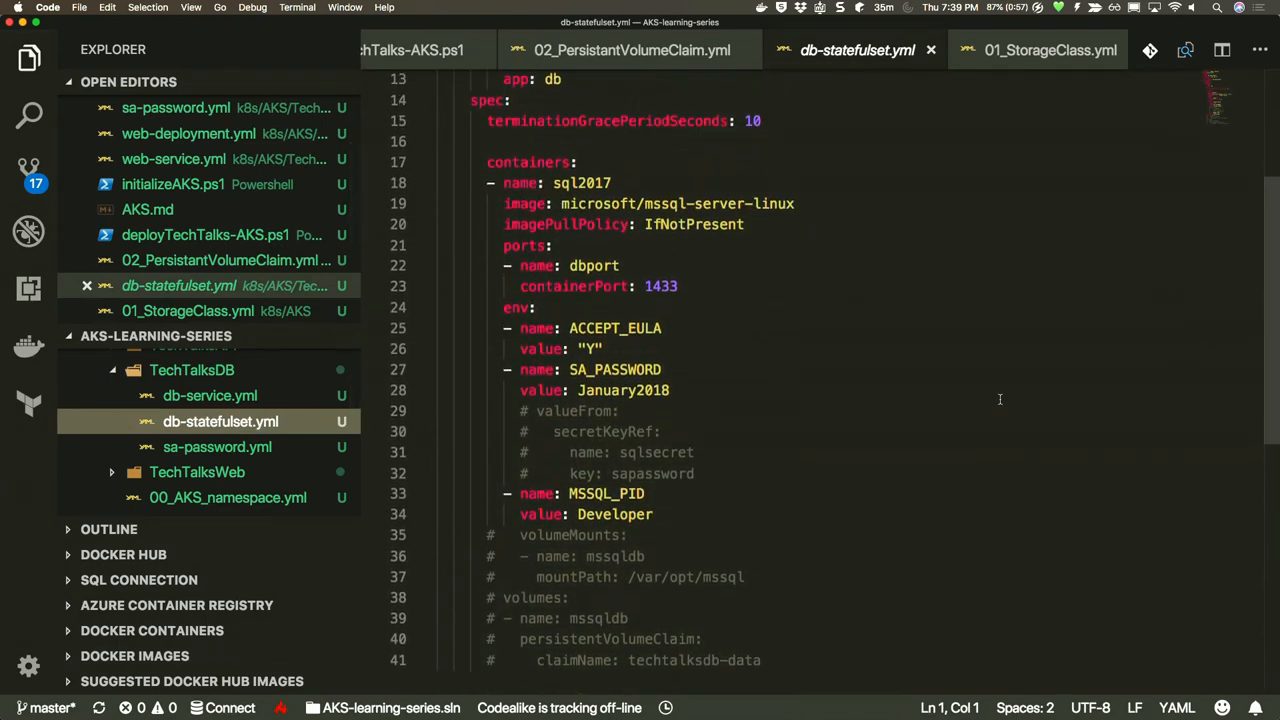
{"action": "mouse_move", "coordinate": [176, 410]}
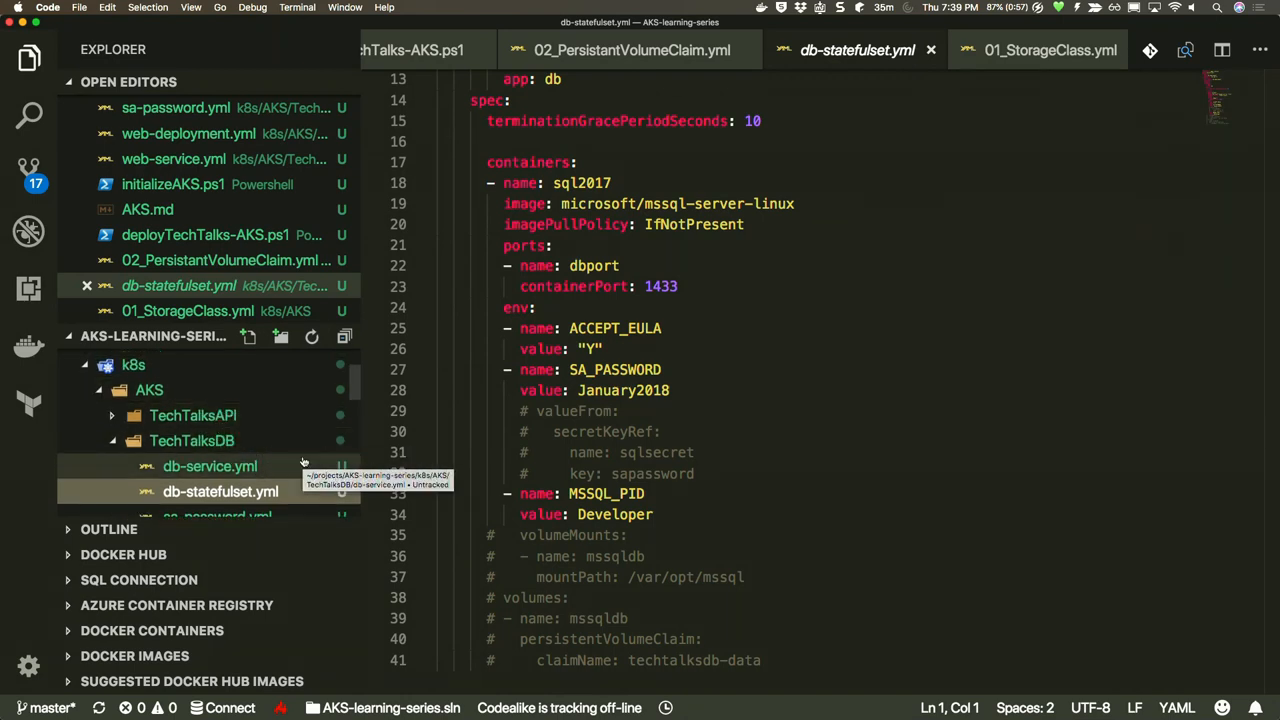
{"action": "scroll", "scroll_direction": "down", "scroll_amount": 3}
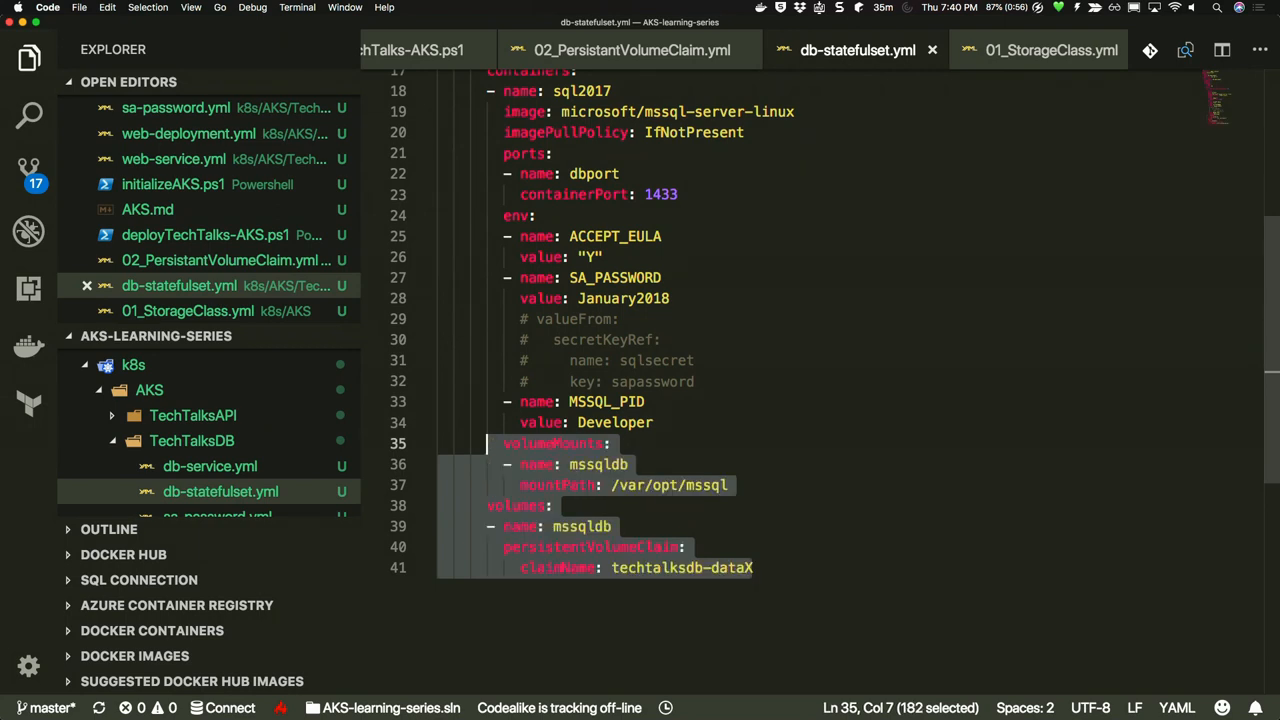
{"action": "mouse_move", "coordinate": [832, 604]}
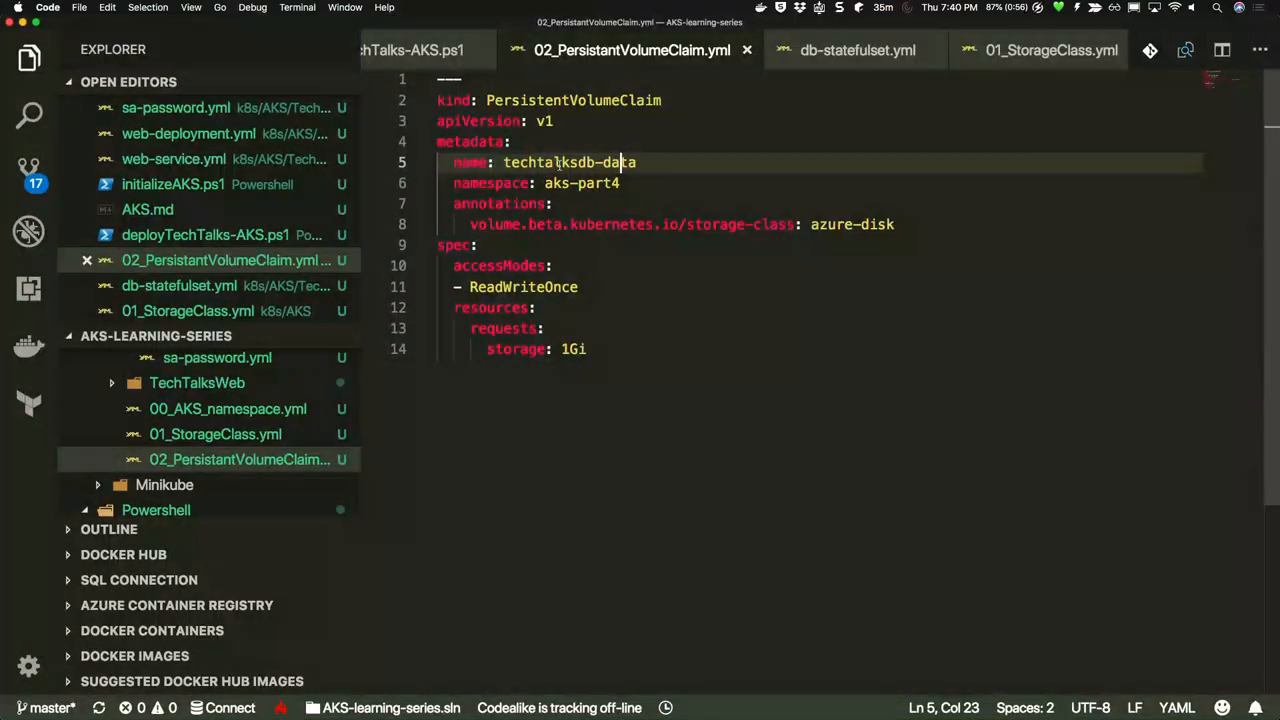
Fix the claimName to techtalksdb-data by removing the stray X in db-statefulset.yml
{"action": "left_click", "coordinate": [856, 50]}
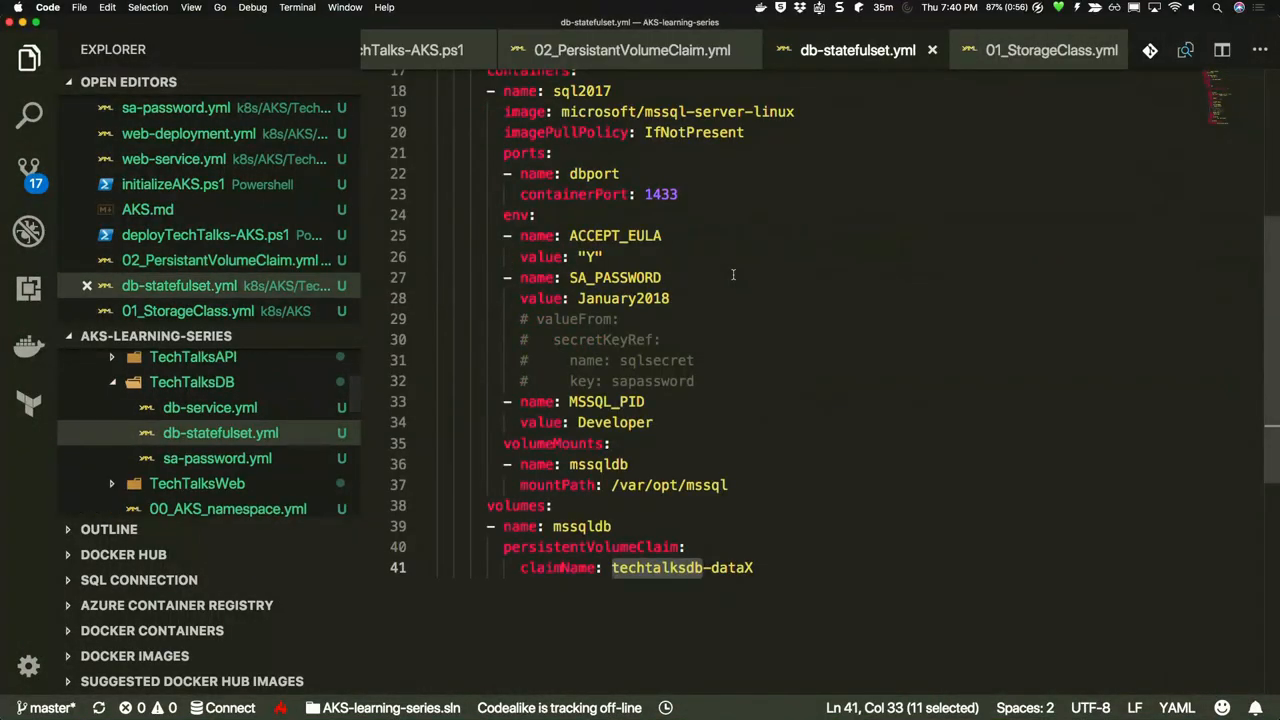
{"action": "left_click", "coordinate": [756, 568]}
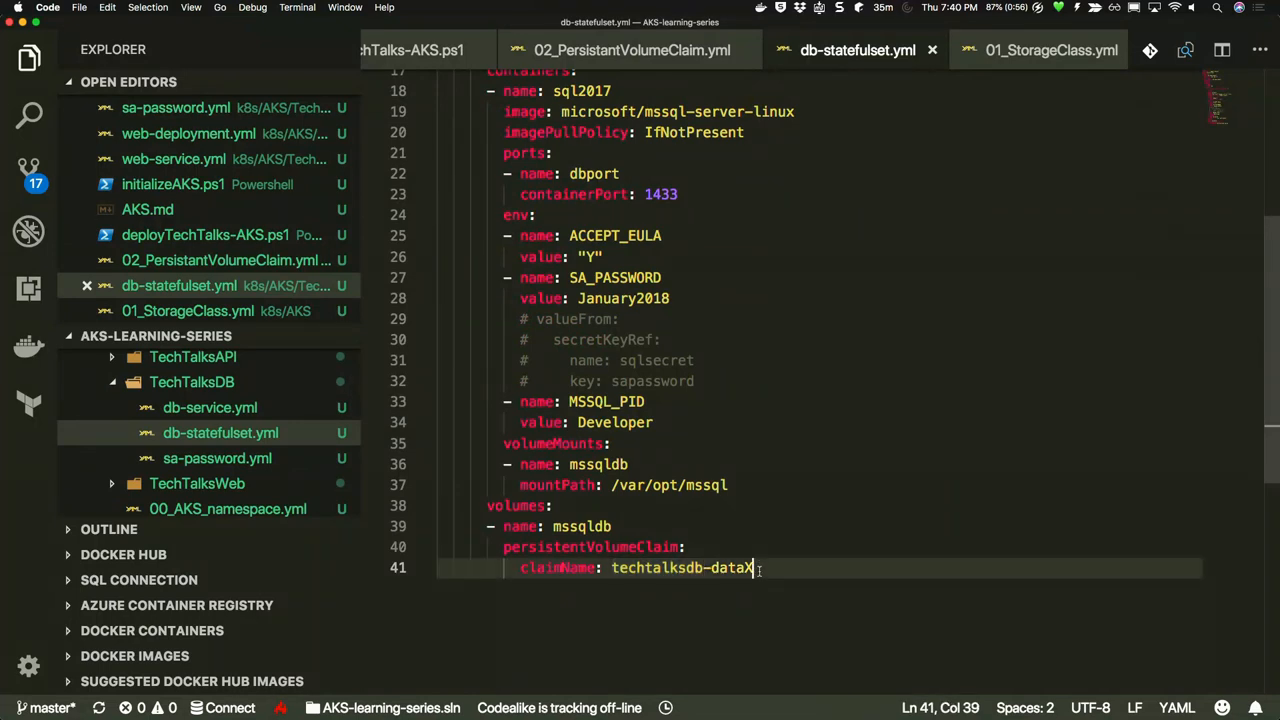
{"action": "key", "text": "Backspace"}
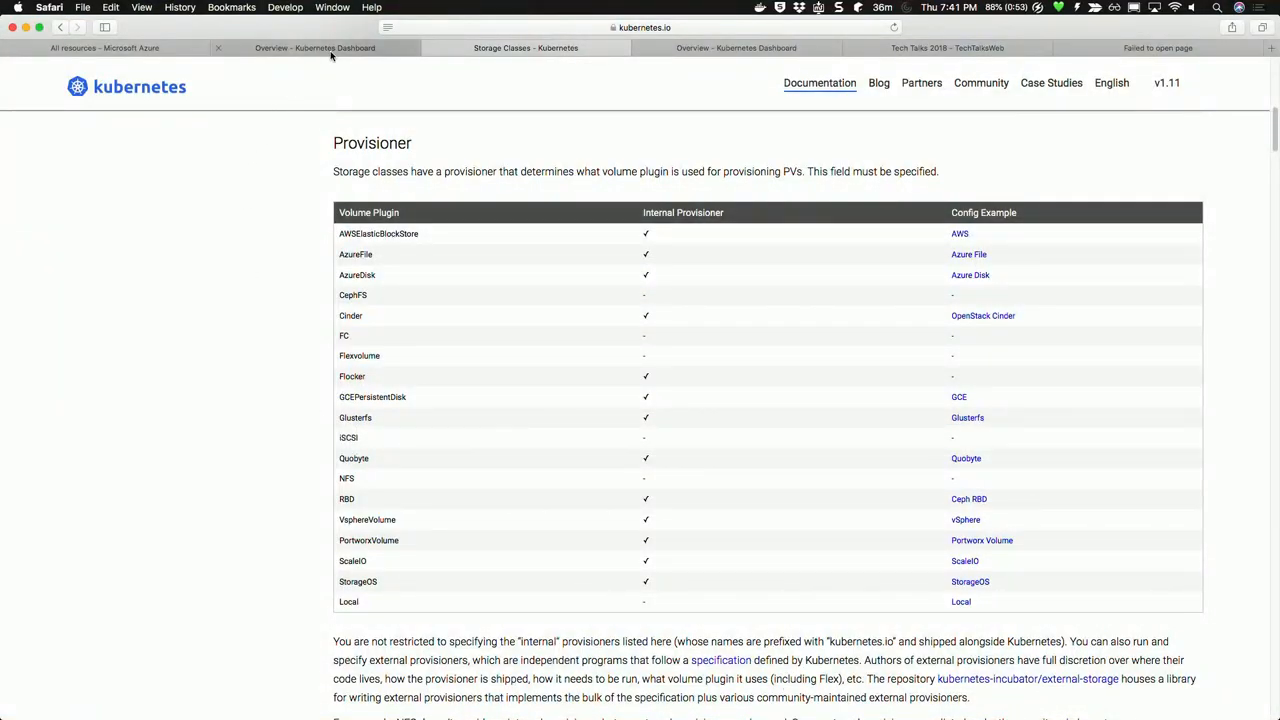
Review the bound 1Gi azure-disk volume and the azure-disk, default and managed-premium storage classes, then return to Azure
{"action": "left_click", "coordinate": [316, 48]}
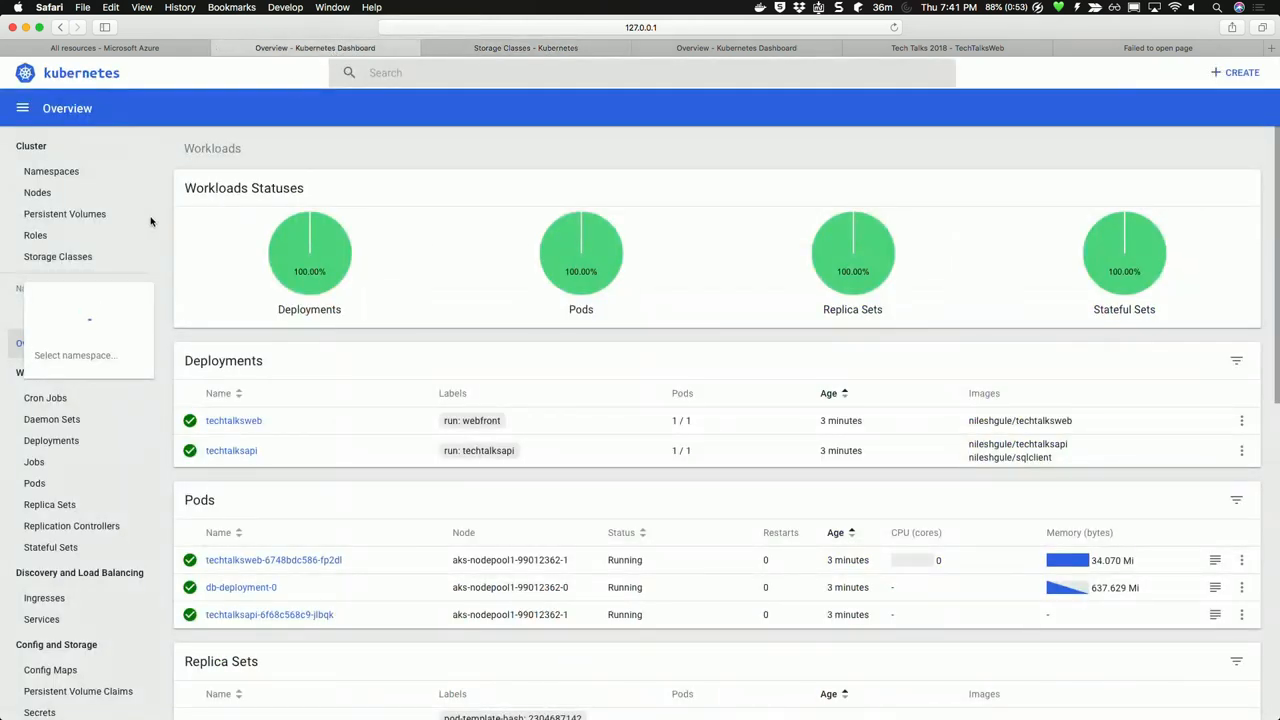
{"action": "left_click", "coordinate": [64, 214]}
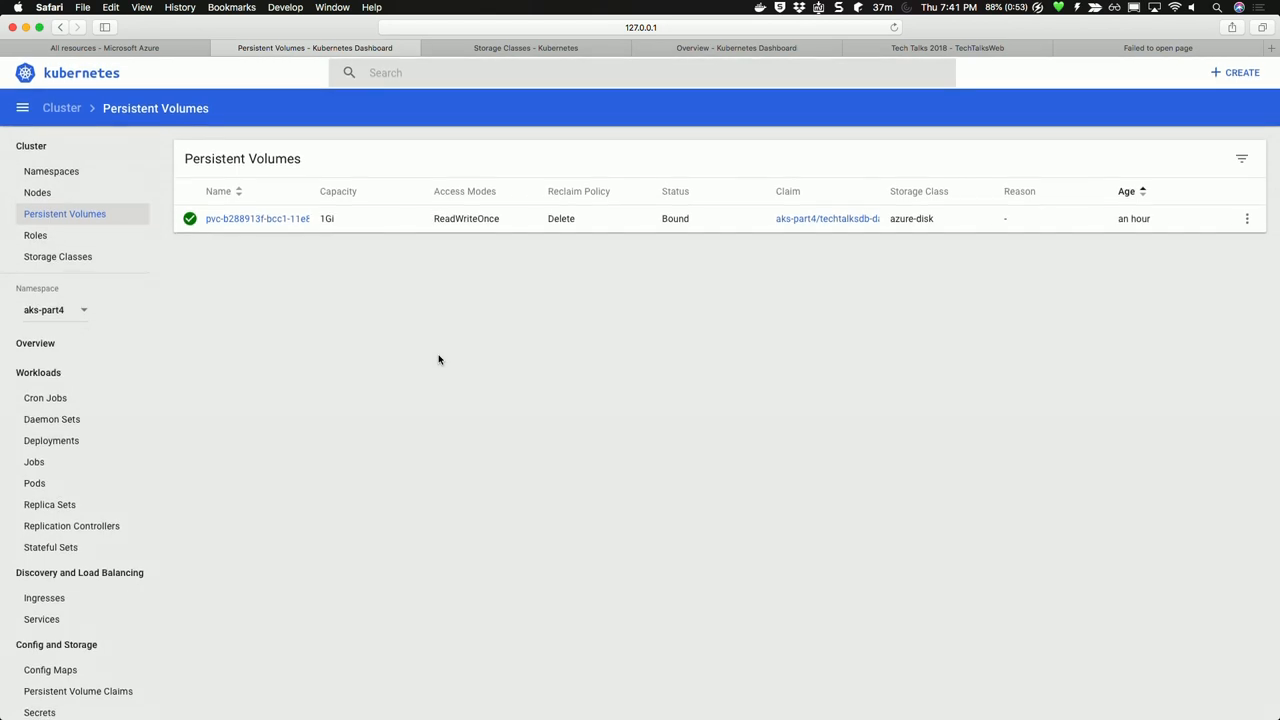
{"action": "mouse_move", "coordinate": [256, 218]}
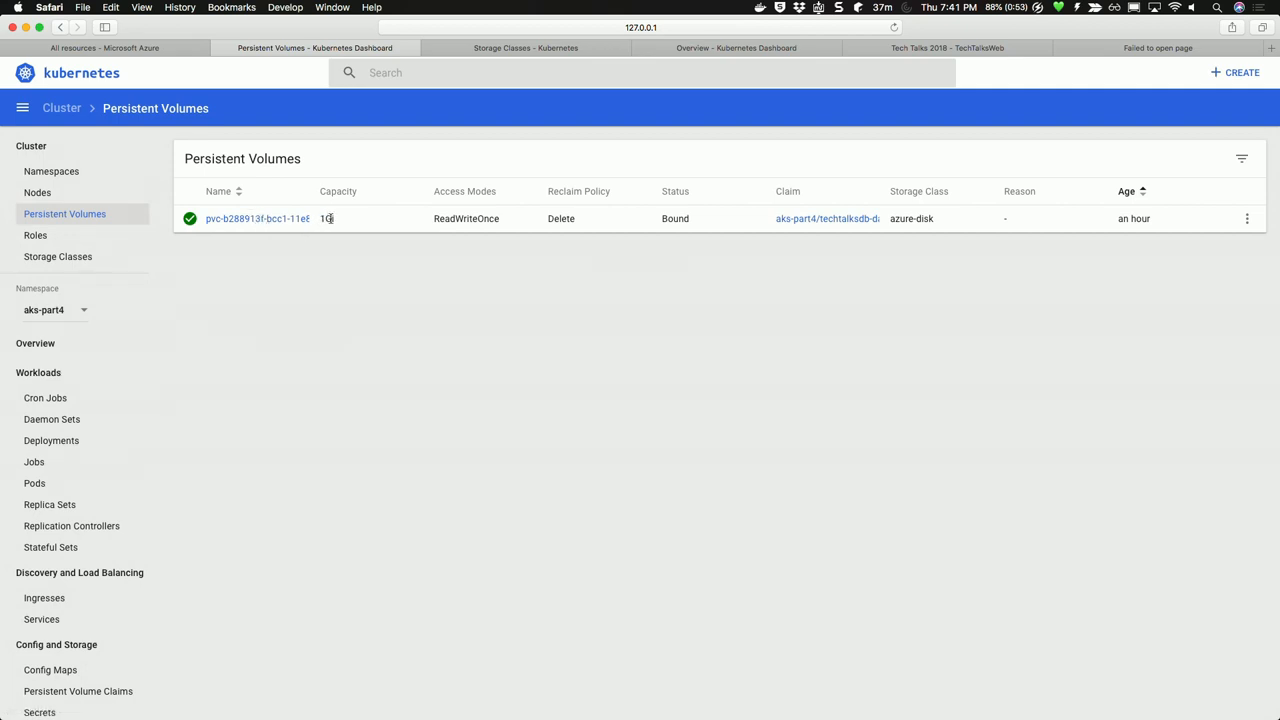
{"action": "left_click", "coordinate": [56, 256]}
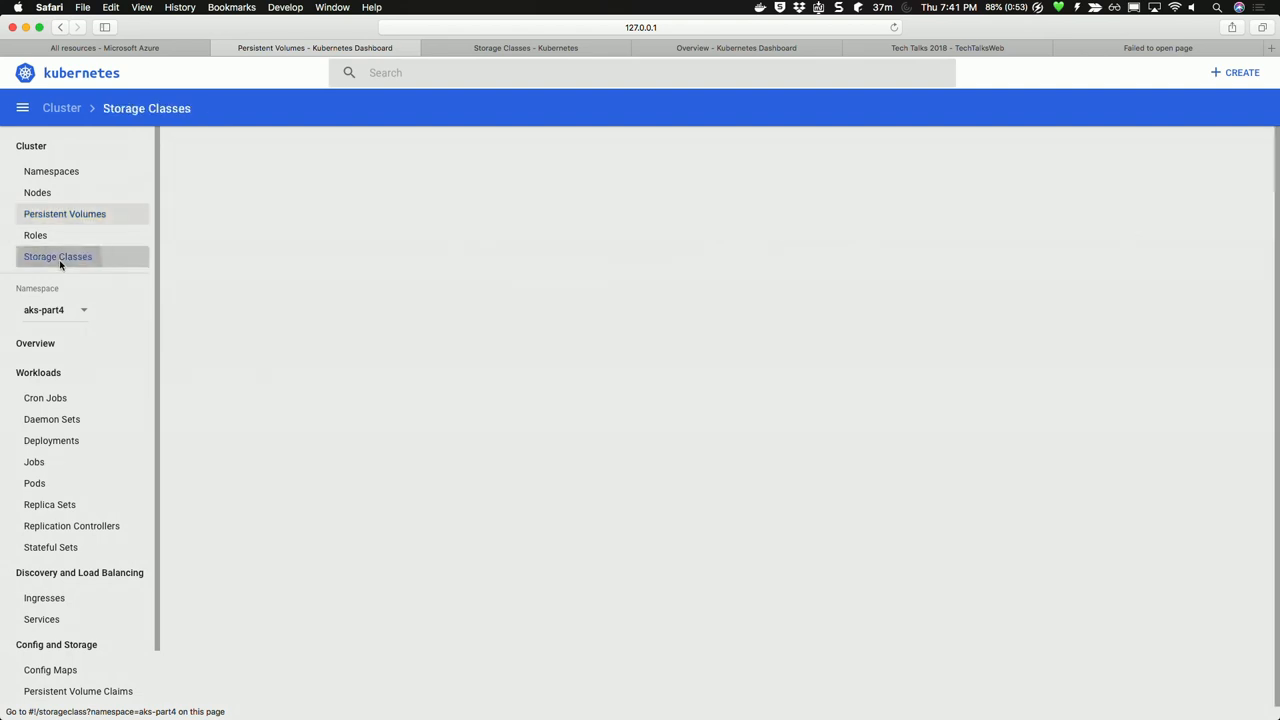
{"action": "left_click", "coordinate": [56, 256]}
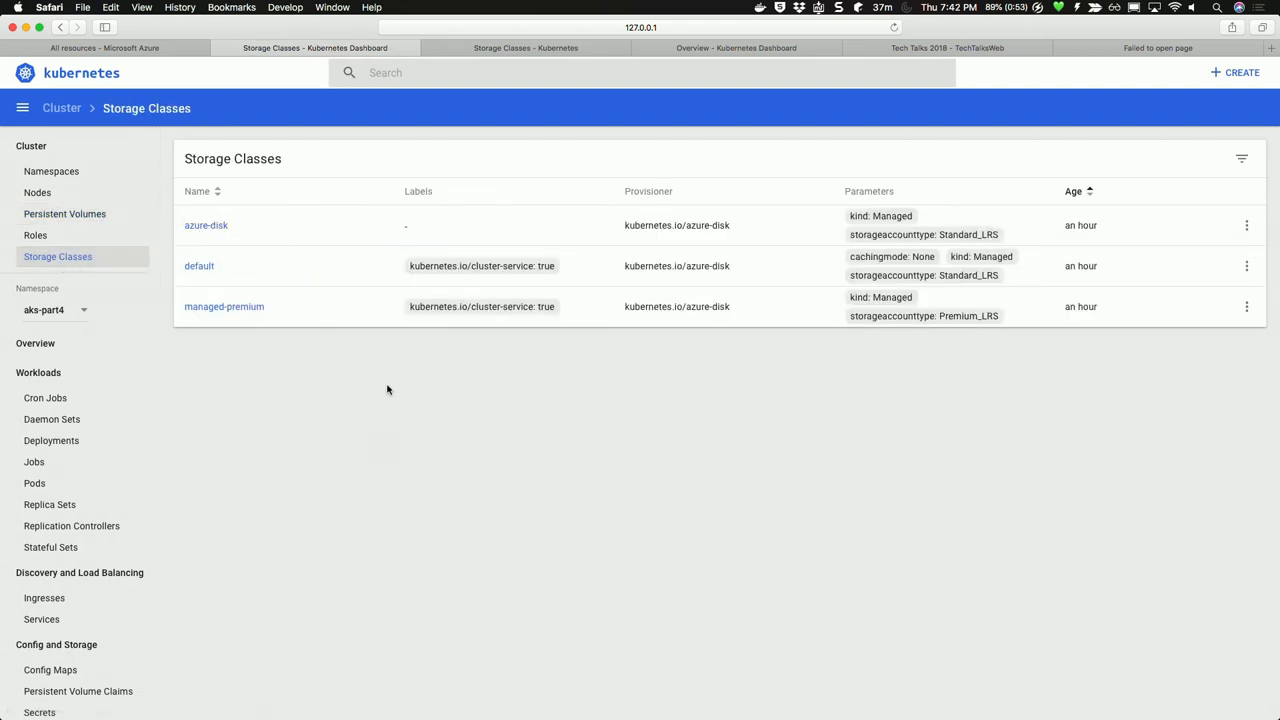
{"action": "mouse_move", "coordinate": [222, 84]}
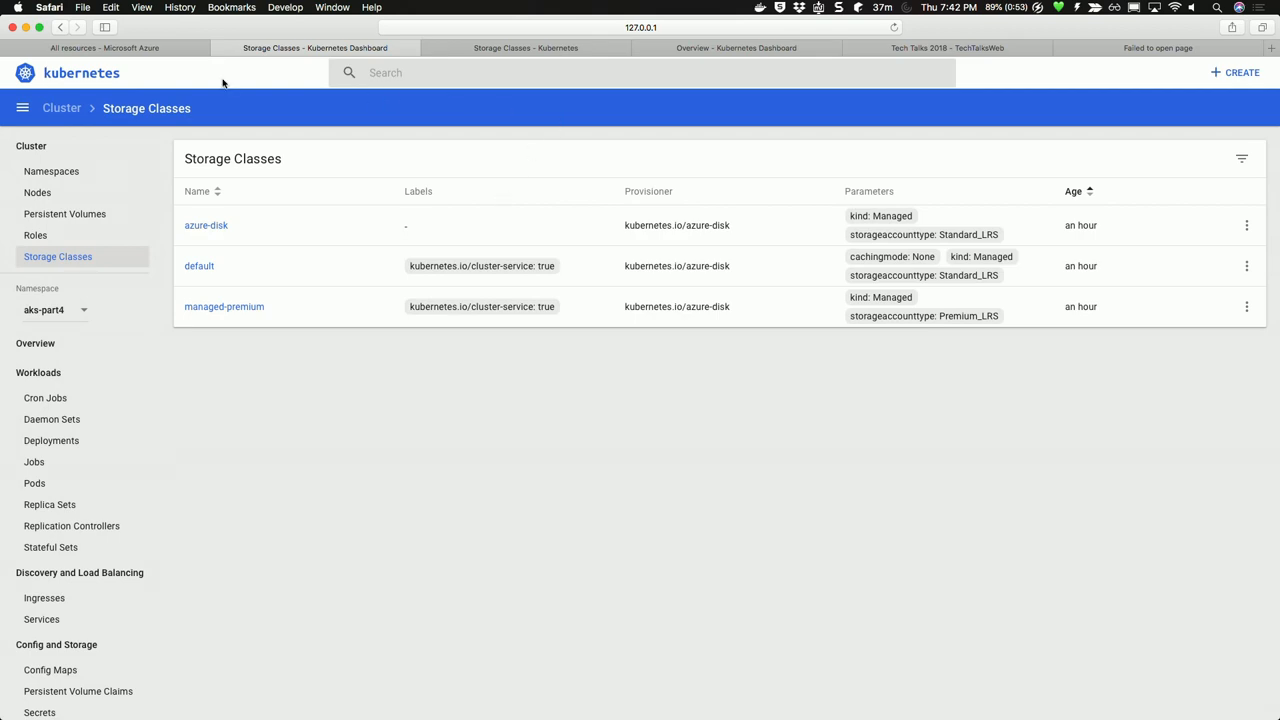
{"action": "left_click", "coordinate": [104, 48]}
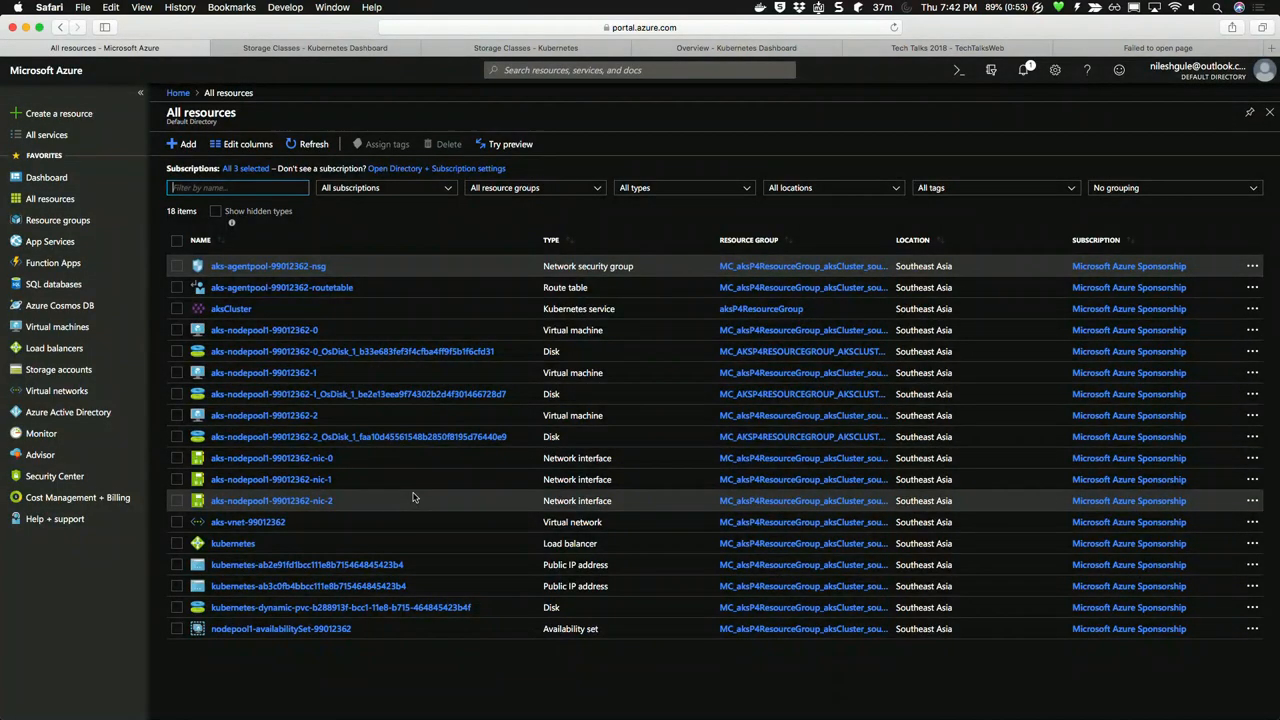
{"action": "mouse_move", "coordinate": [340, 608]}
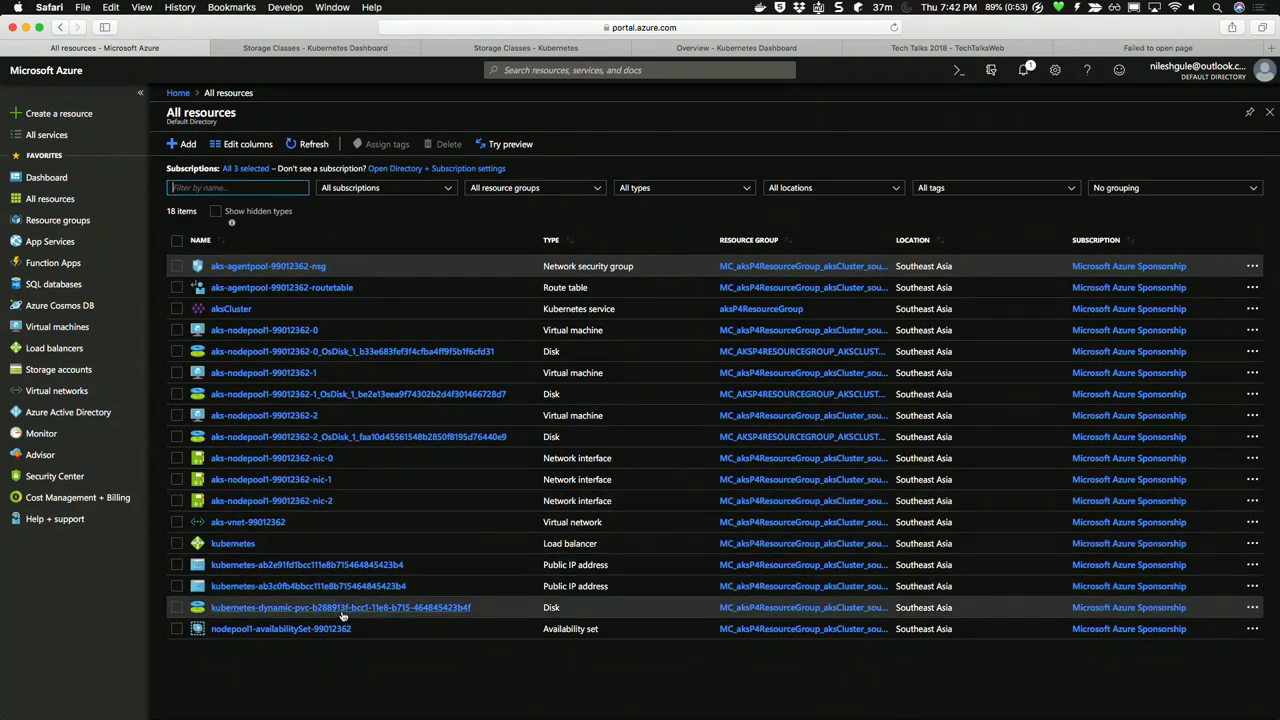
{"action": "mouse_move", "coordinate": [344, 616]}
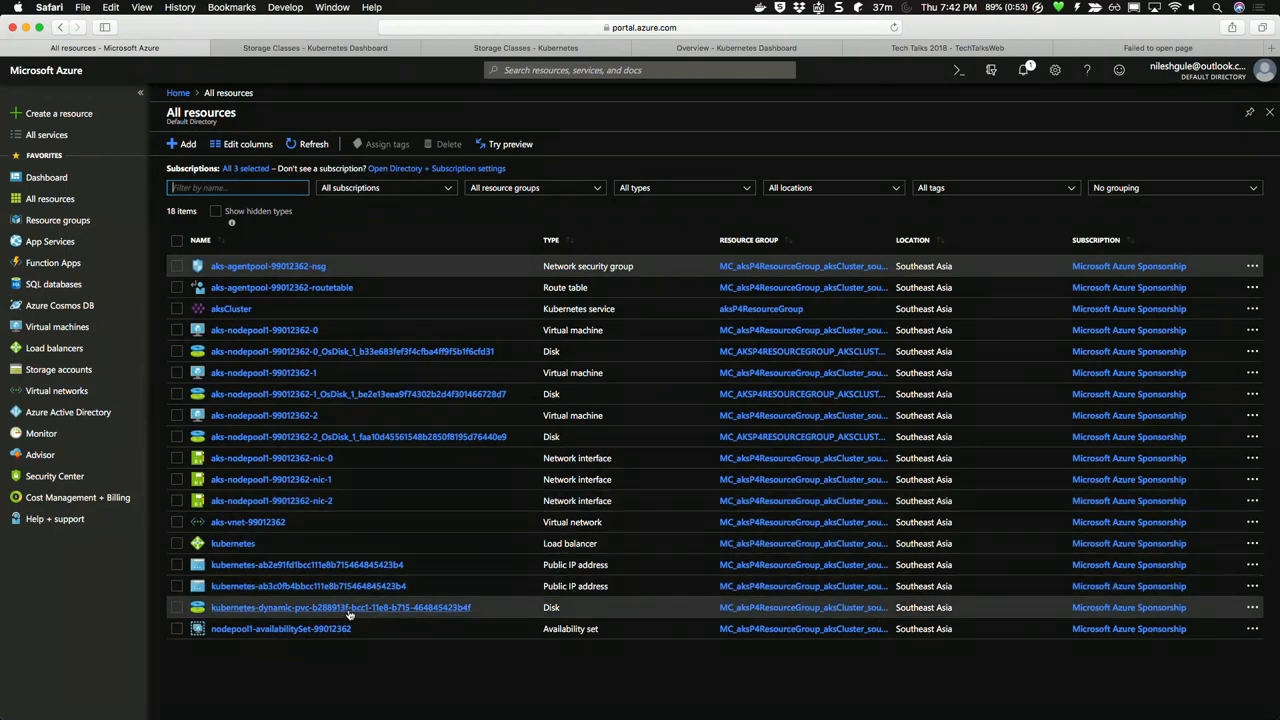
View the kubernetes-dynamic-pvc disk Overview: an unattached 1 GiB Standard HDD
{"action": "left_click", "coordinate": [340, 608]}
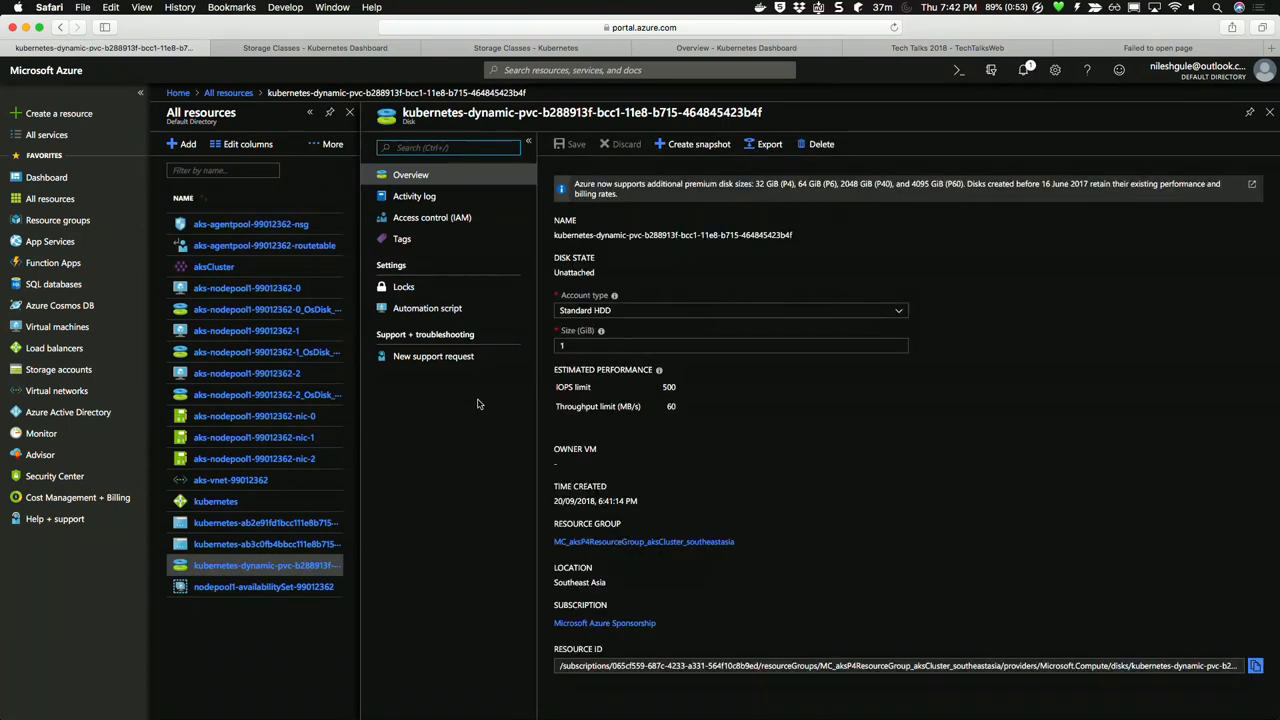
{"action": "left_click", "coordinate": [730, 344]}
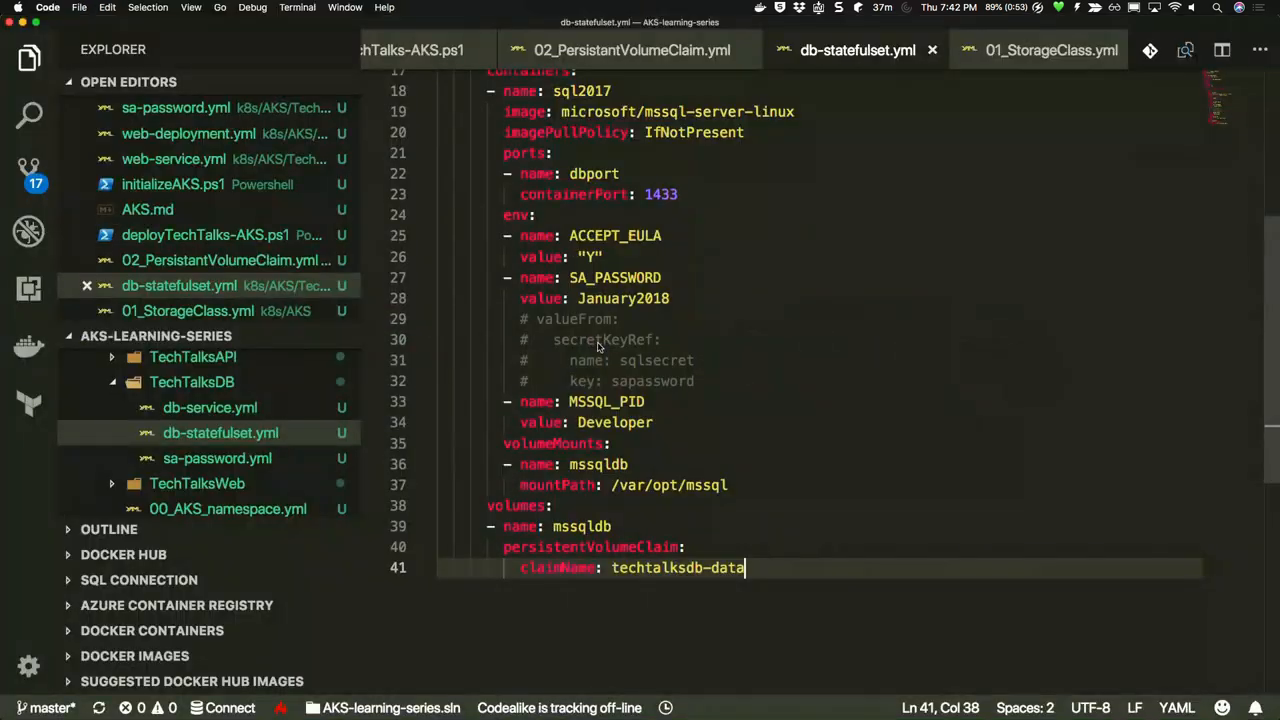
Open AKS.md and select the 'kubectl --namespace aks-part4 get pods' command
{"action": "scroll", "scroll_direction": "up", "scroll_amount": 3}
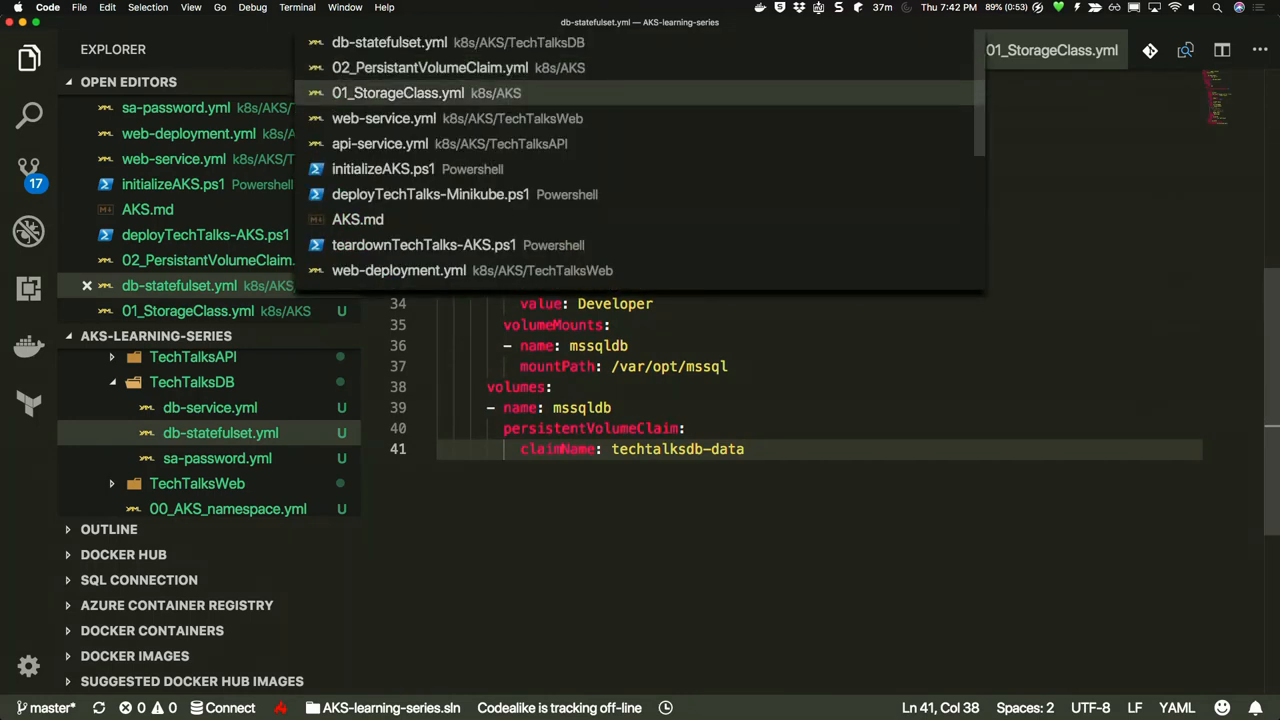
{"action": "left_click", "coordinate": [356, 218]}
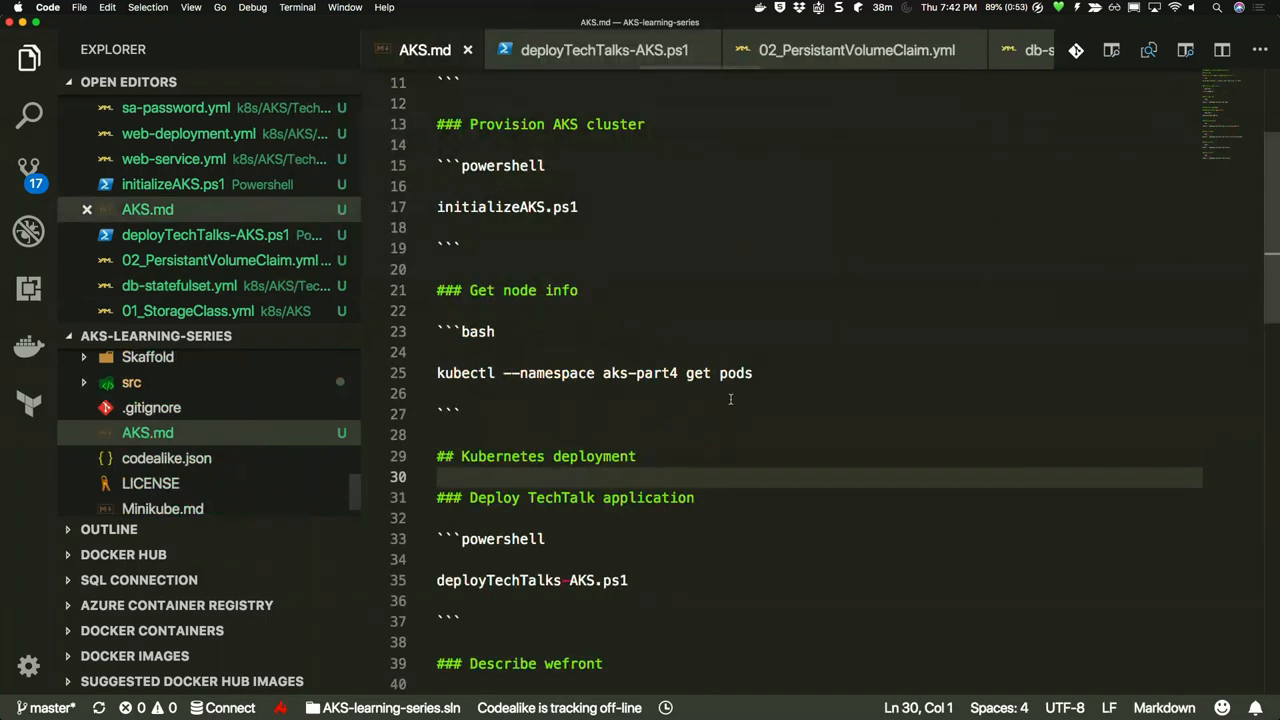
{"action": "left_click", "coordinate": [752, 374]}
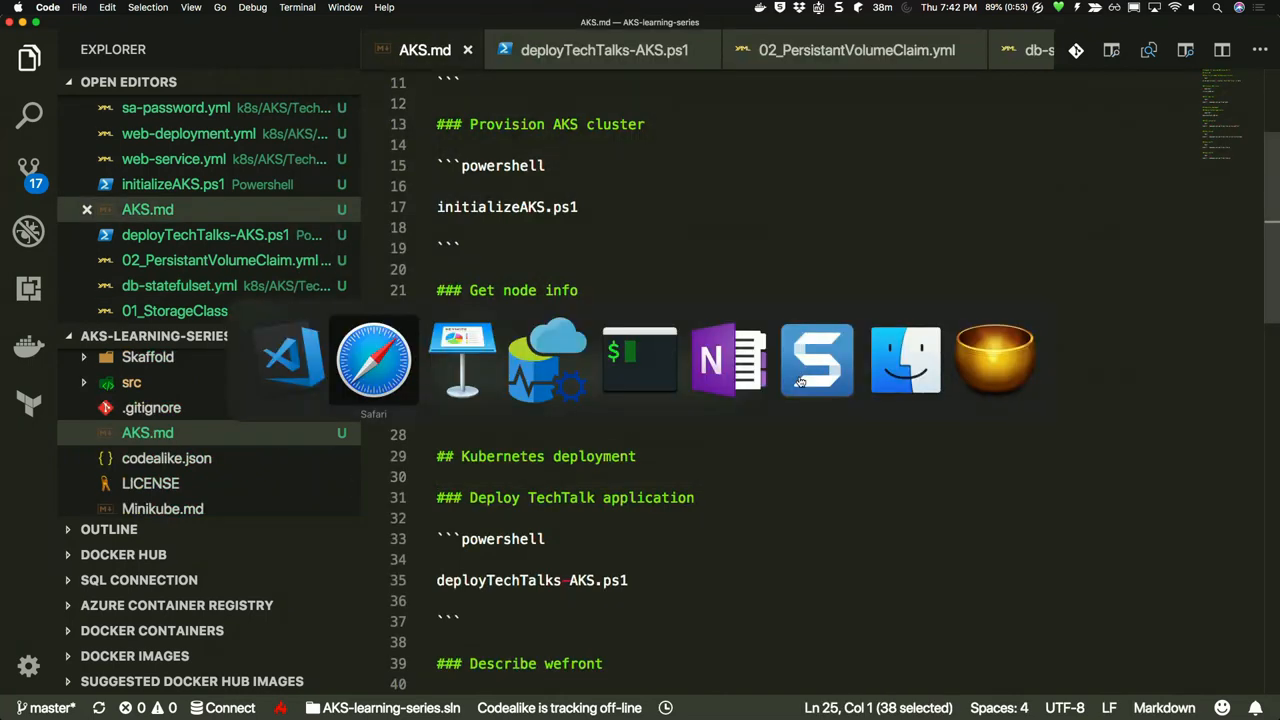
Run kubectl get pods, get nodes and describe service webfront in a zsh session, then return to Safari
{"action": "left_click", "coordinate": [640, 360]}
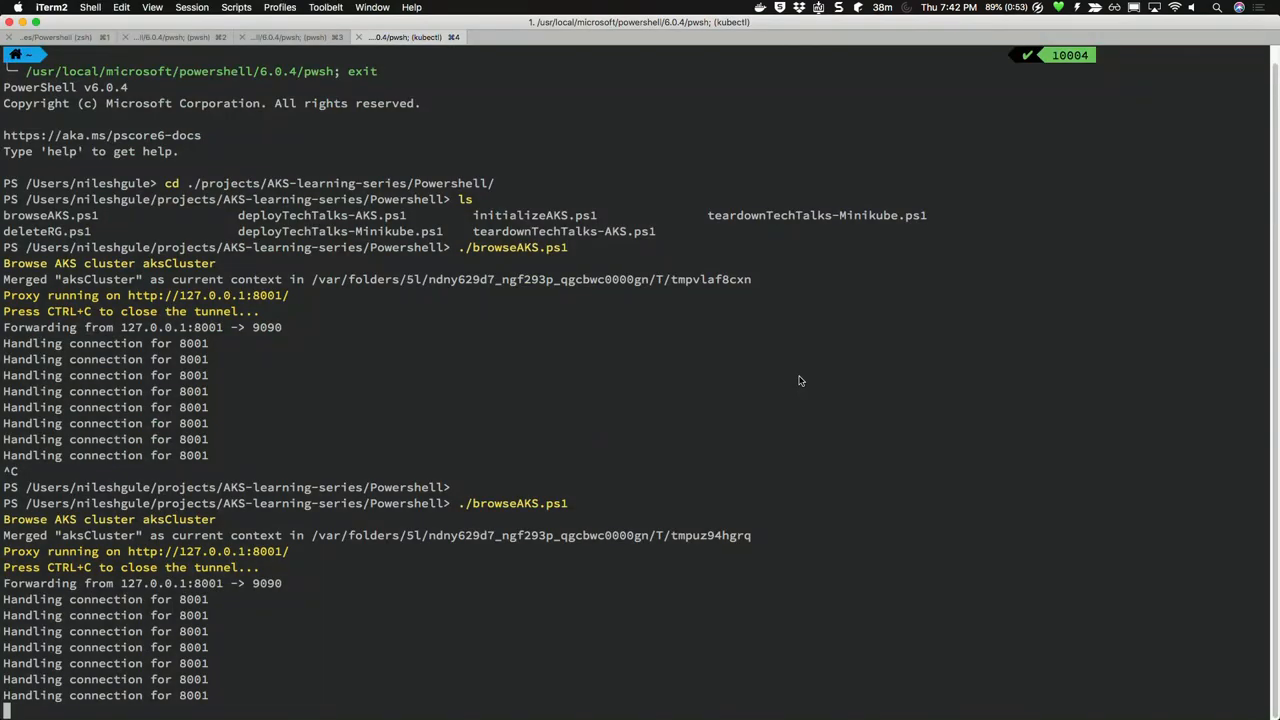
{"action": "left_click", "coordinate": [56, 36]}
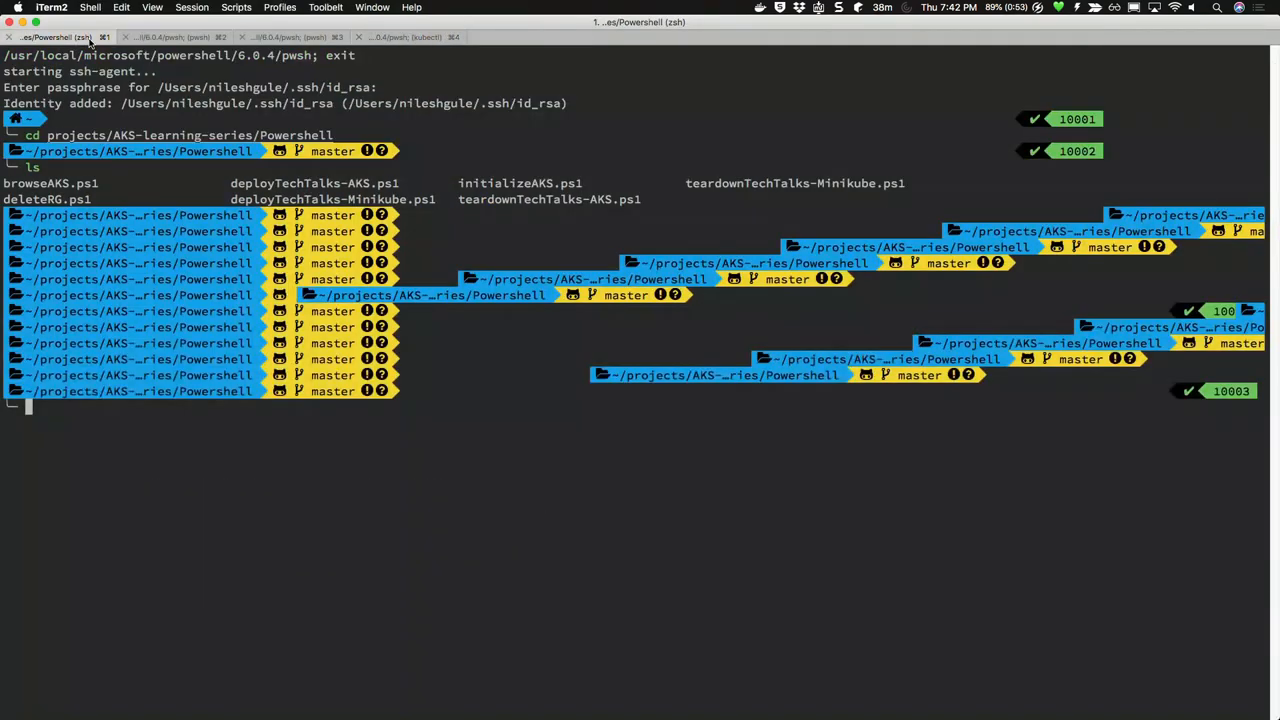
{"action": "type", "text": "cl"}
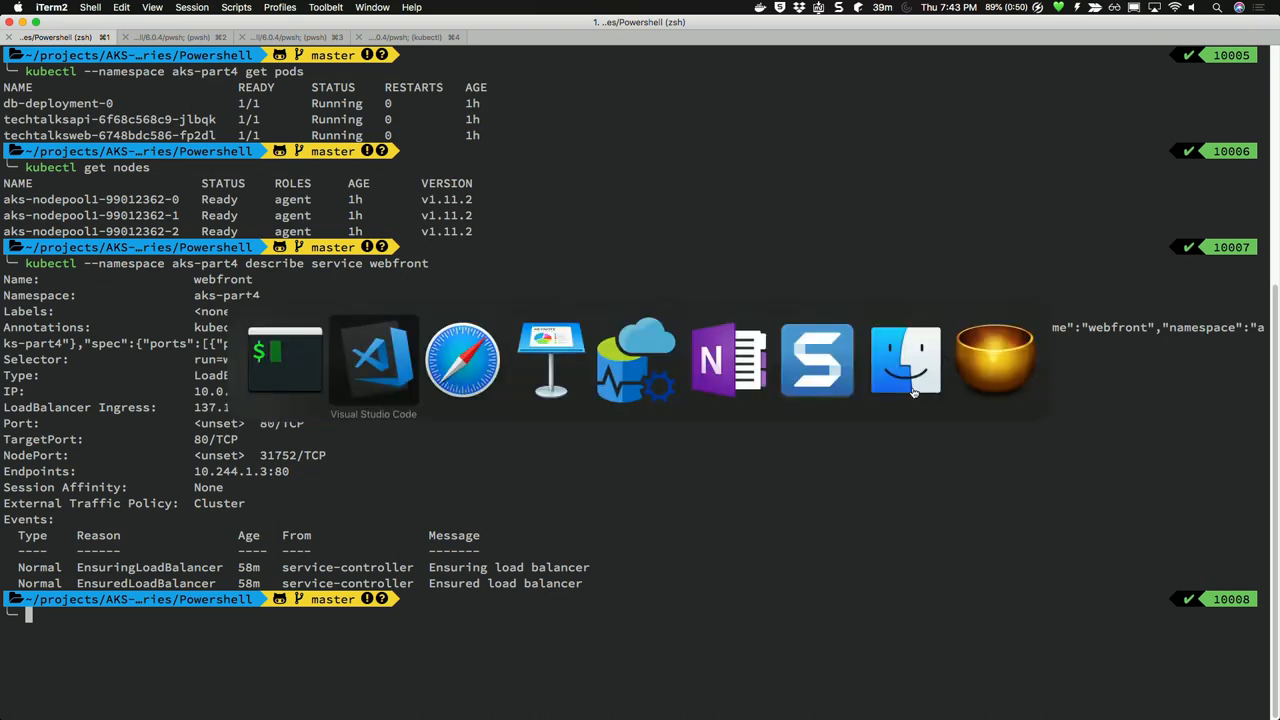
{"action": "left_click", "coordinate": [460, 360]}
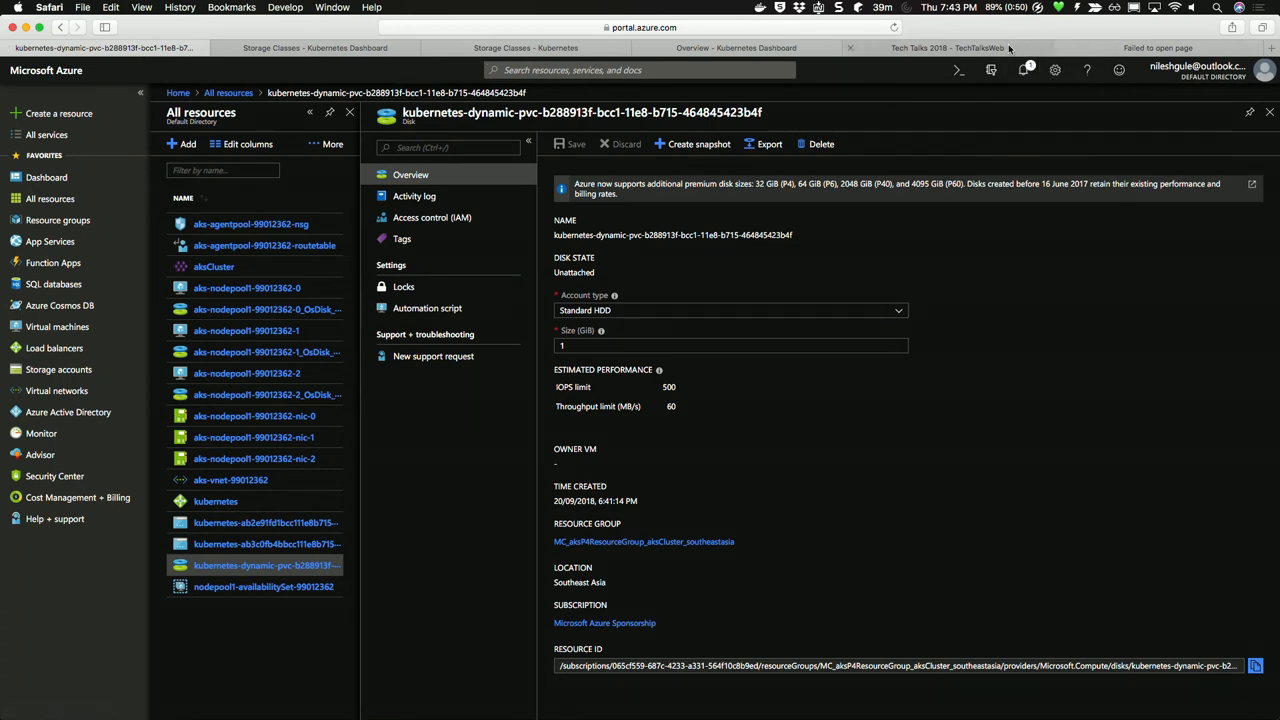
Show the aks-part4 overview with db-deployment, services' external endpoints and the bound techtalksdb-data claim
{"action": "left_click", "coordinate": [1156, 48]}
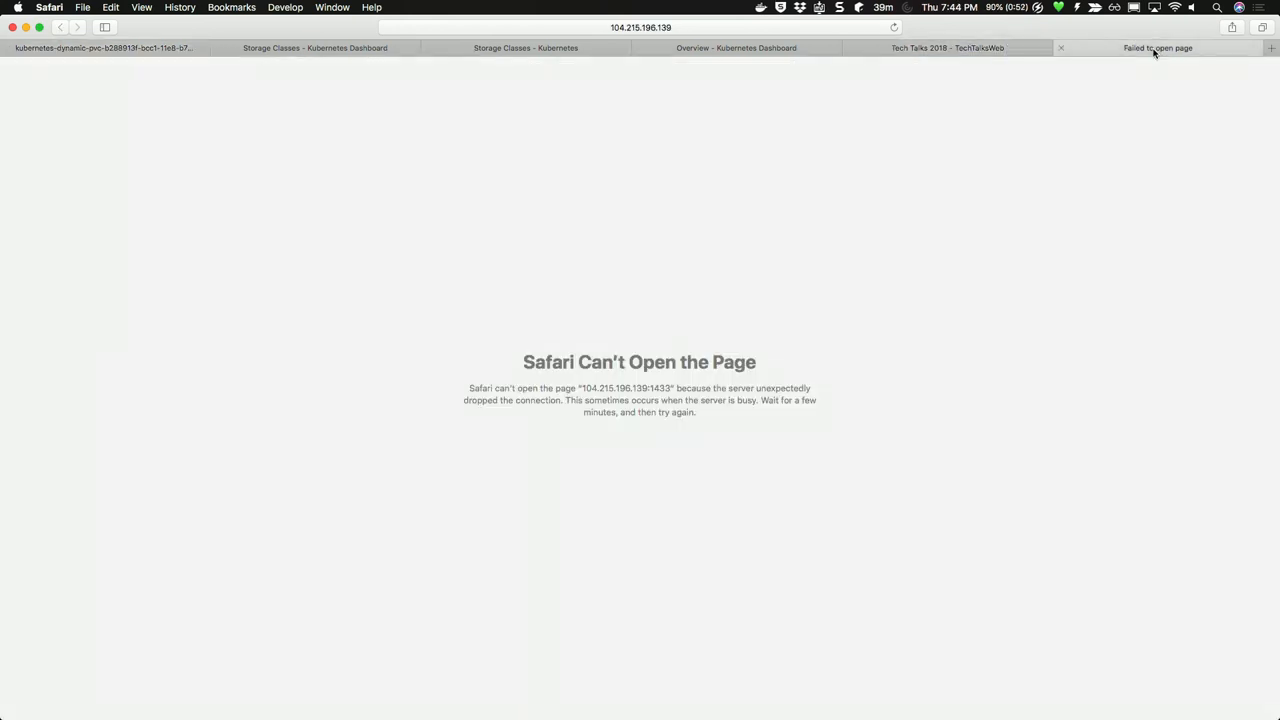
{"action": "left_click", "coordinate": [736, 48]}
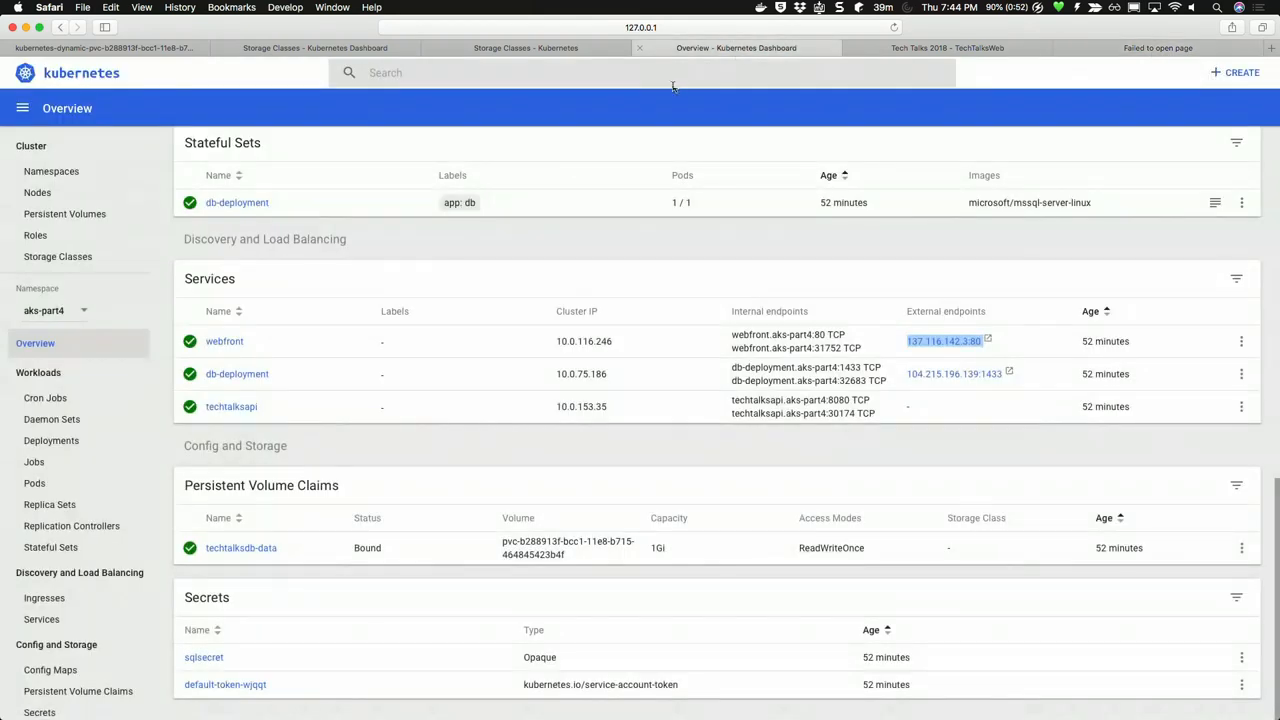
{"action": "mouse_move", "coordinate": [460, 266]}
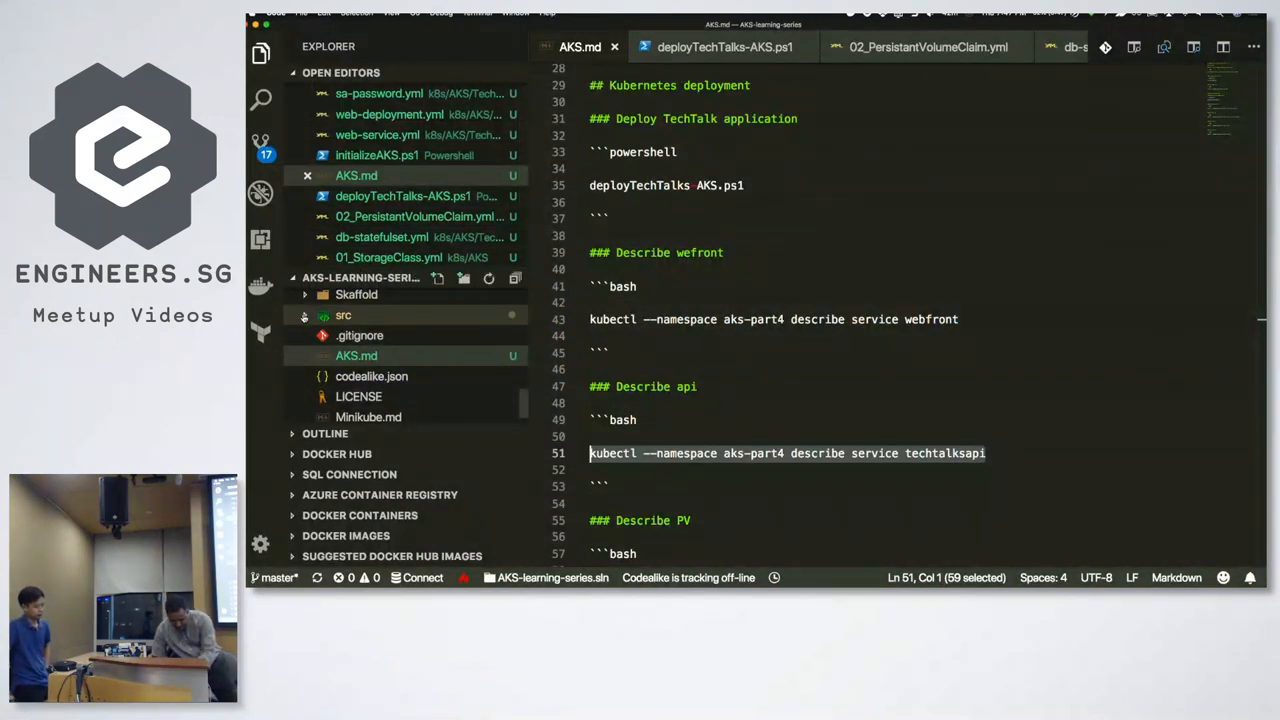
Expand the src folder to show TechTalksAPI, TechTalksDB, TechTalksWeb and the solution file
{"action": "left_click", "coordinate": [344, 316]}
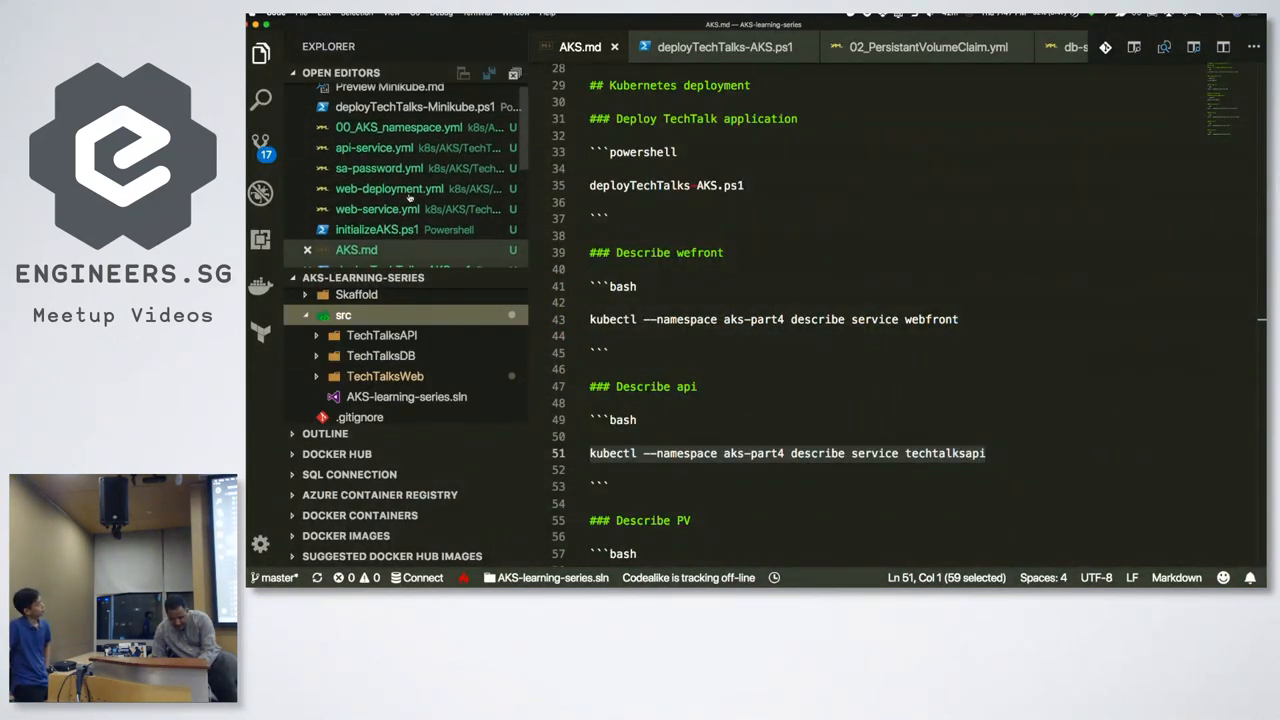